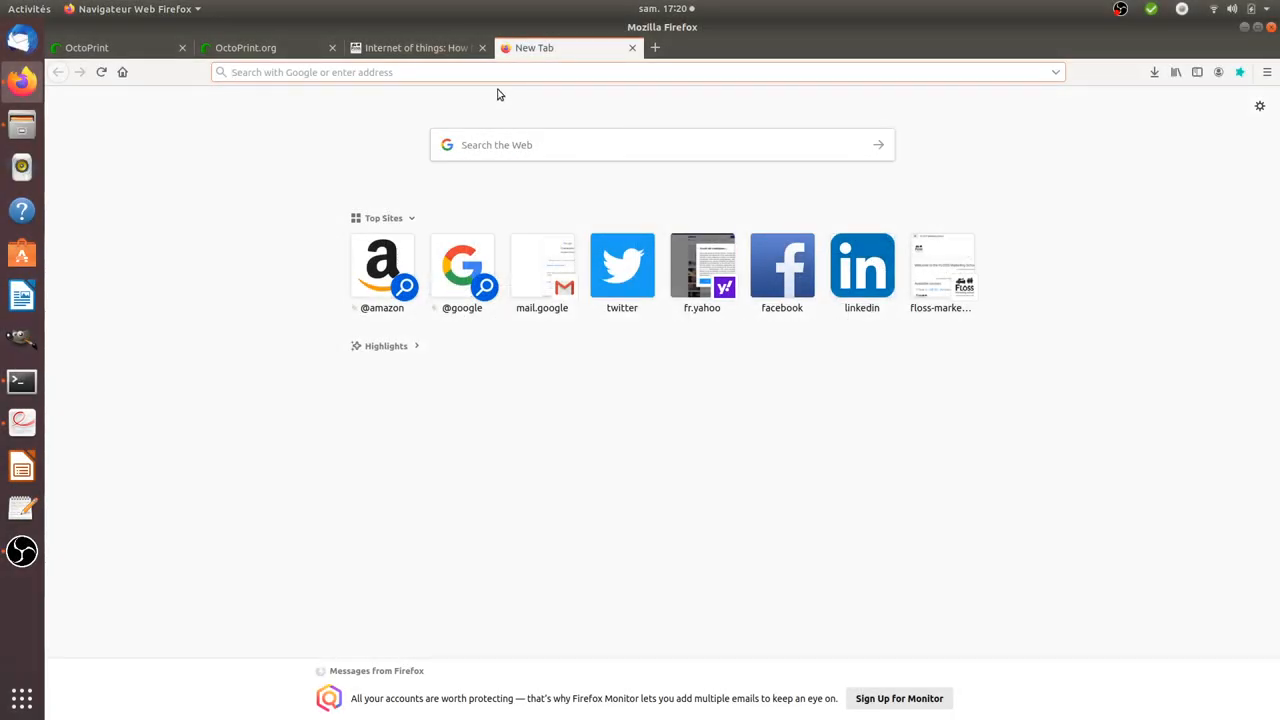
- Bring up the Octoprint tutorial and highlight 'GNU/Linux Ubuntu' in its title, then clear the highlight
{"action": "left_click", "coordinate": [416, 48]}
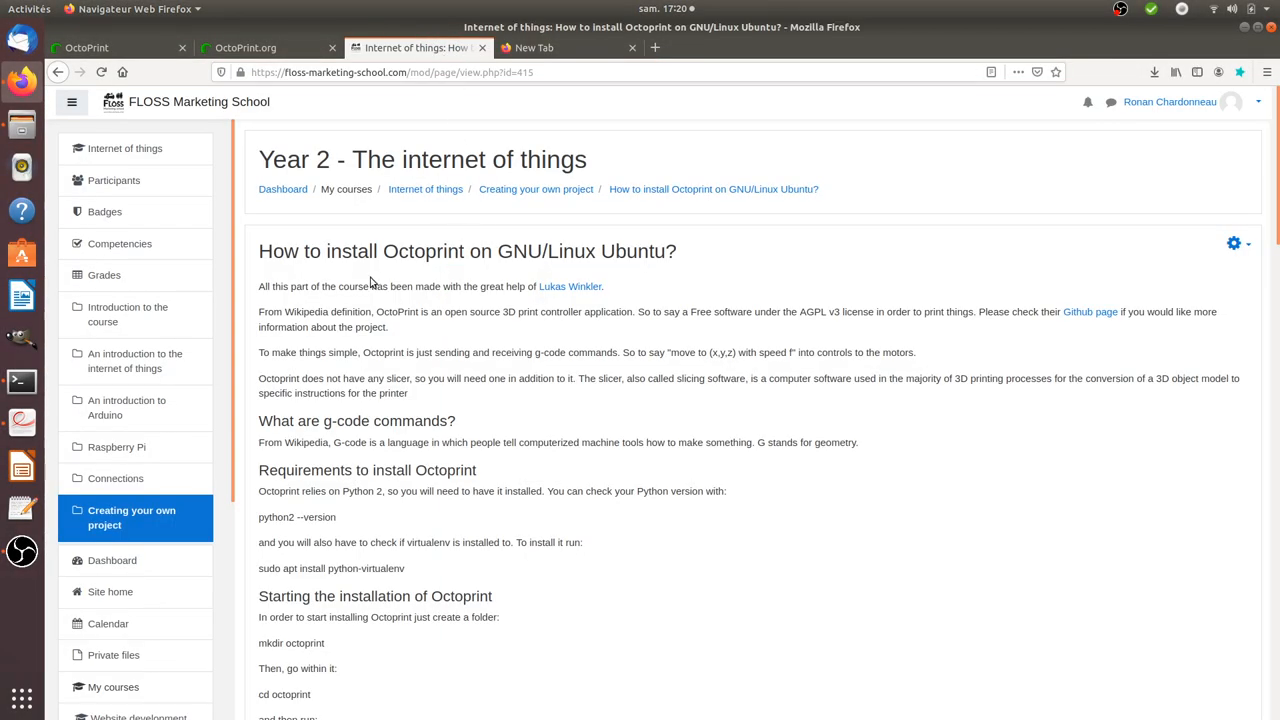
{"action": "double_click", "coordinate": [268, 252]}
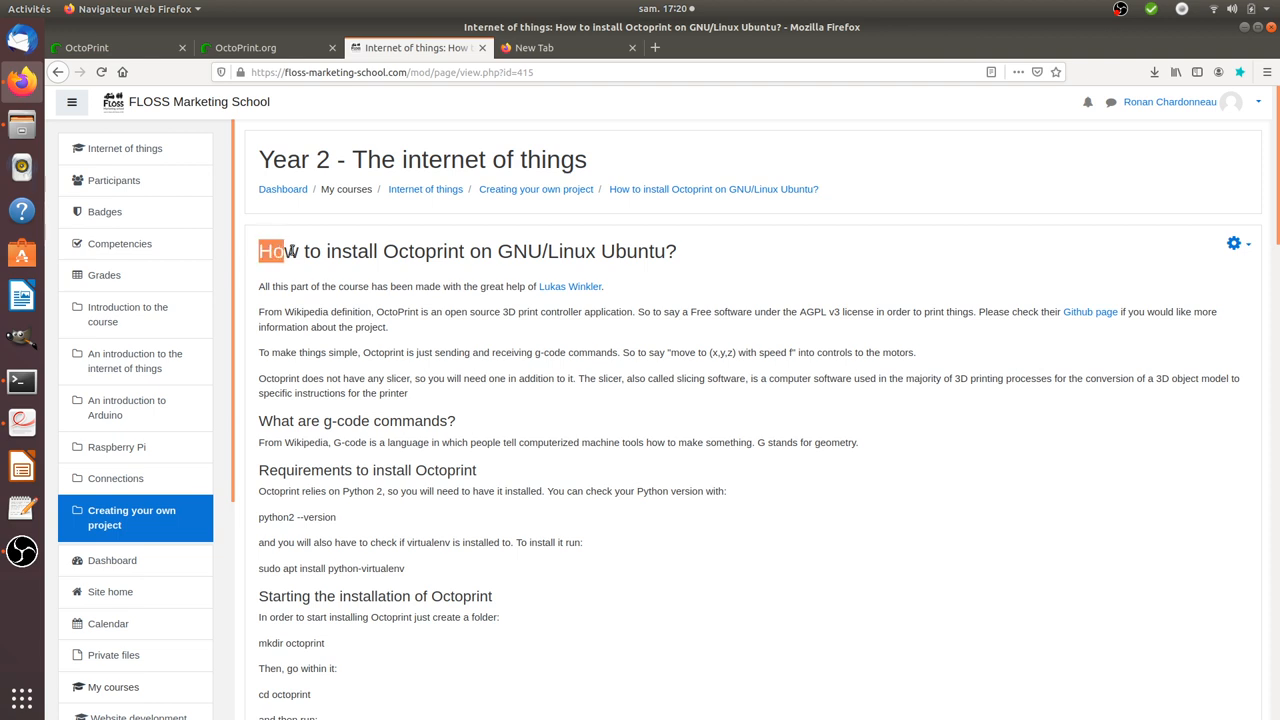
{"action": "left_click_drag", "start_coordinate": [280, 252], "coordinate": [464, 252]}
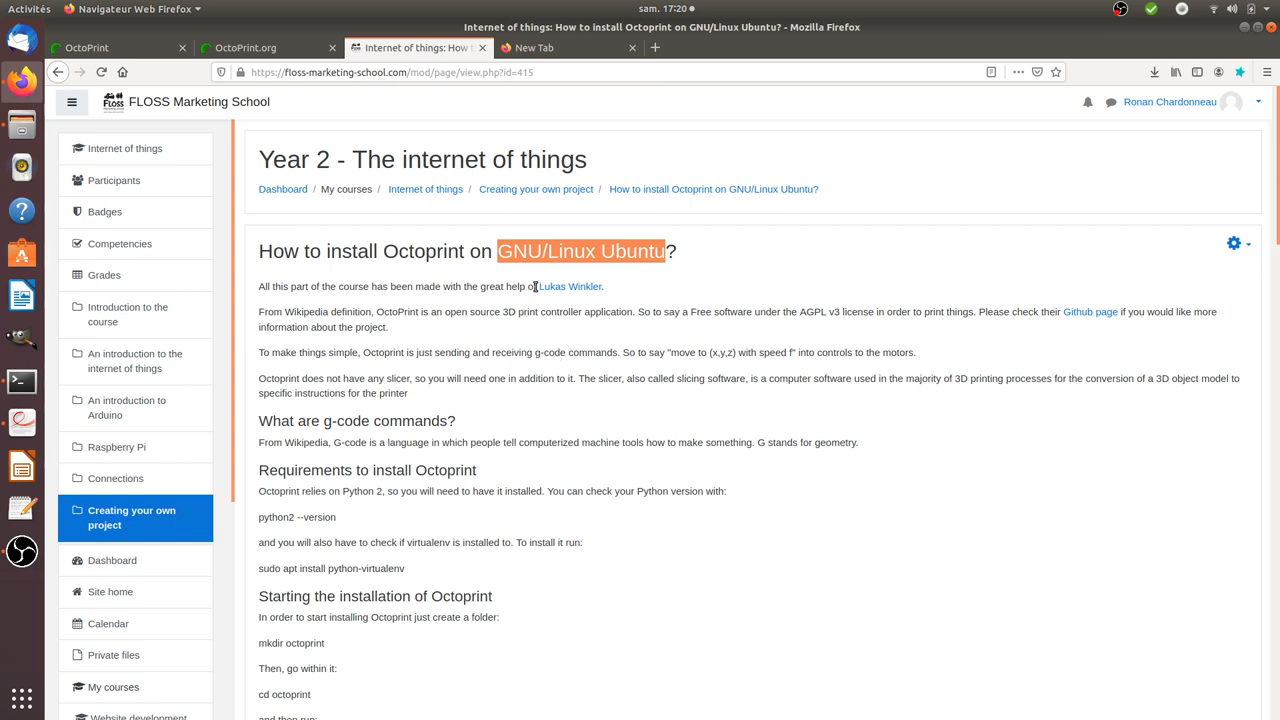
{"action": "left_click", "coordinate": [564, 310]}
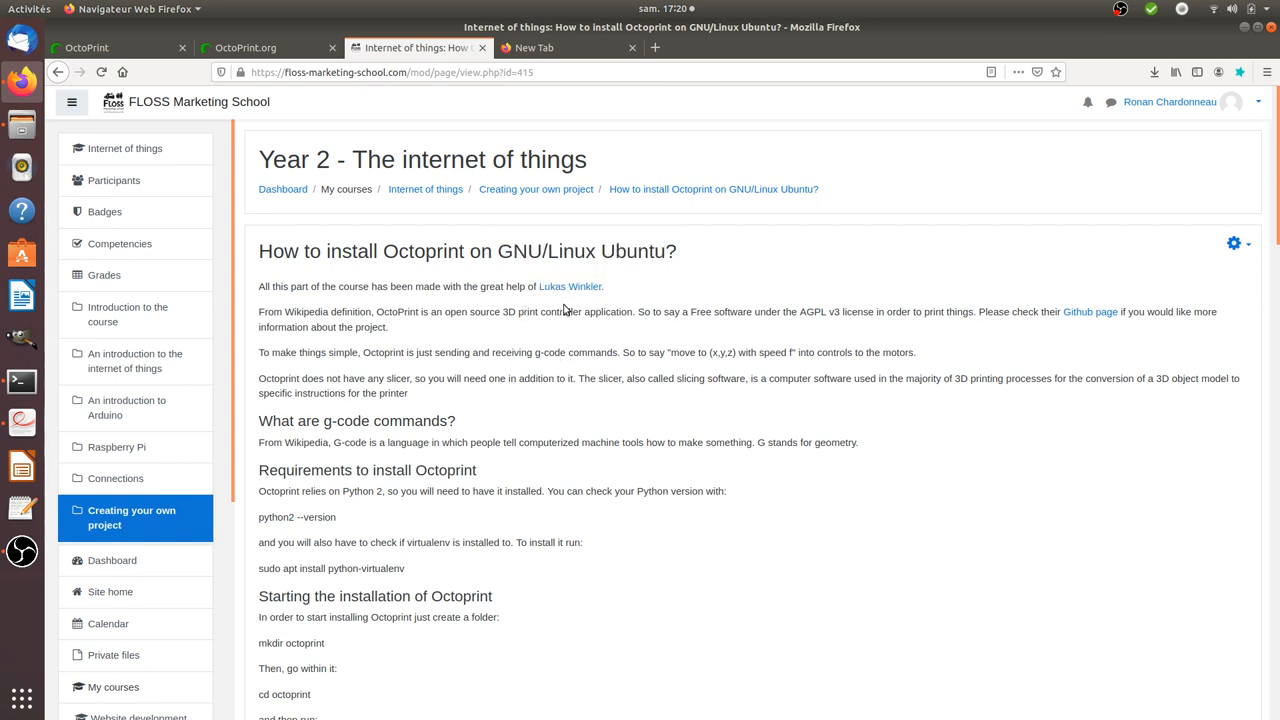
{"action": "mouse_move", "coordinate": [564, 310]}
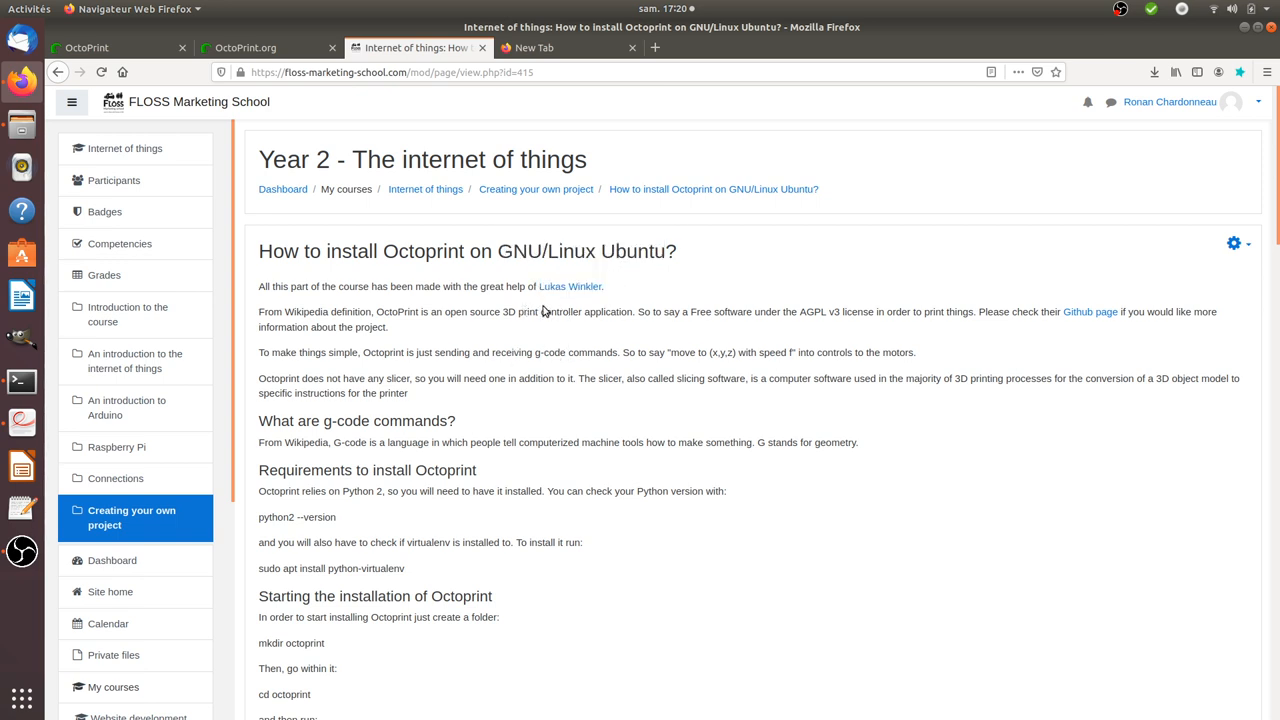
{"action": "mouse_move", "coordinate": [714, 280]}
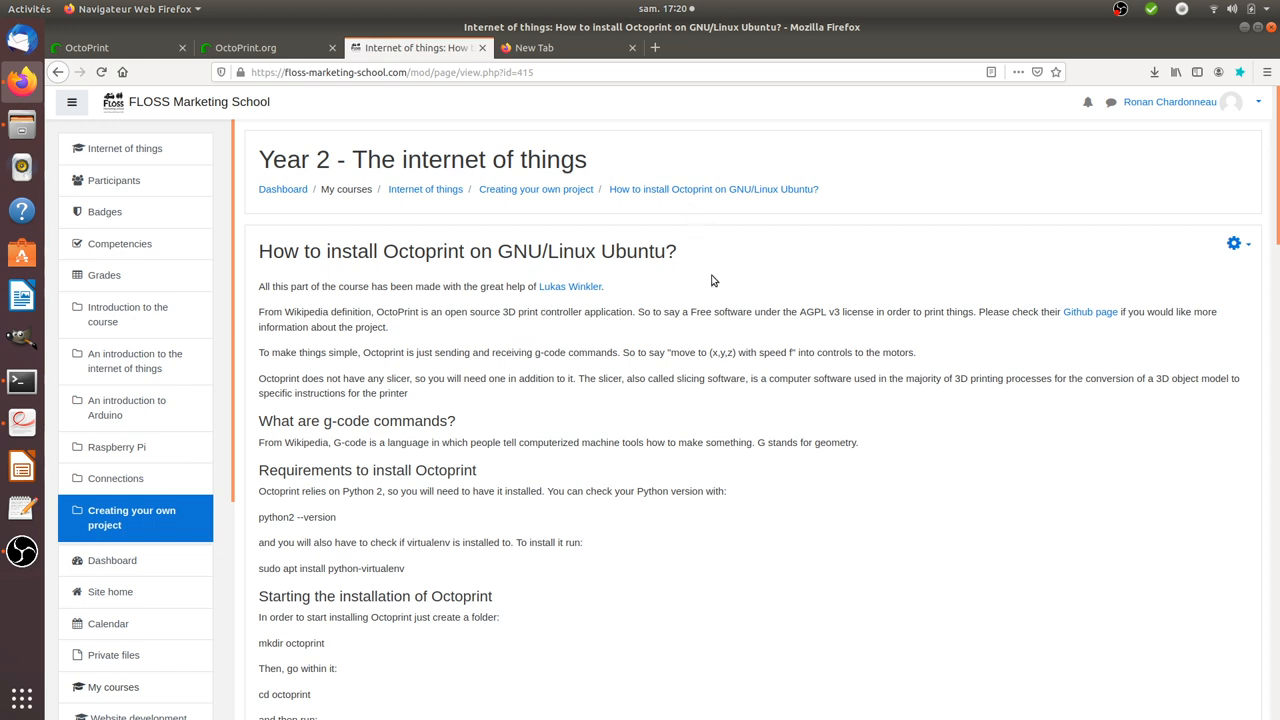
{"action": "mouse_move", "coordinate": [628, 284]}
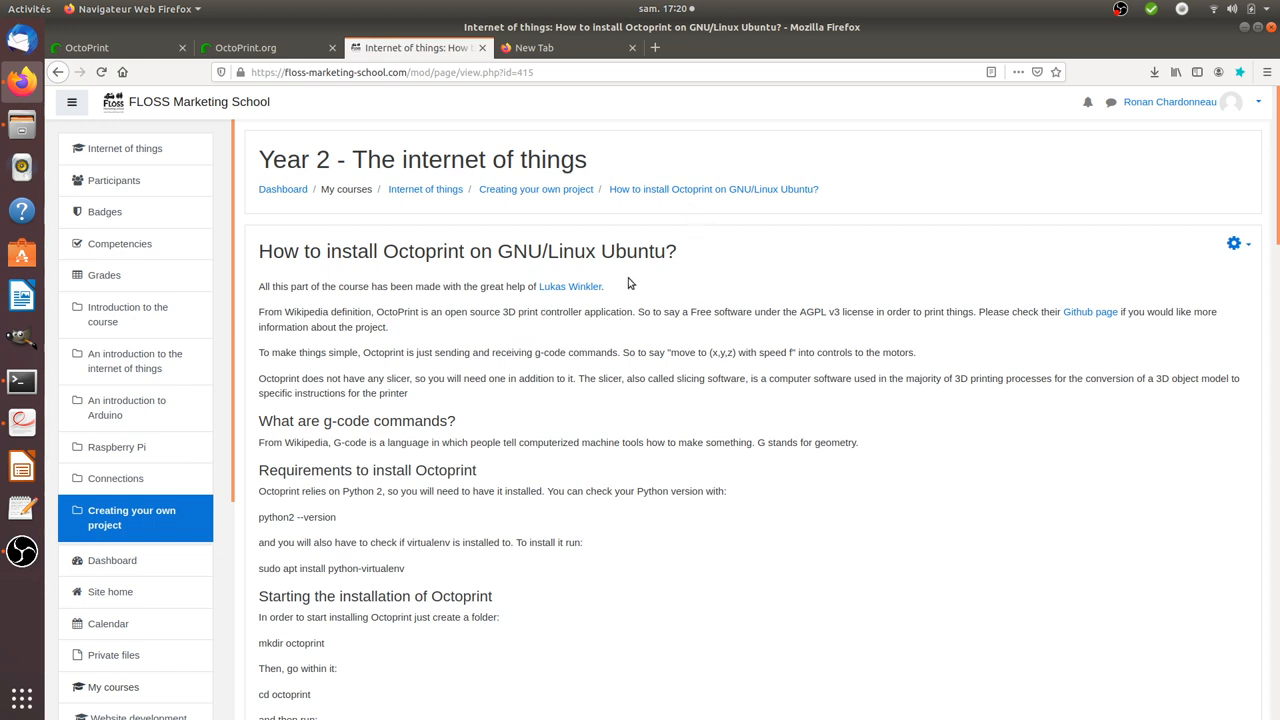
{"action": "mouse_move", "coordinate": [490, 304]}
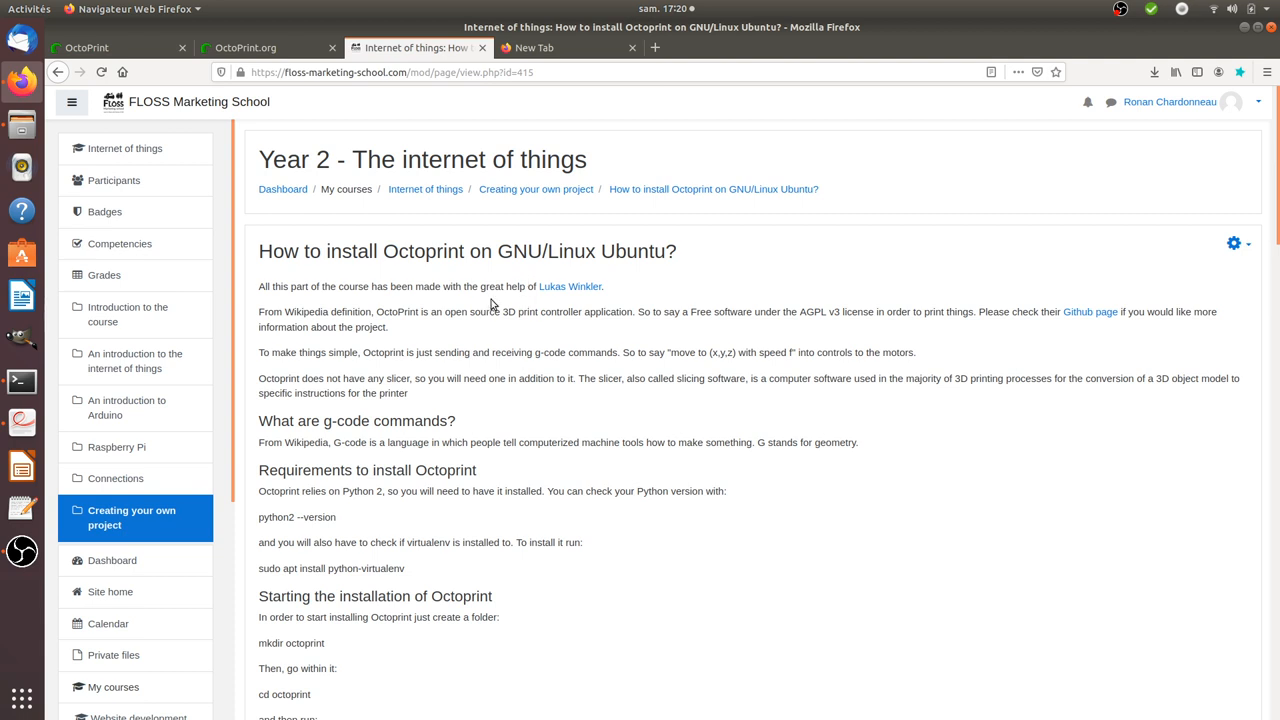
{"action": "mouse_move", "coordinate": [148, 486]}
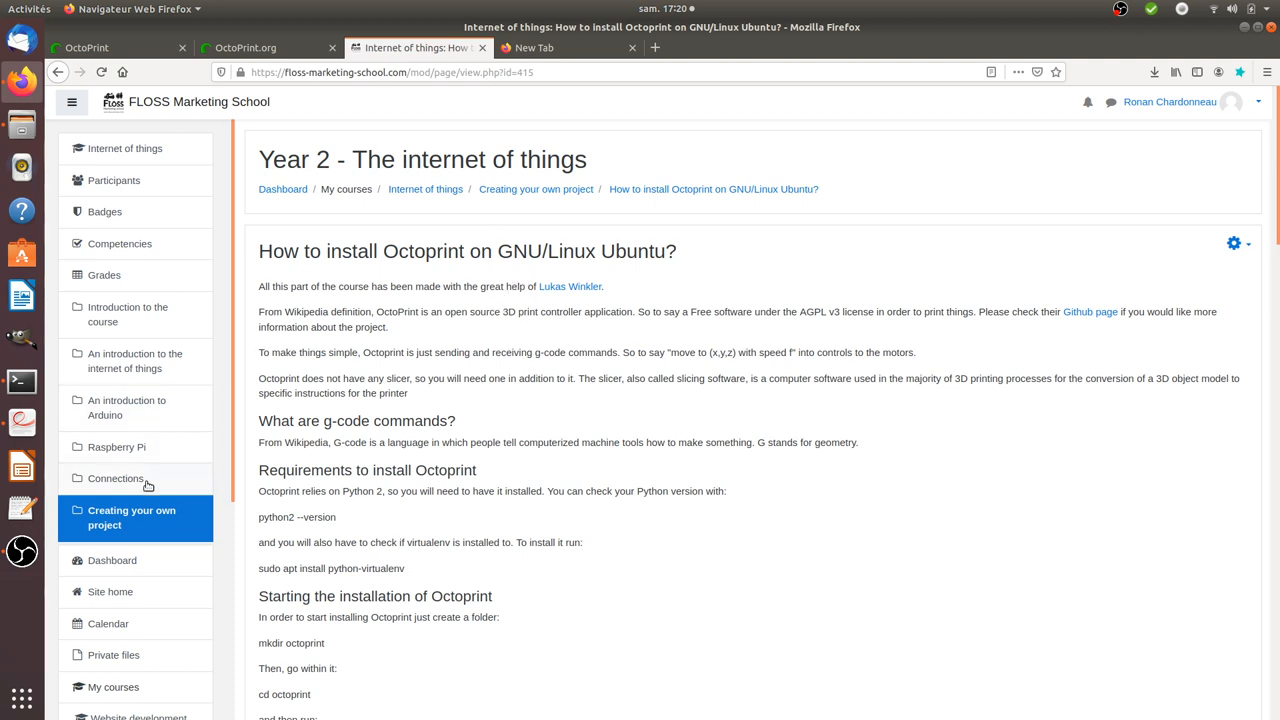
{"action": "mouse_move", "coordinate": [480, 404]}
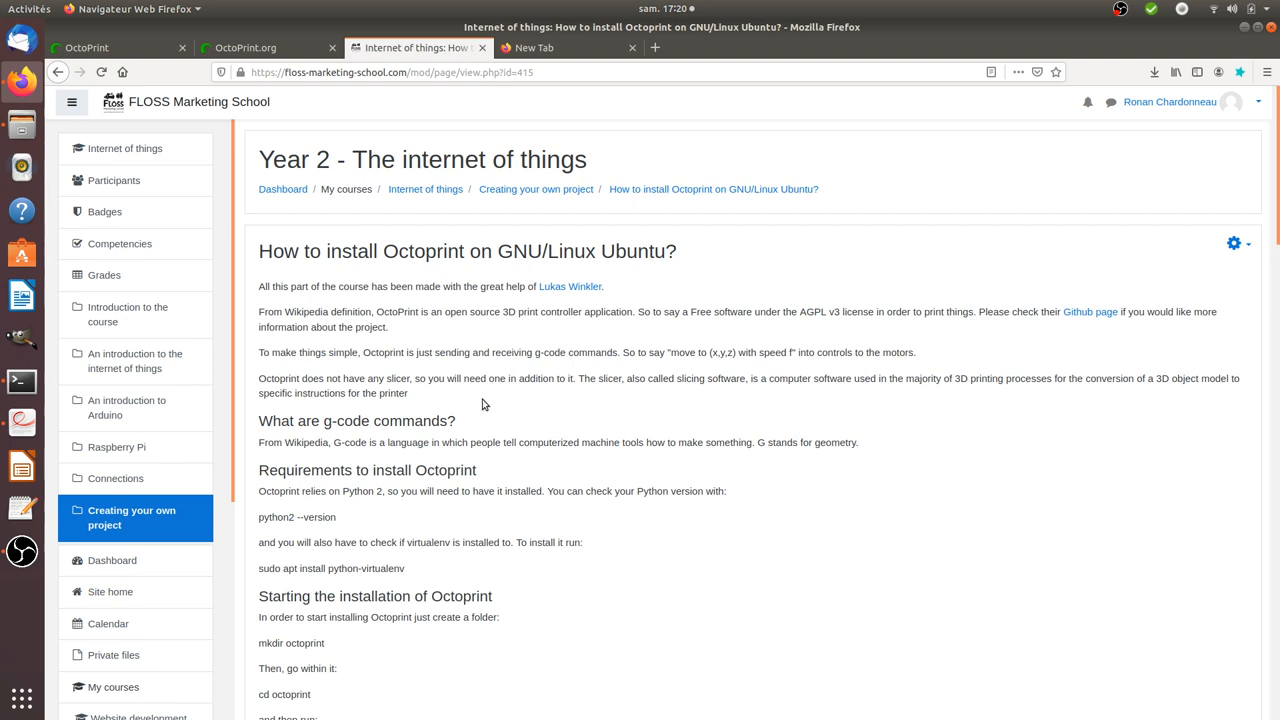
{"action": "mouse_move", "coordinate": [436, 406]}
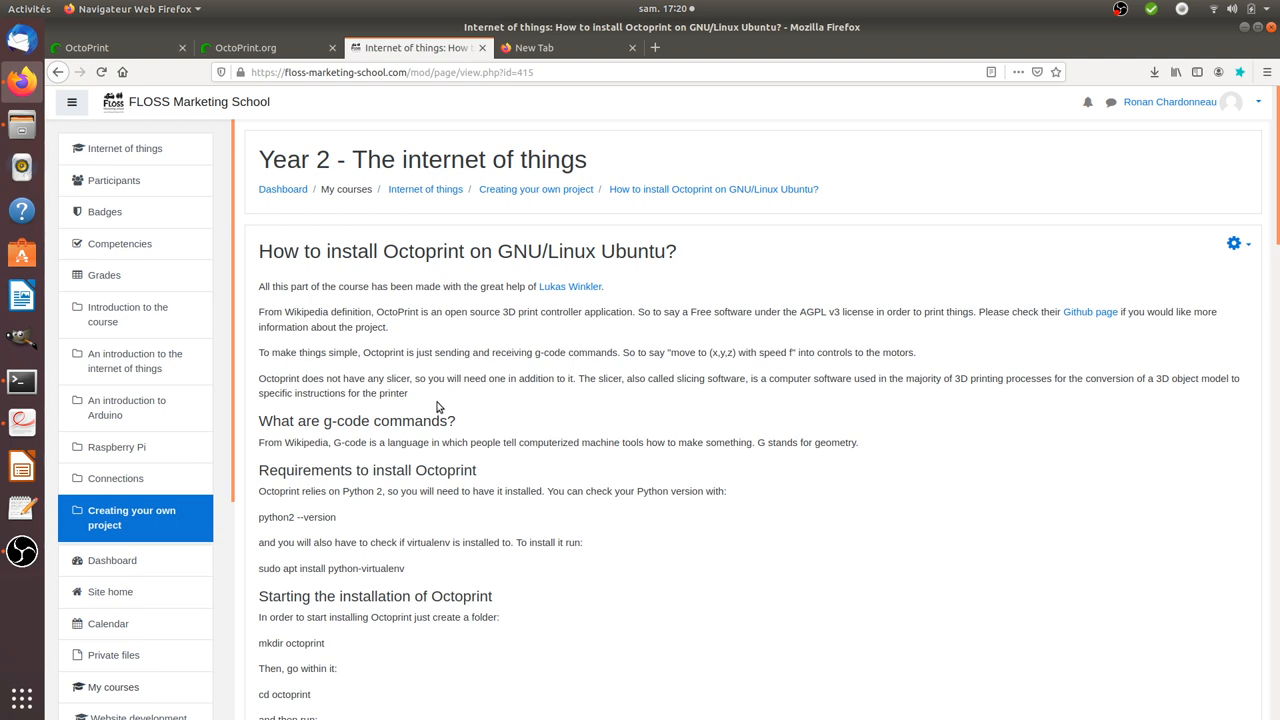
{"action": "mouse_move", "coordinate": [240, 396]}
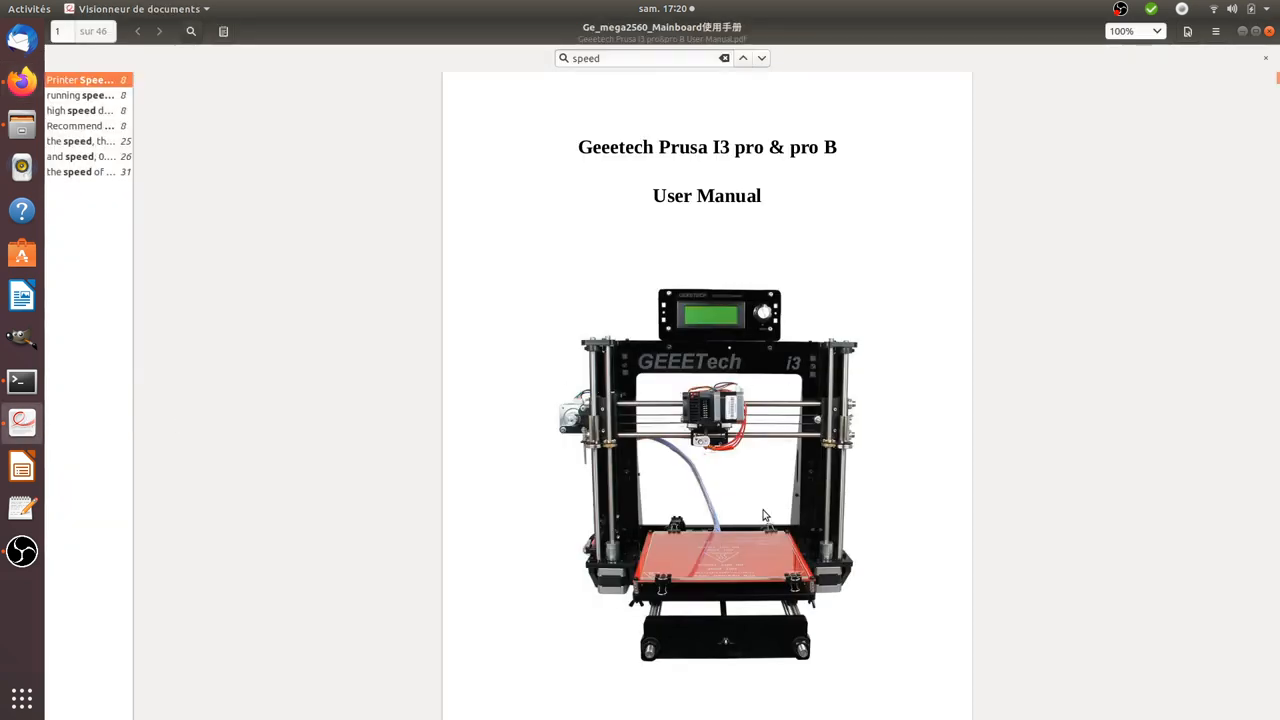
{"action": "mouse_move", "coordinate": [716, 414]}
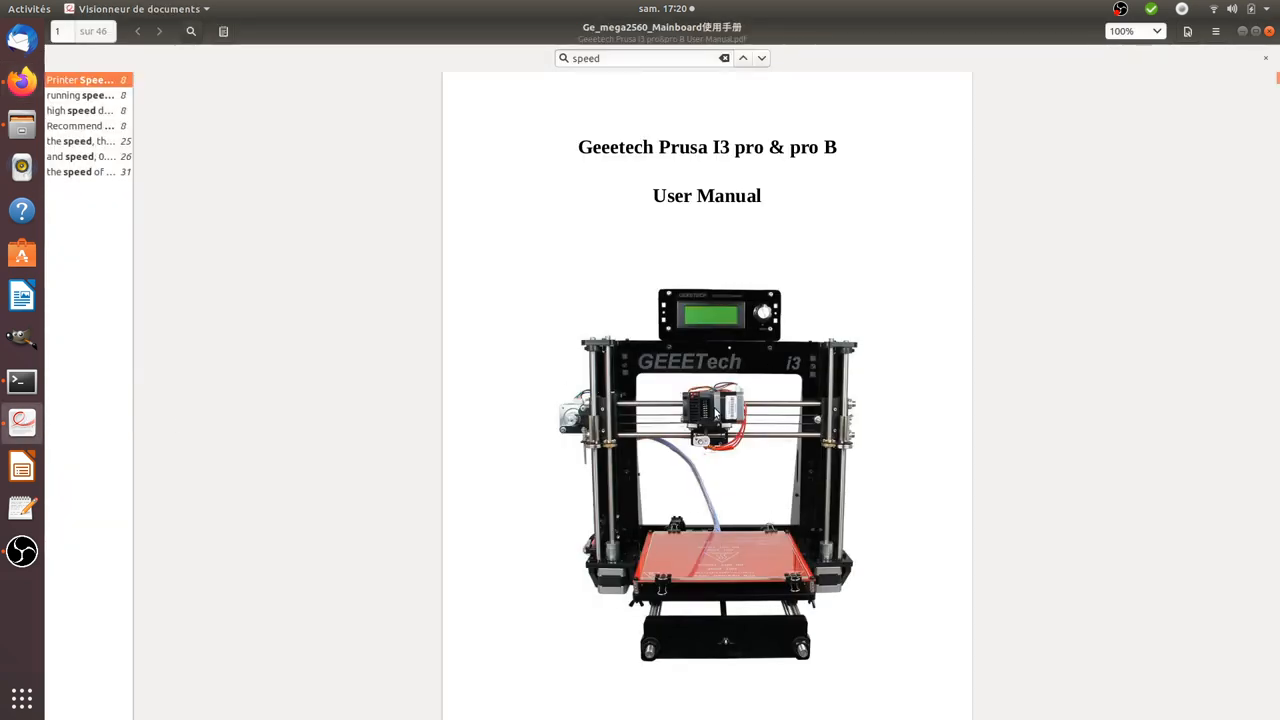
{"action": "mouse_move", "coordinate": [744, 452]}
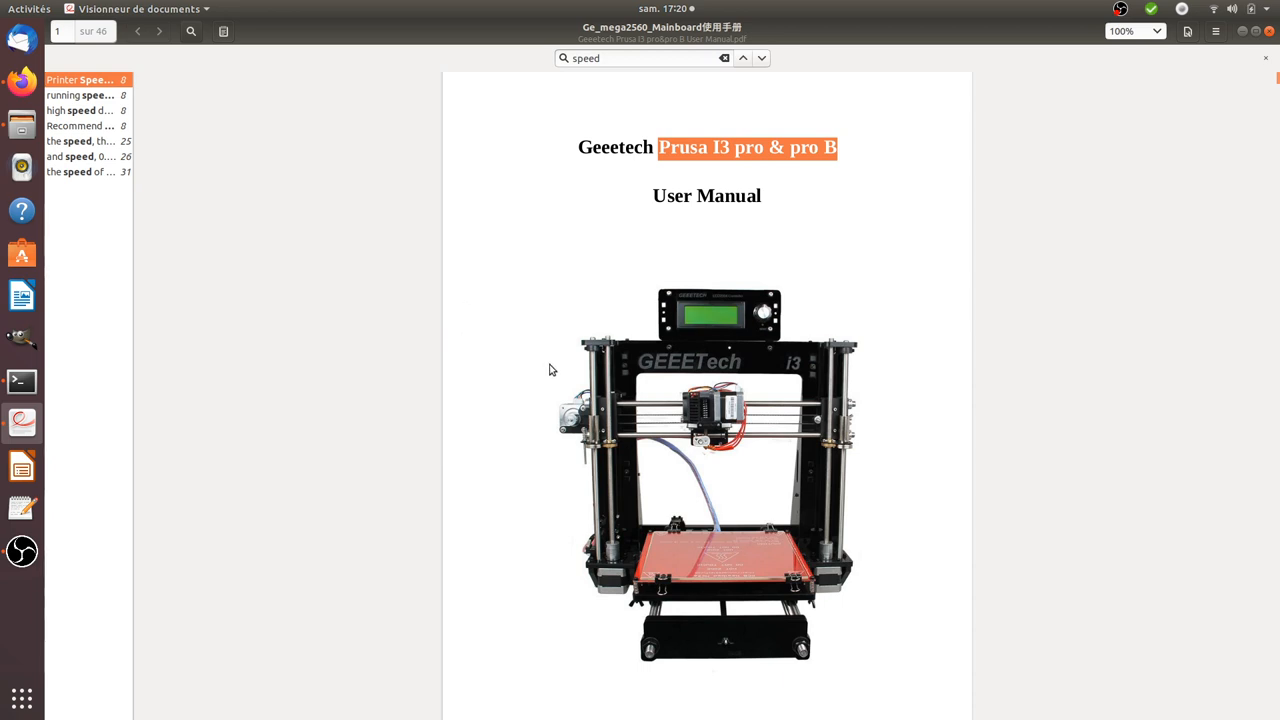
{"action": "mouse_move", "coordinate": [598, 480]}
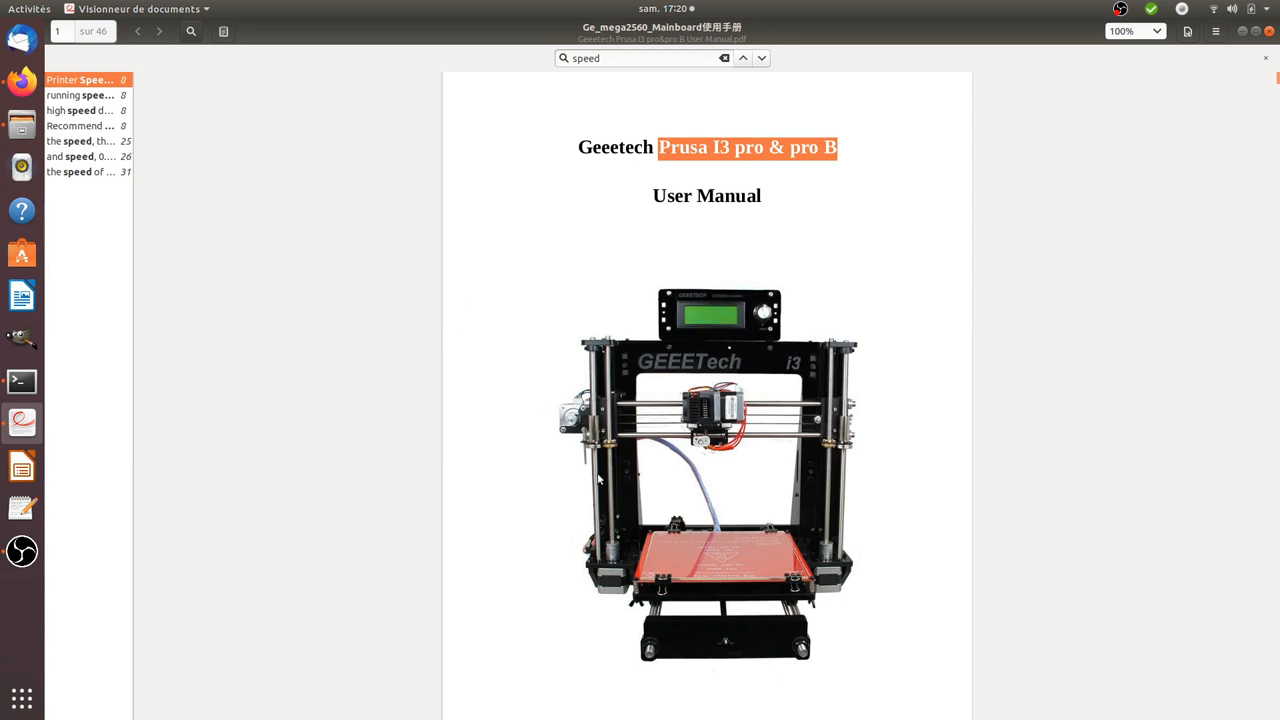
{"action": "mouse_move", "coordinate": [616, 480]}
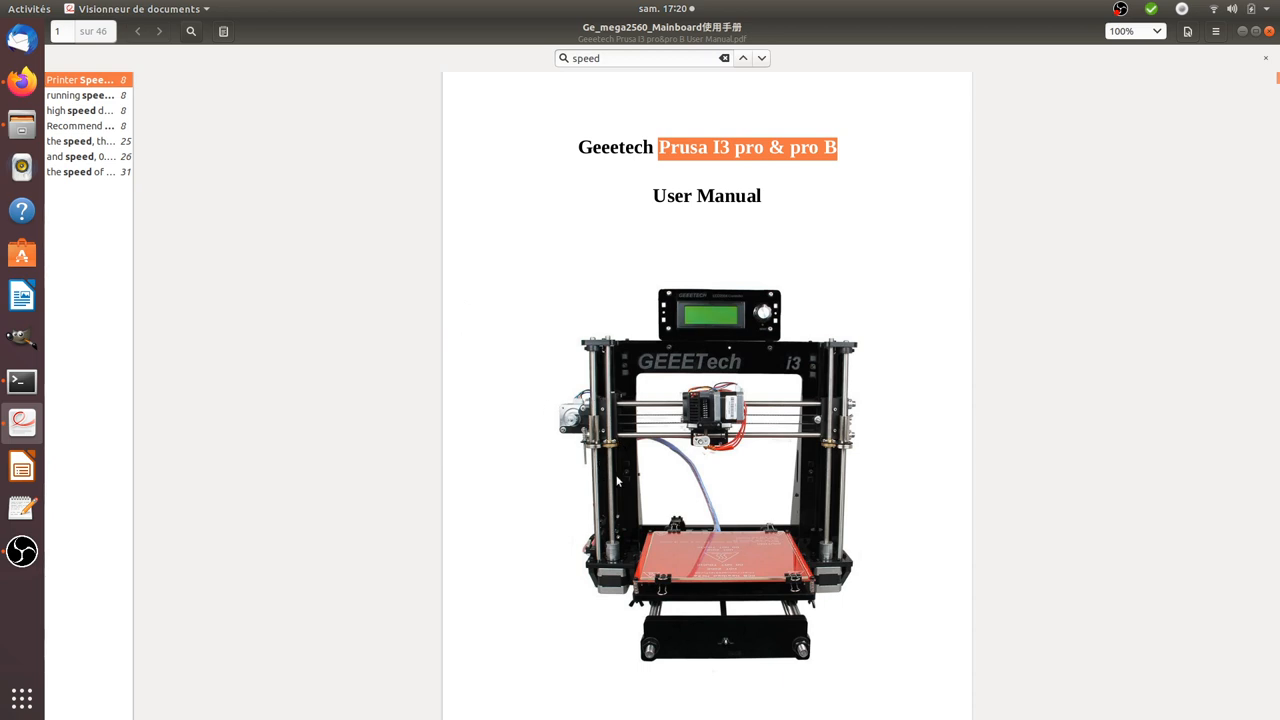
{"action": "mouse_move", "coordinate": [716, 328]}
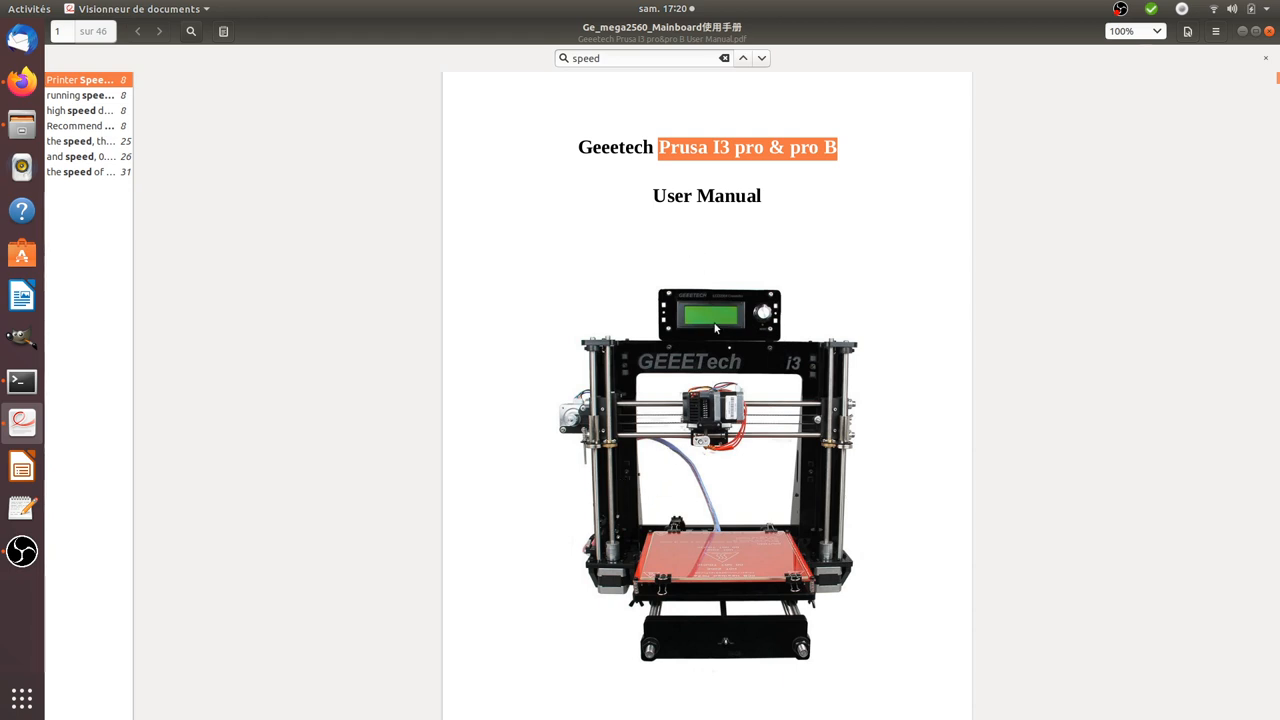
{"action": "mouse_move", "coordinate": [632, 284]}
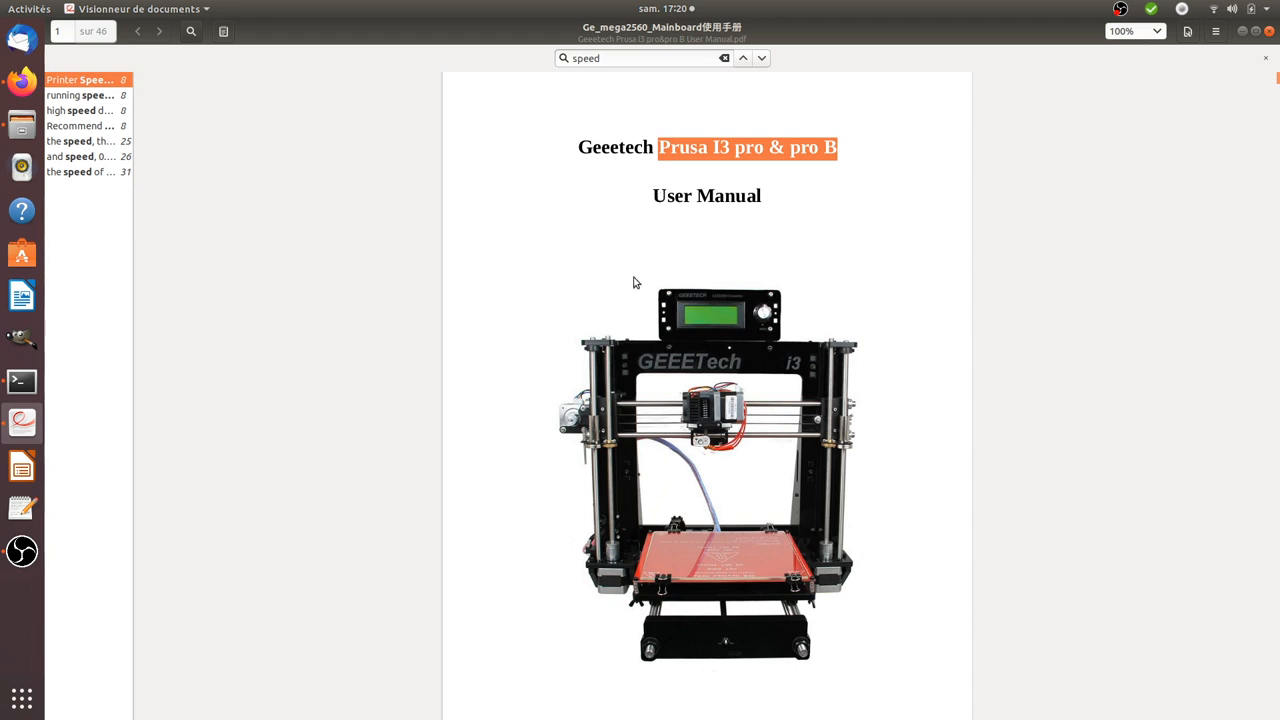
{"action": "mouse_move", "coordinate": [590, 362]}
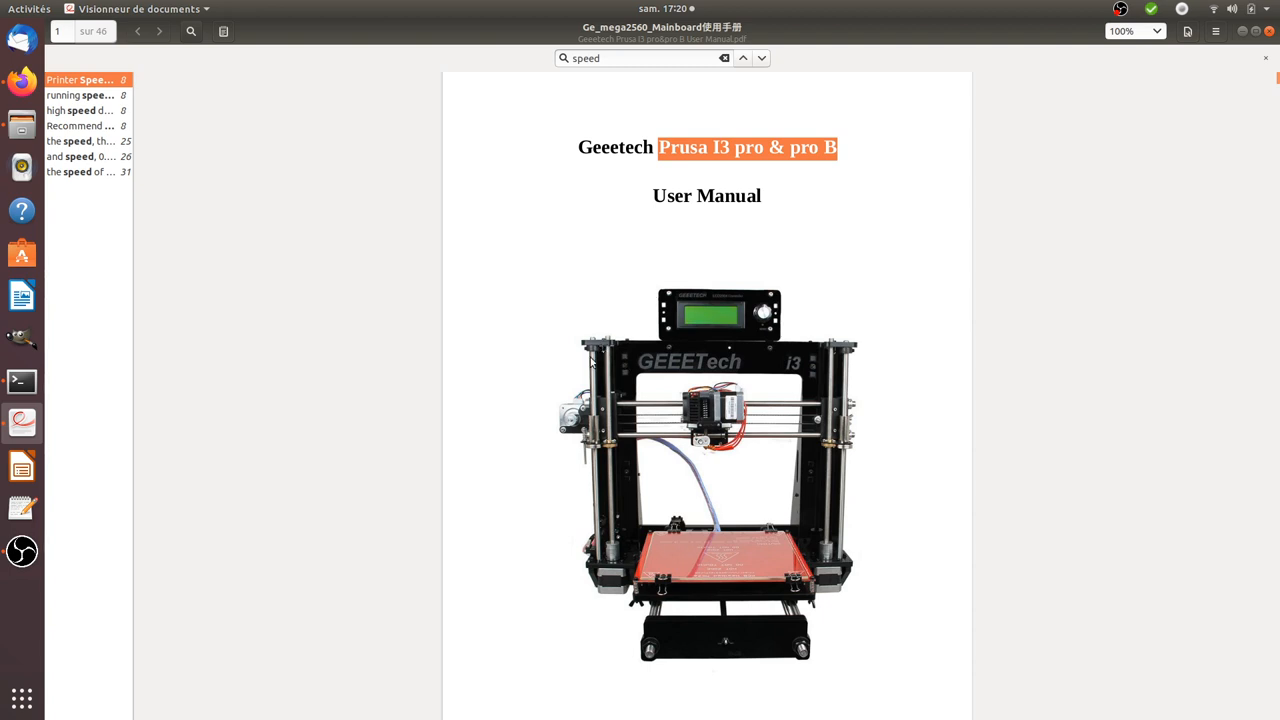
{"action": "mouse_move", "coordinate": [570, 320]}
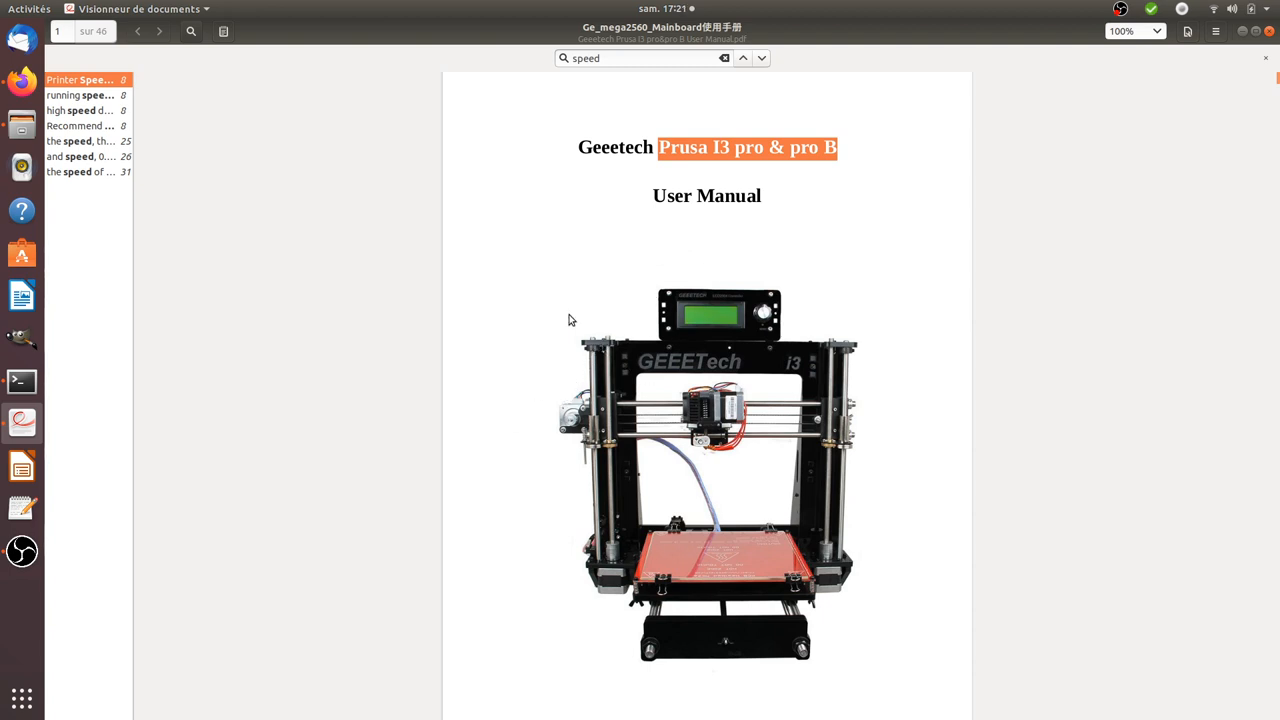
{"action": "mouse_move", "coordinate": [520, 364]}
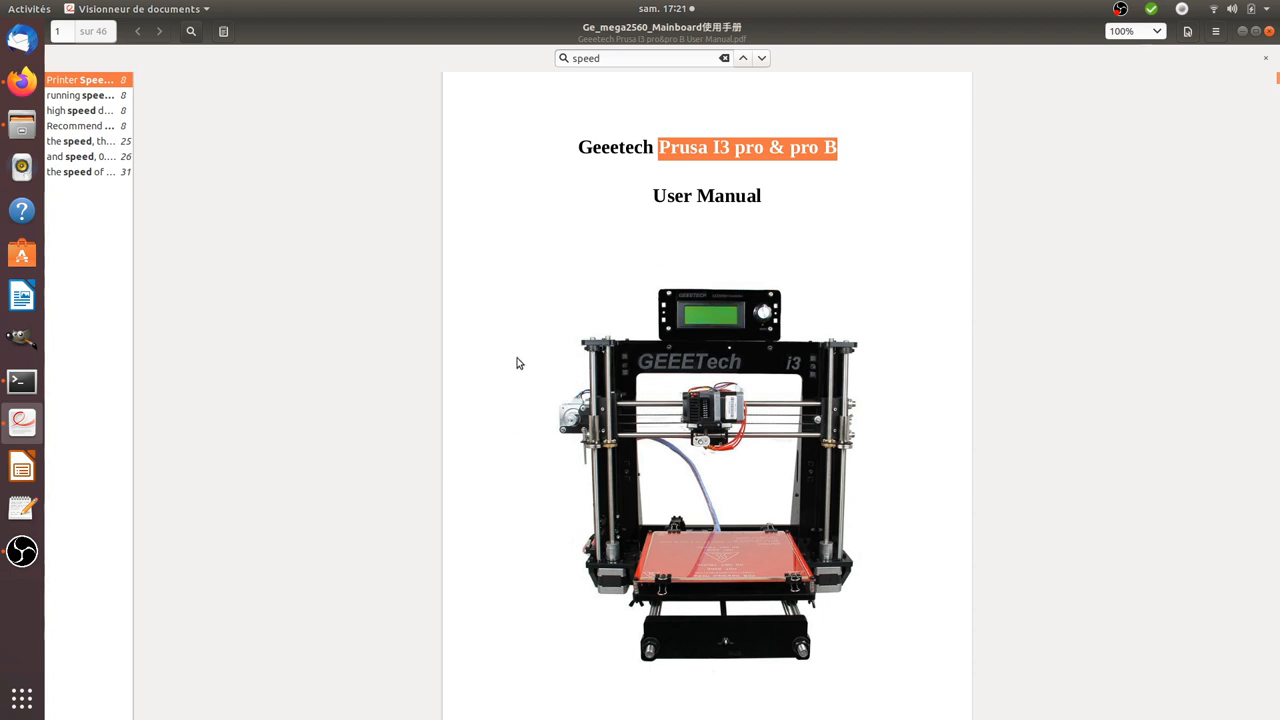
{"action": "mouse_move", "coordinate": [460, 318]}
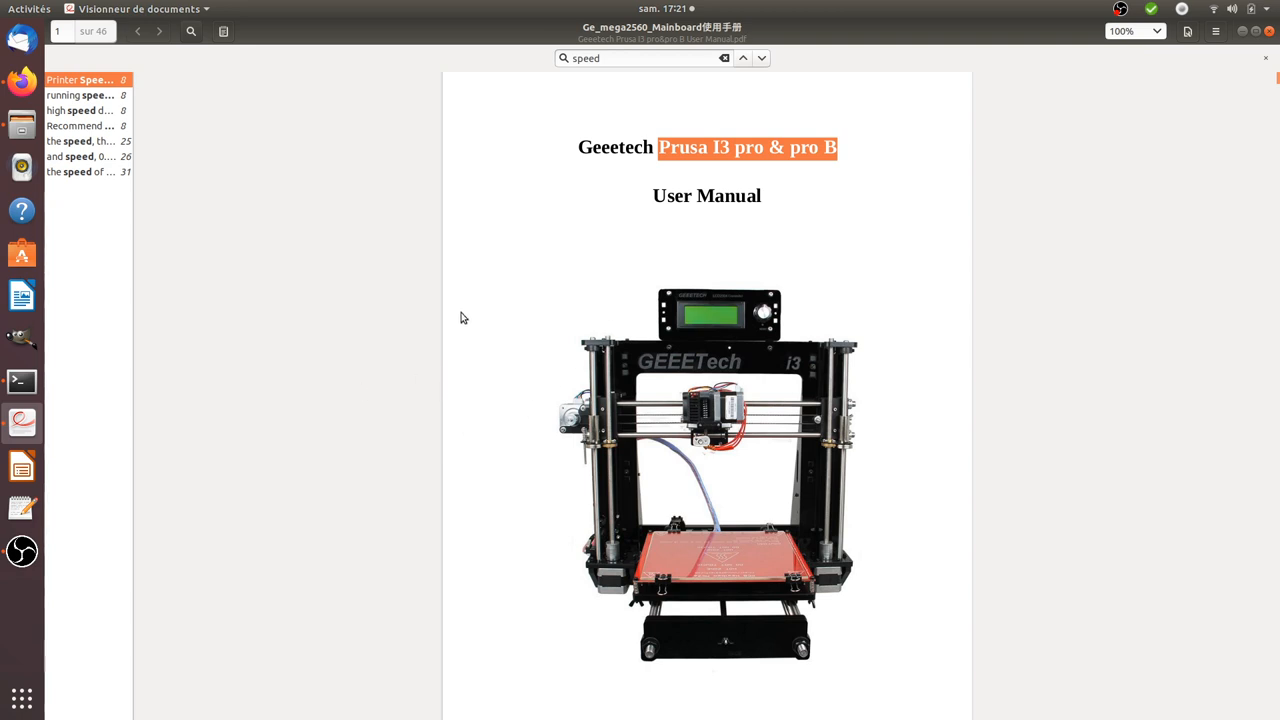
{"action": "mouse_move", "coordinate": [136, 122]}
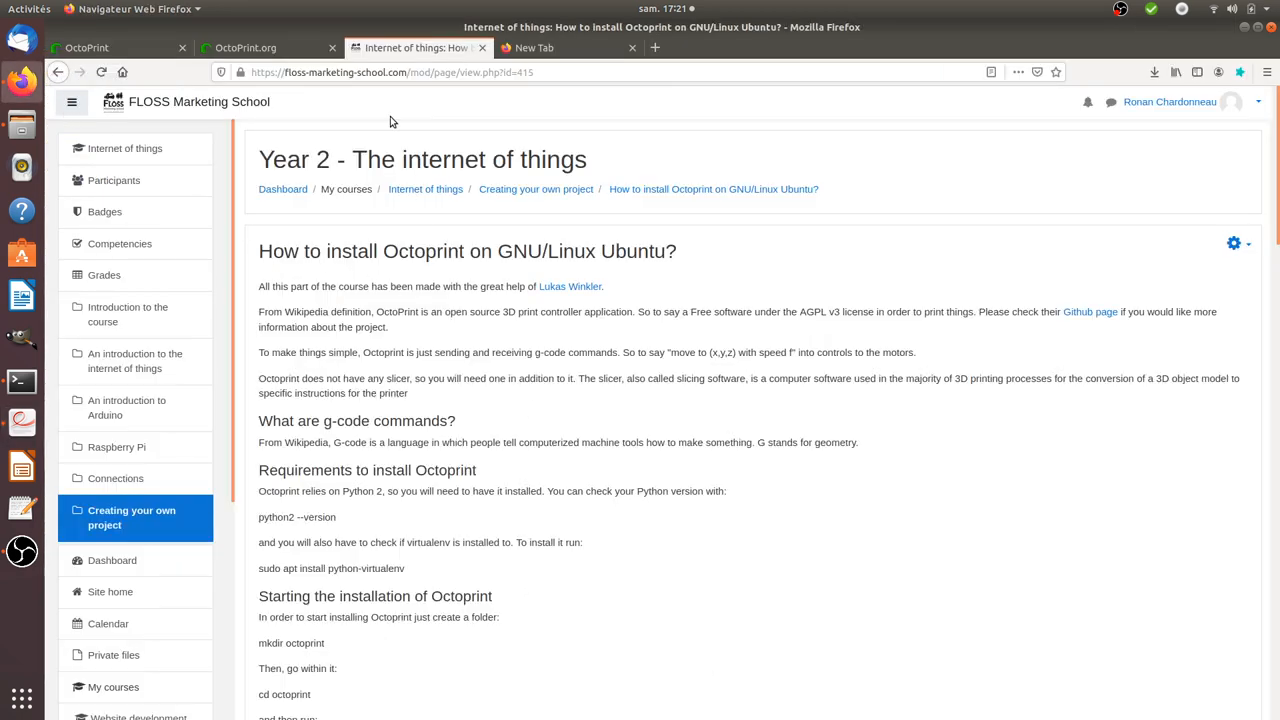
- View the OctoPrint.org homepage, then move over to the local OctoPrint dashboard
{"action": "left_click", "coordinate": [244, 48]}
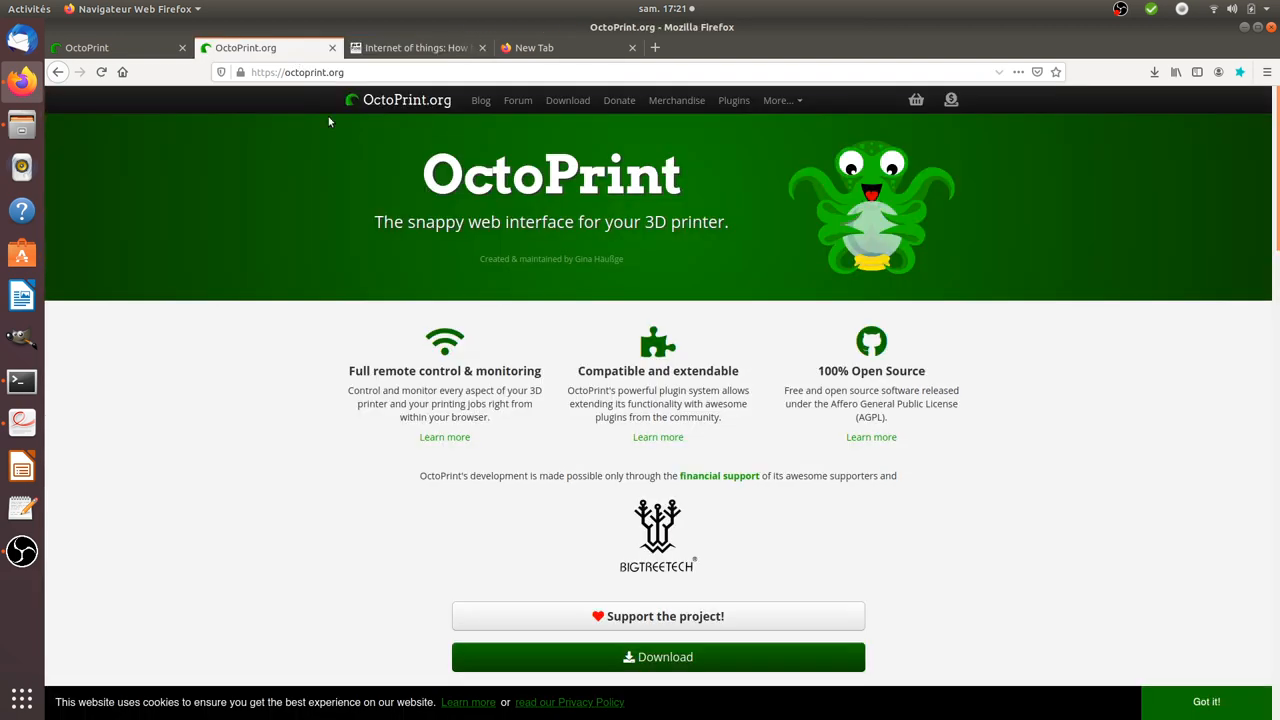
{"action": "mouse_move", "coordinate": [664, 222]}
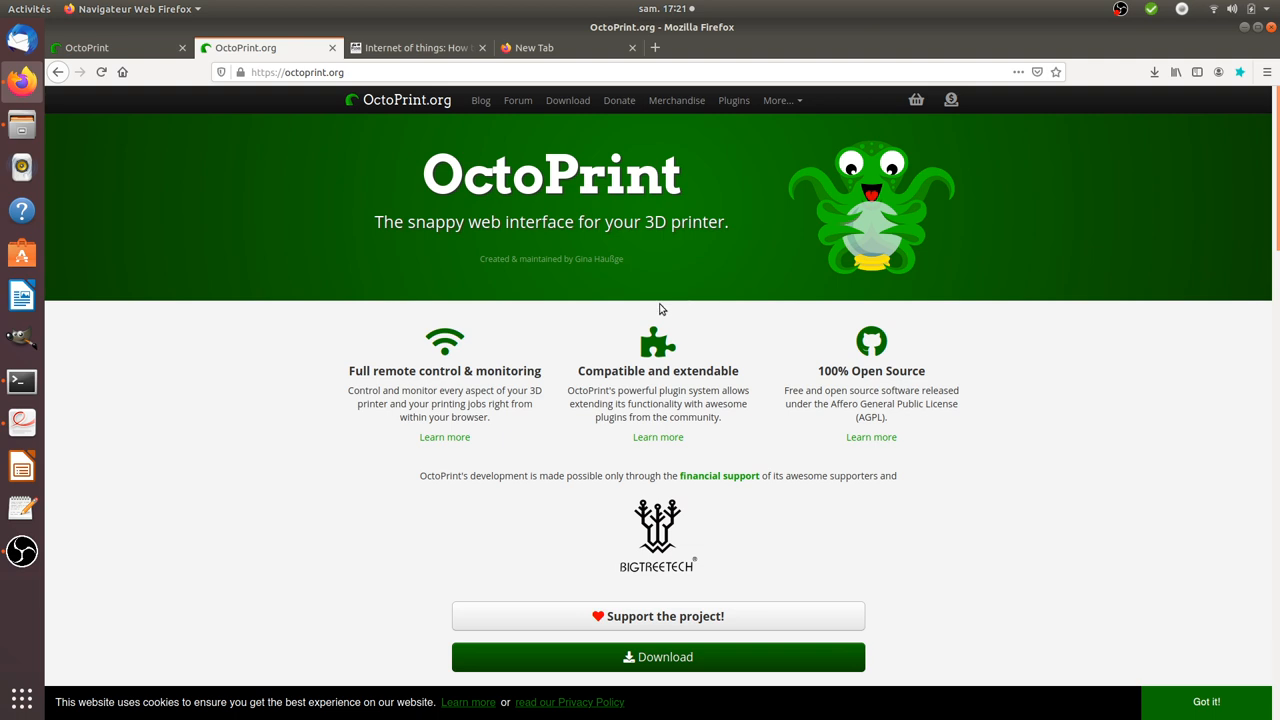
{"action": "mouse_move", "coordinate": [668, 300]}
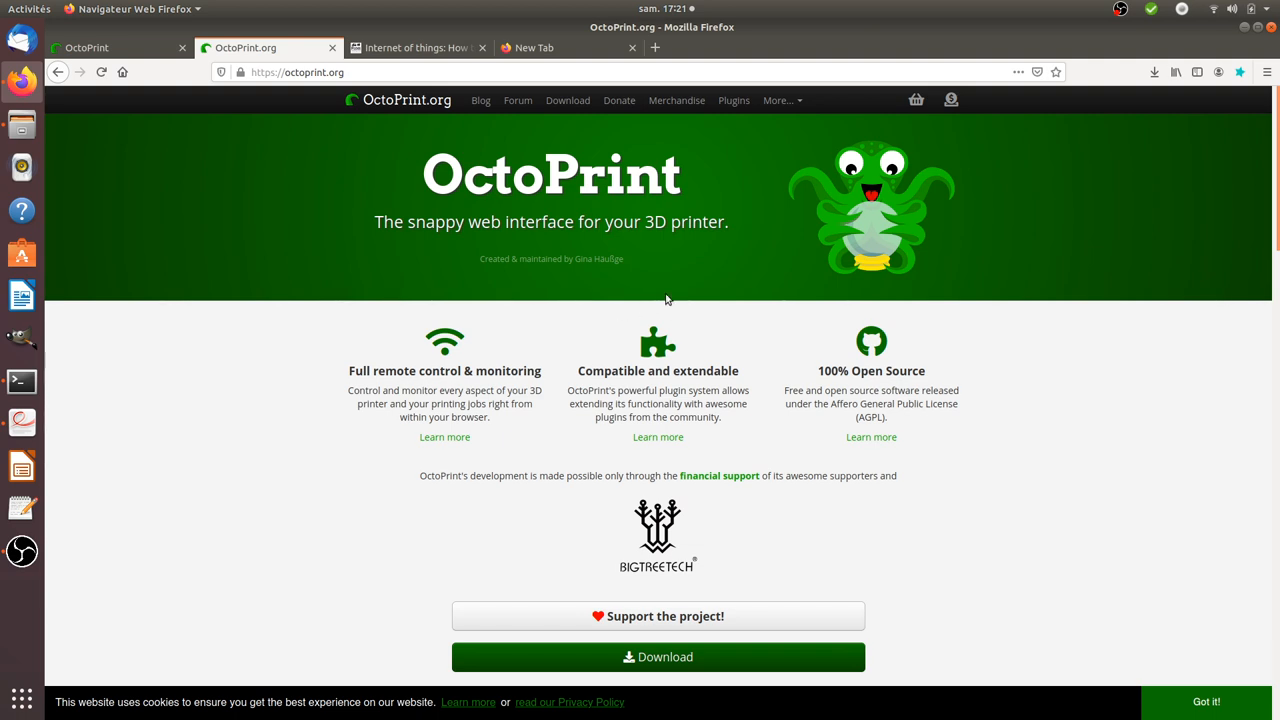
{"action": "mouse_move", "coordinate": [616, 480]}
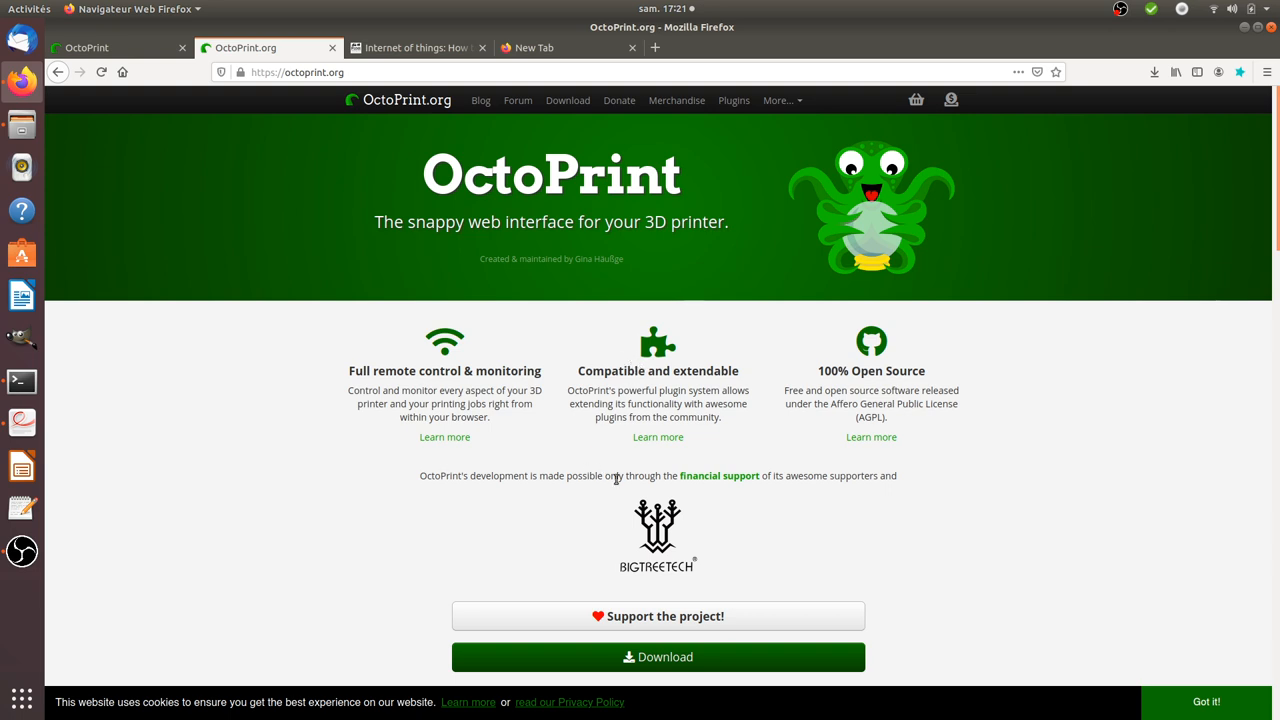
{"action": "mouse_move", "coordinate": [640, 368]}
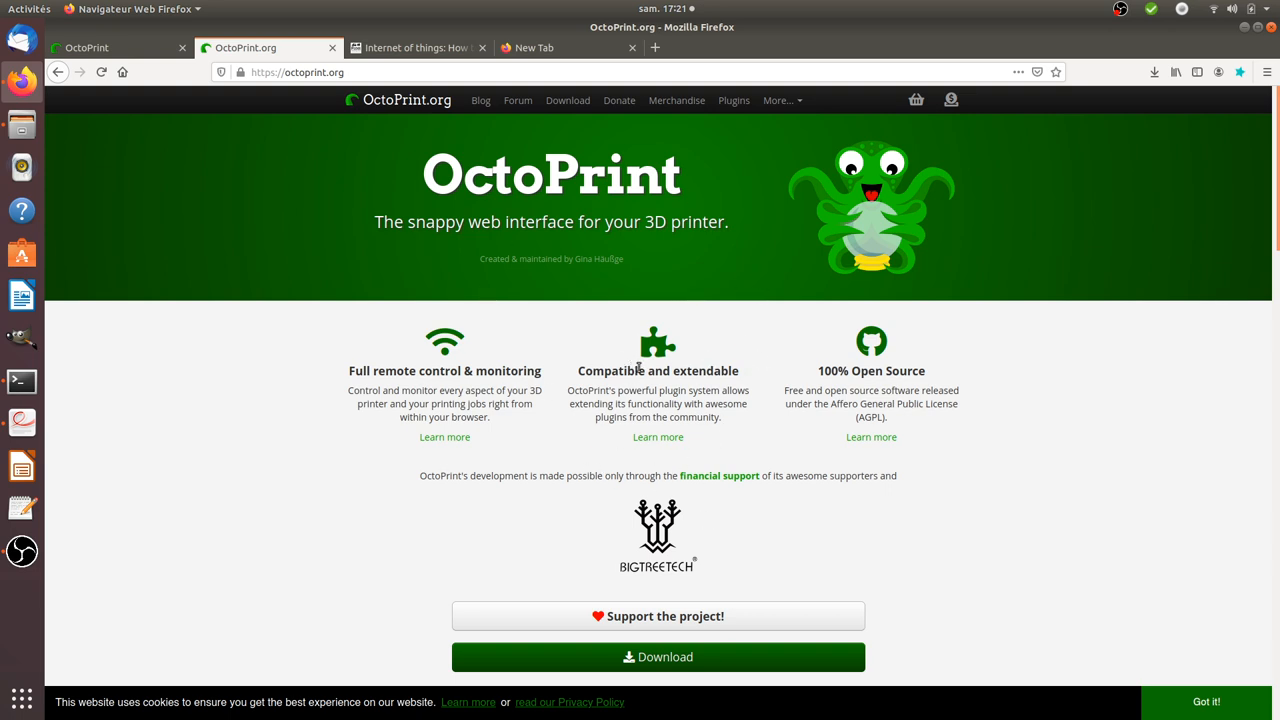
{"action": "mouse_move", "coordinate": [644, 324]}
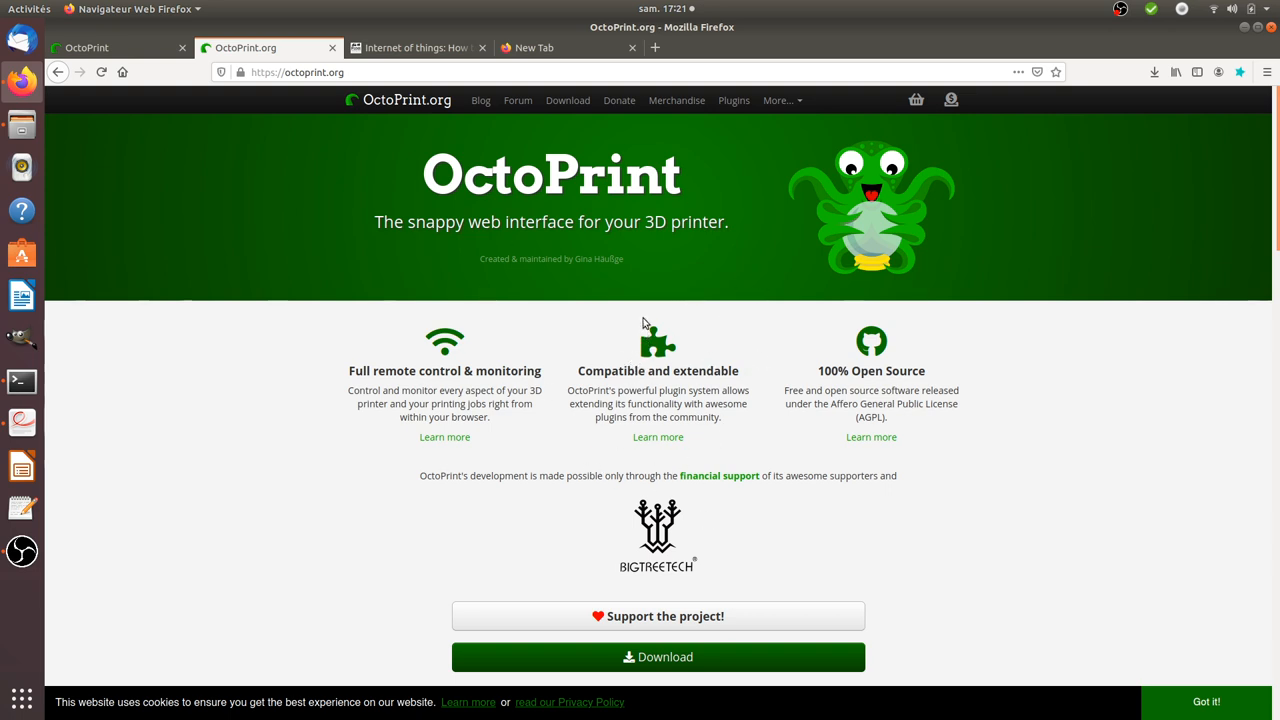
{"action": "mouse_move", "coordinate": [422, 164]}
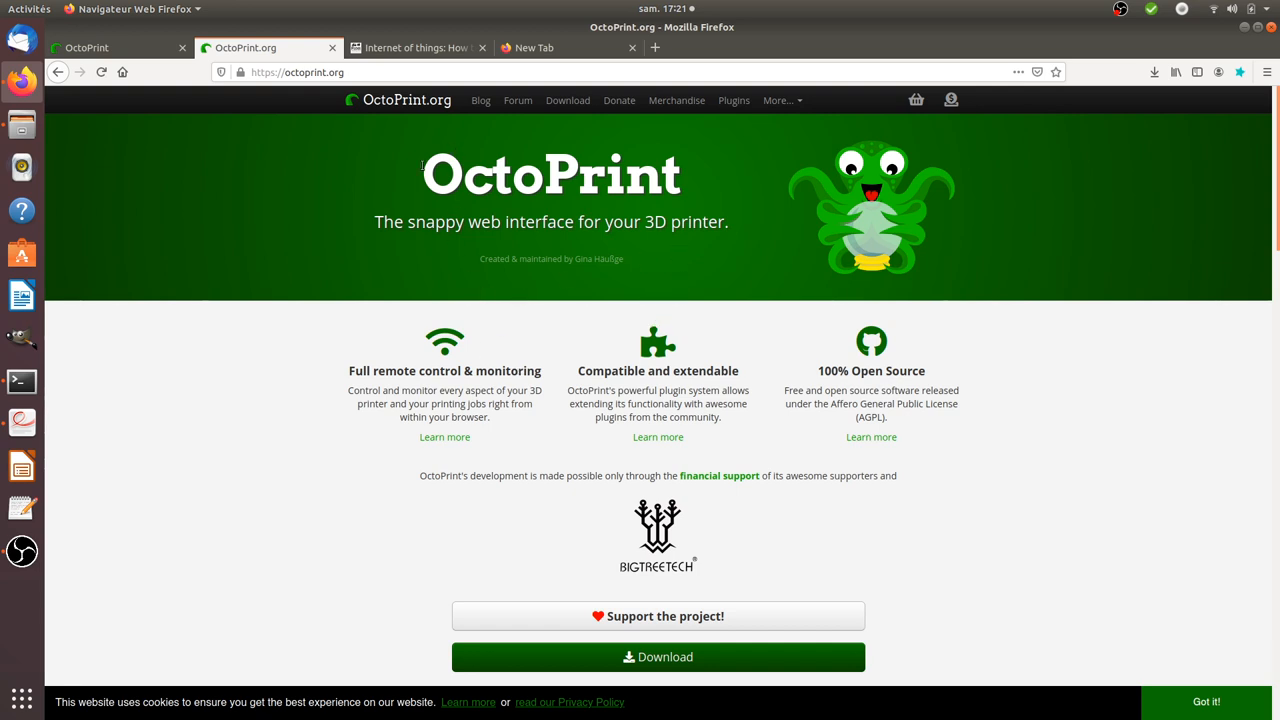
{"action": "left_click", "coordinate": [88, 48]}
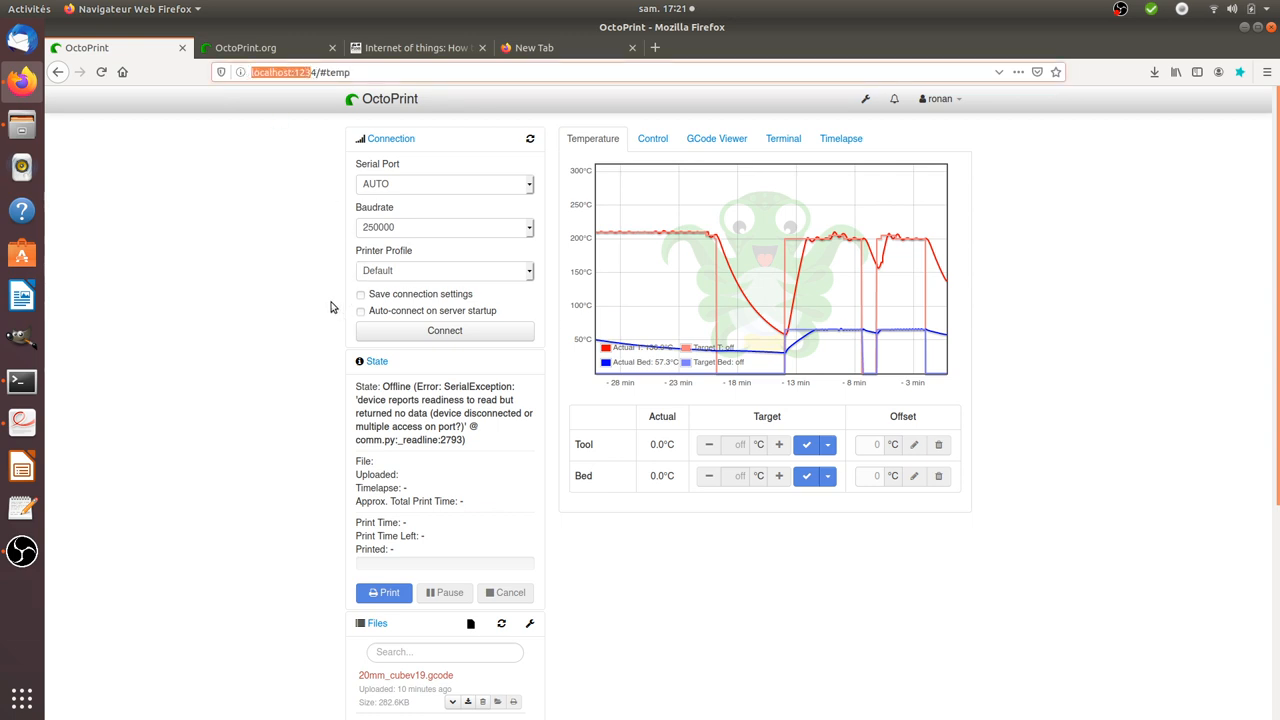
{"action": "mouse_move", "coordinate": [312, 324]}
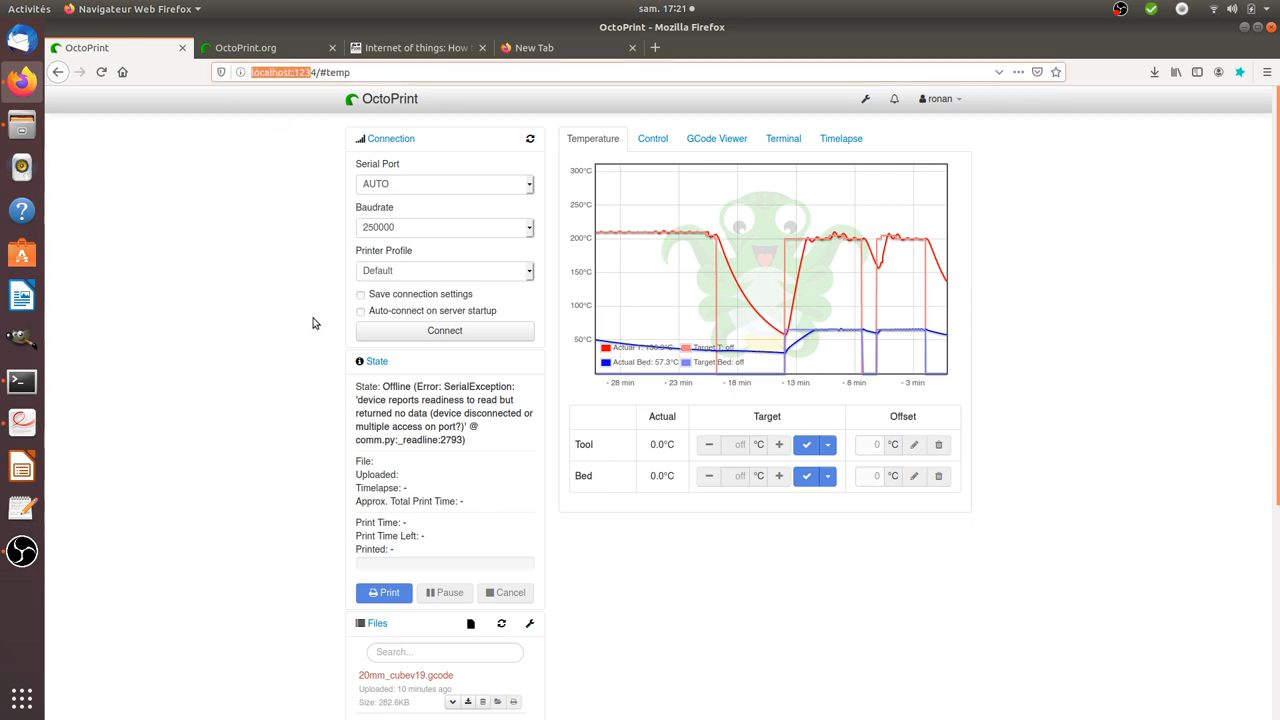
{"action": "mouse_move", "coordinate": [310, 428]}
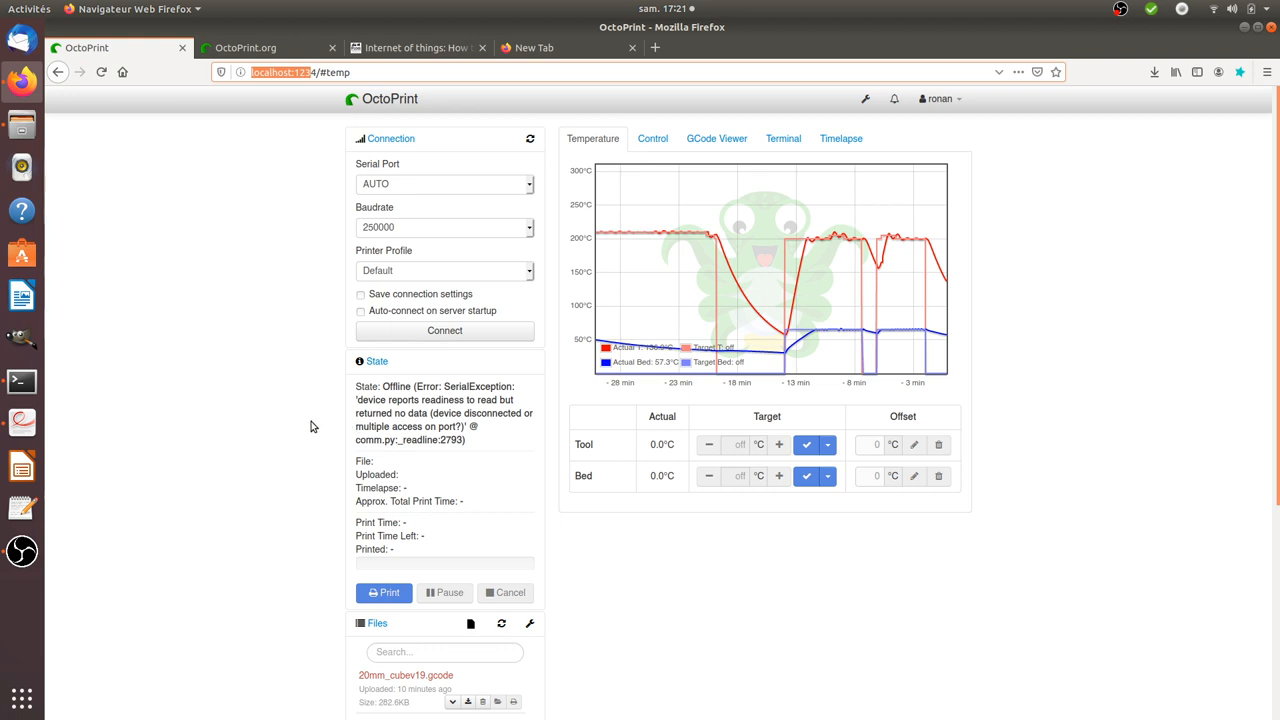
{"action": "mouse_move", "coordinate": [480, 384]}
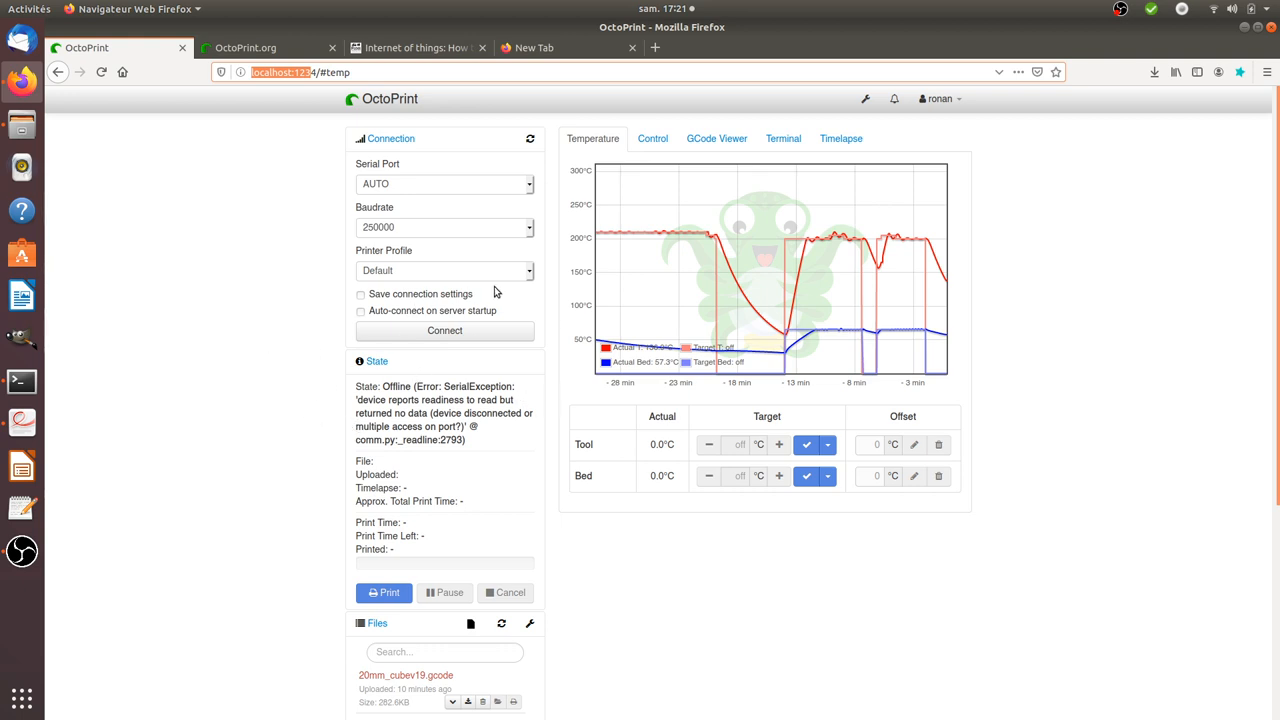
{"action": "mouse_move", "coordinate": [256, 404]}
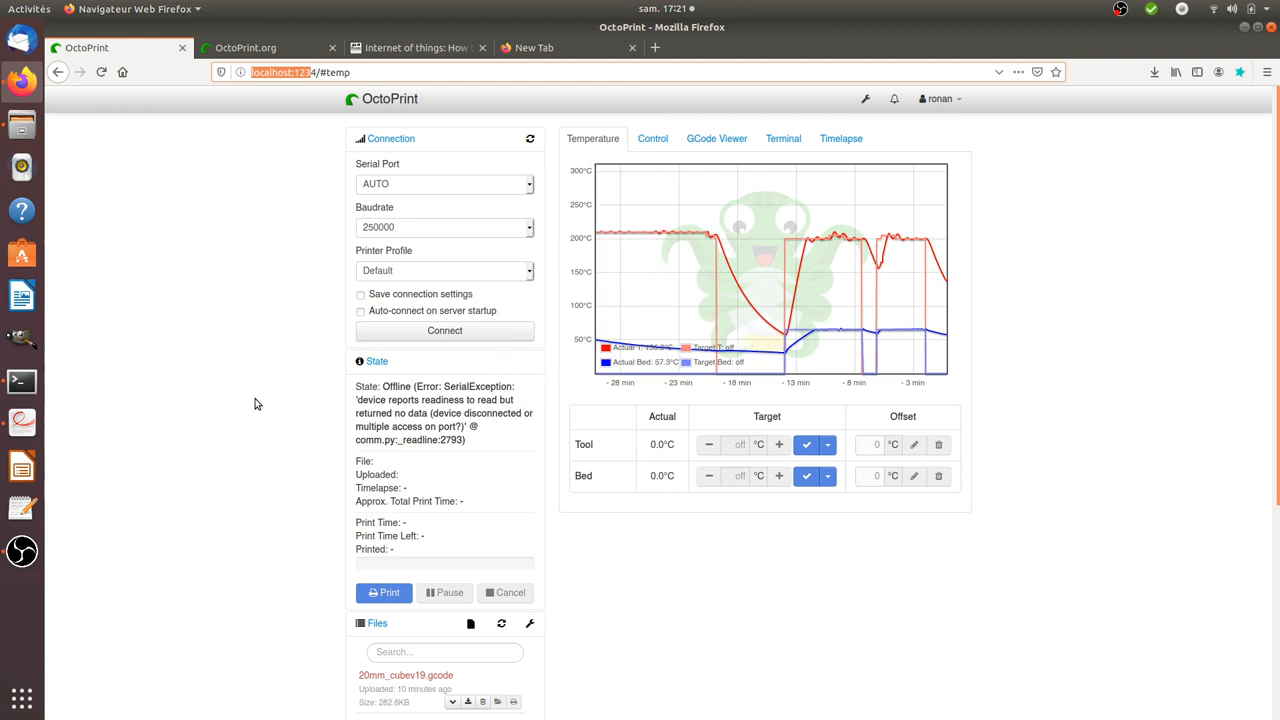
{"action": "mouse_move", "coordinate": [228, 396]}
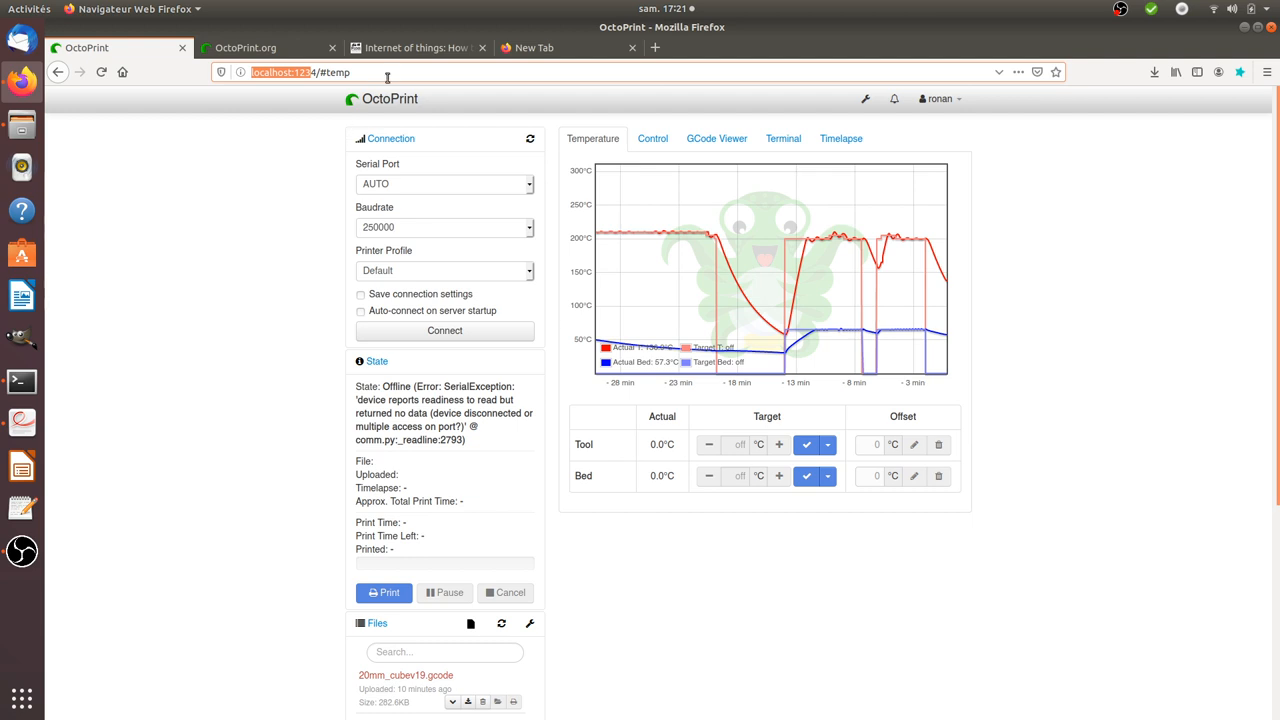
- Return to the tutorial and mark the 'Requirements to install Octoprint' heading
{"action": "left_click", "coordinate": [410, 48]}
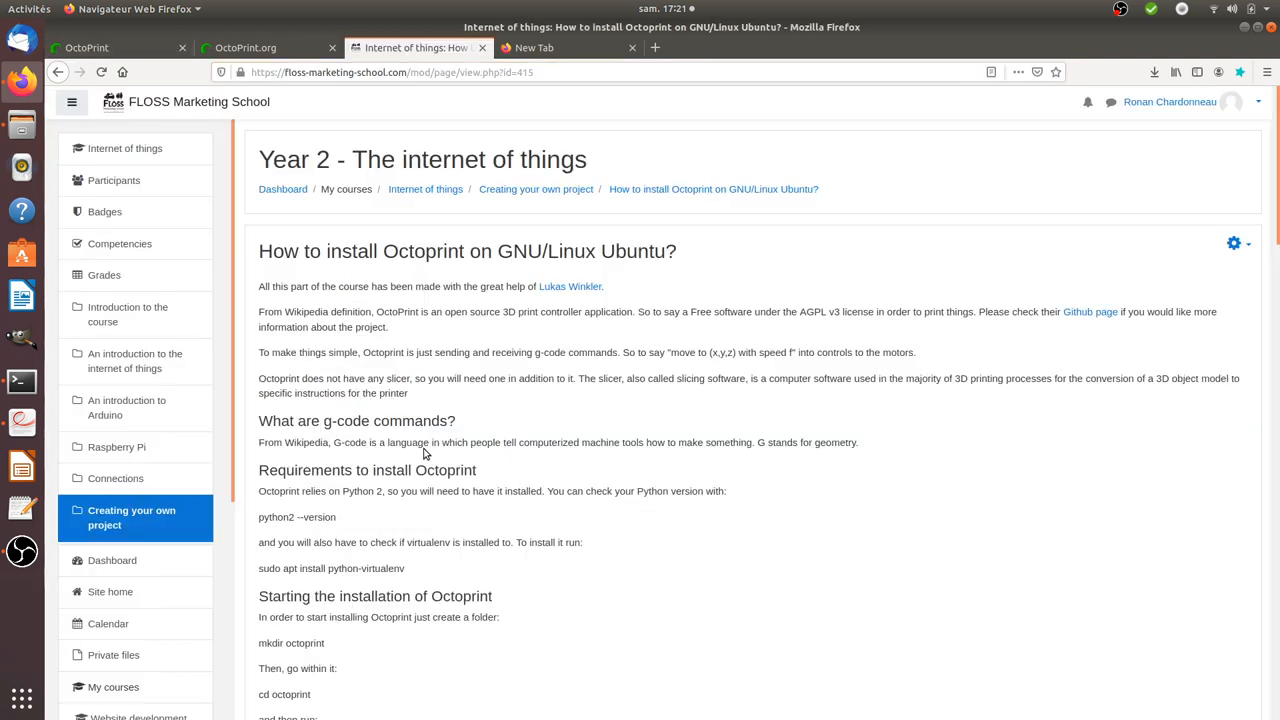
{"action": "scroll", "scroll_direction": "down", "scroll_amount": 3}
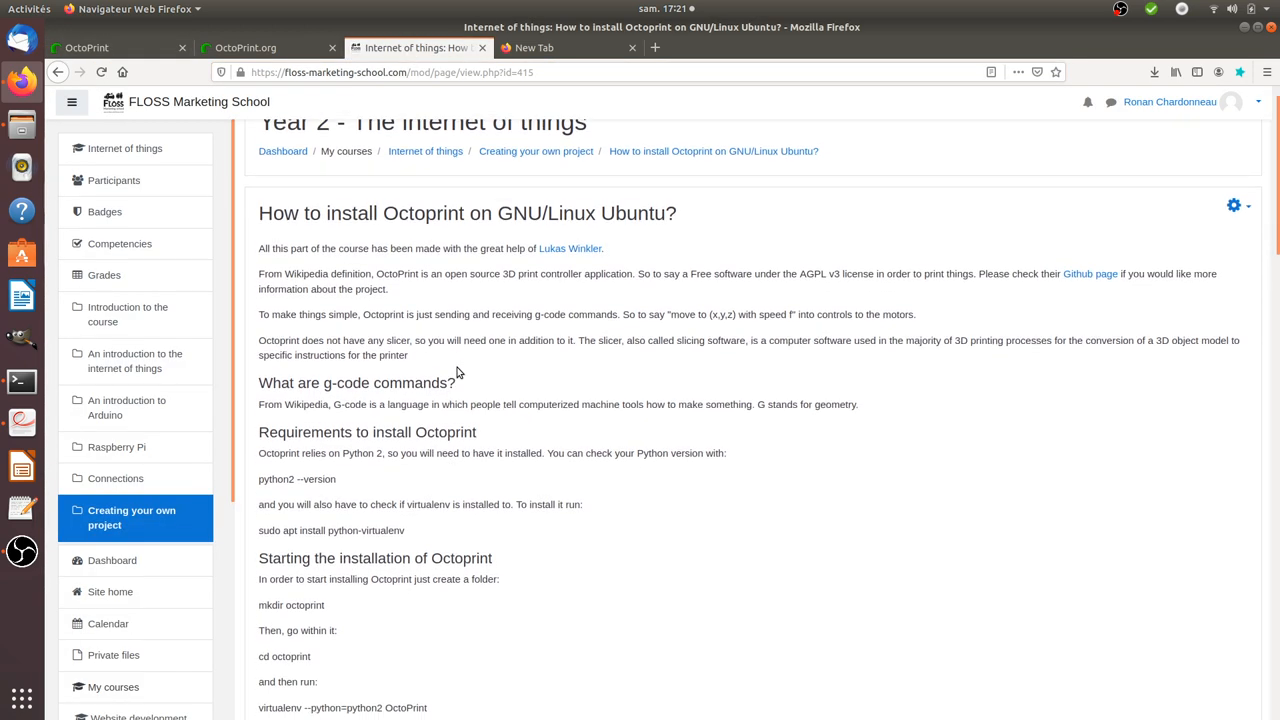
{"action": "scroll", "scroll_direction": "down", "scroll_amount": 3}
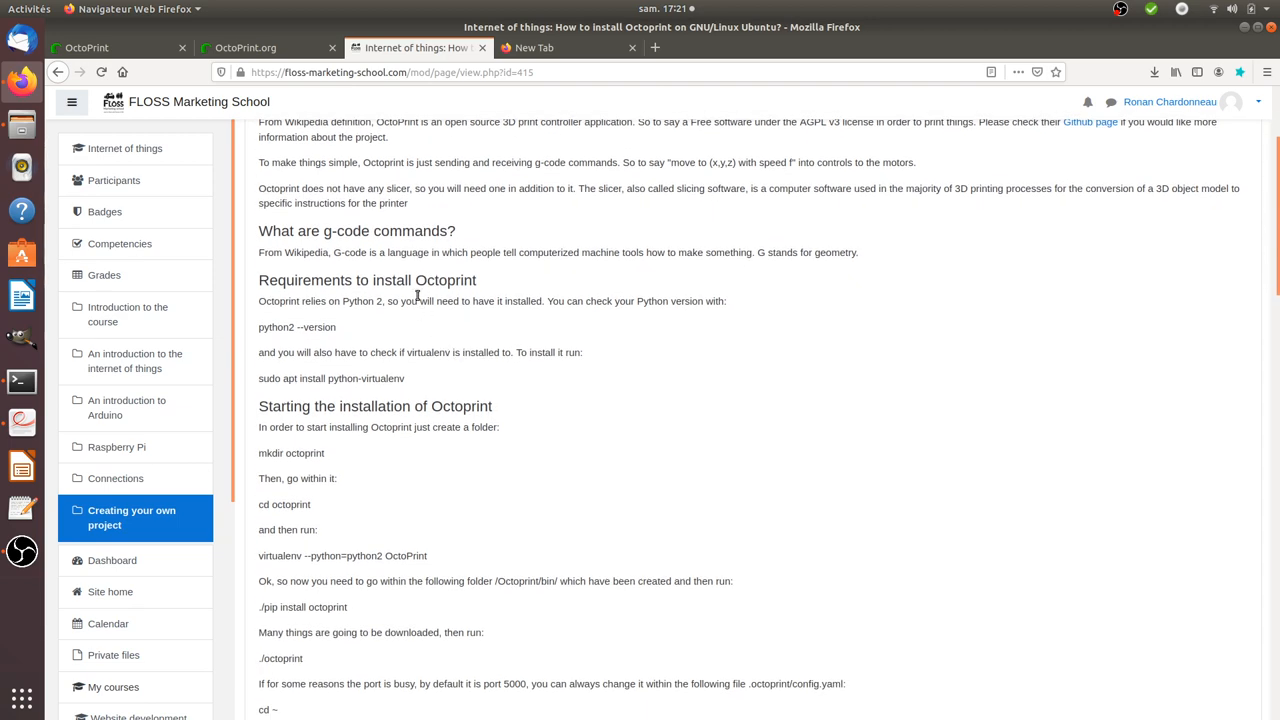
{"action": "double_click", "coordinate": [304, 280]}
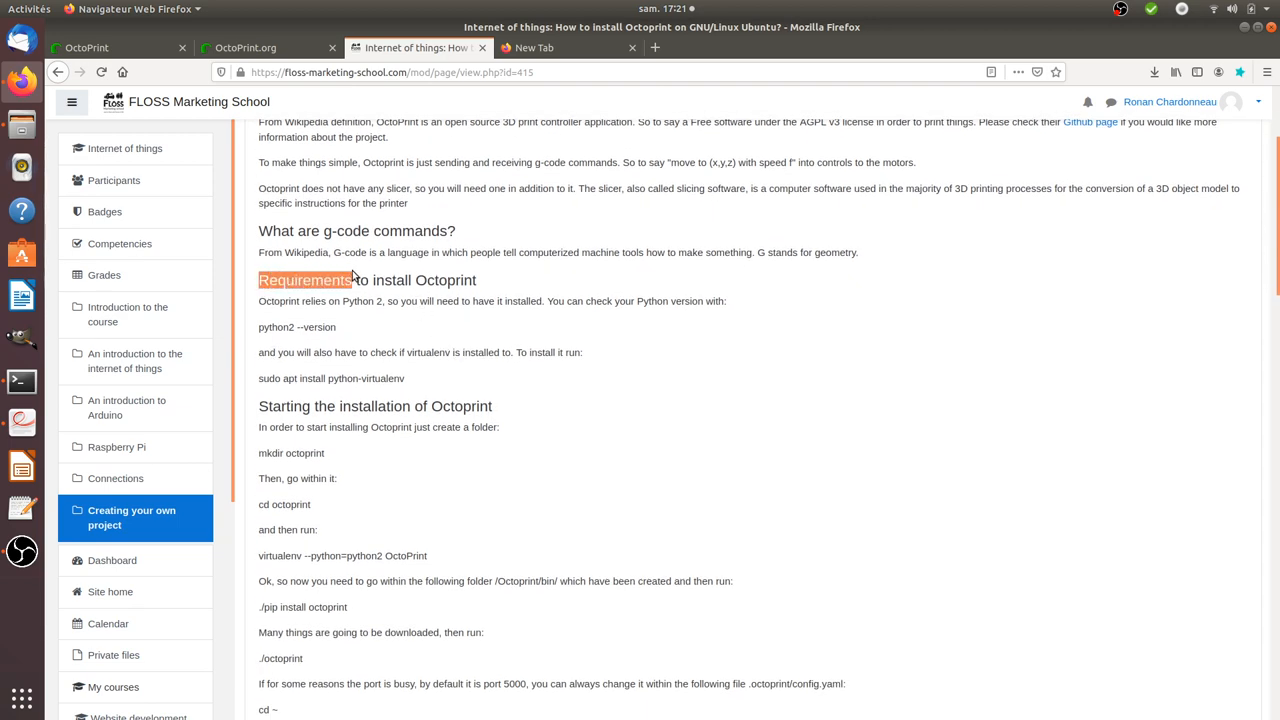
{"action": "double_click", "coordinate": [438, 280]}
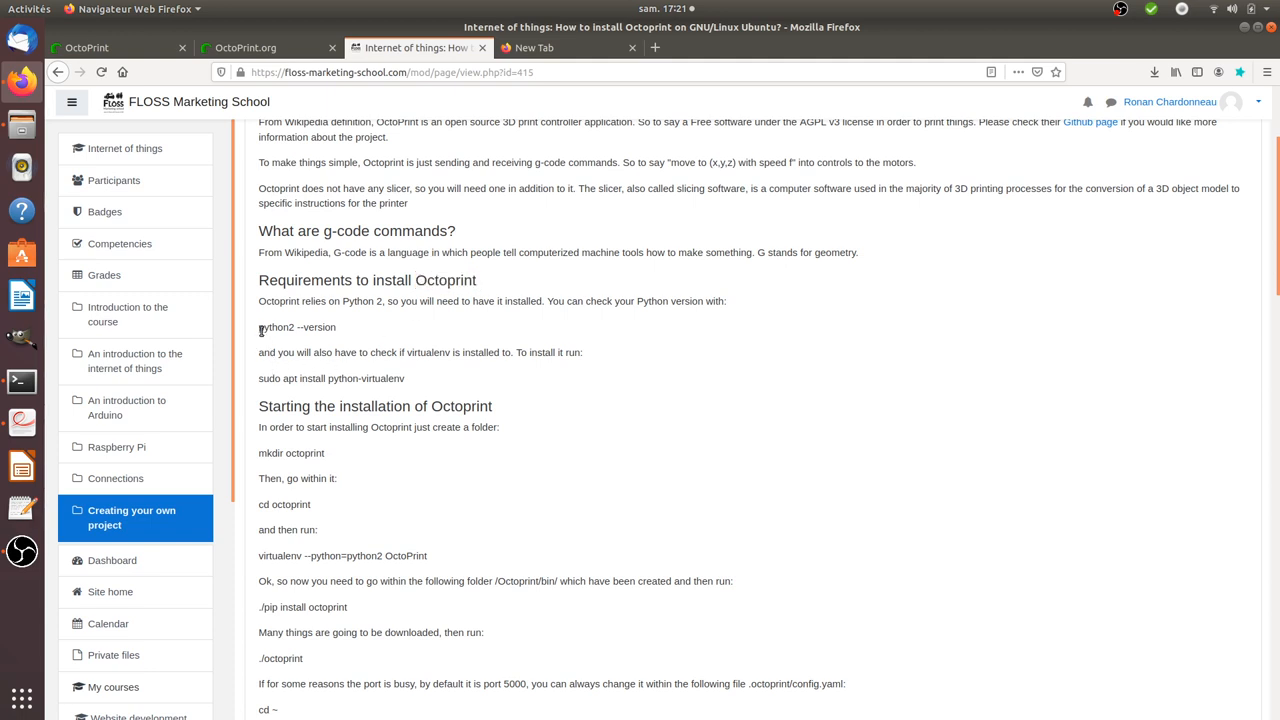
- Highlight the python2 --version check command in the requirements
{"action": "double_click", "coordinate": [276, 328]}
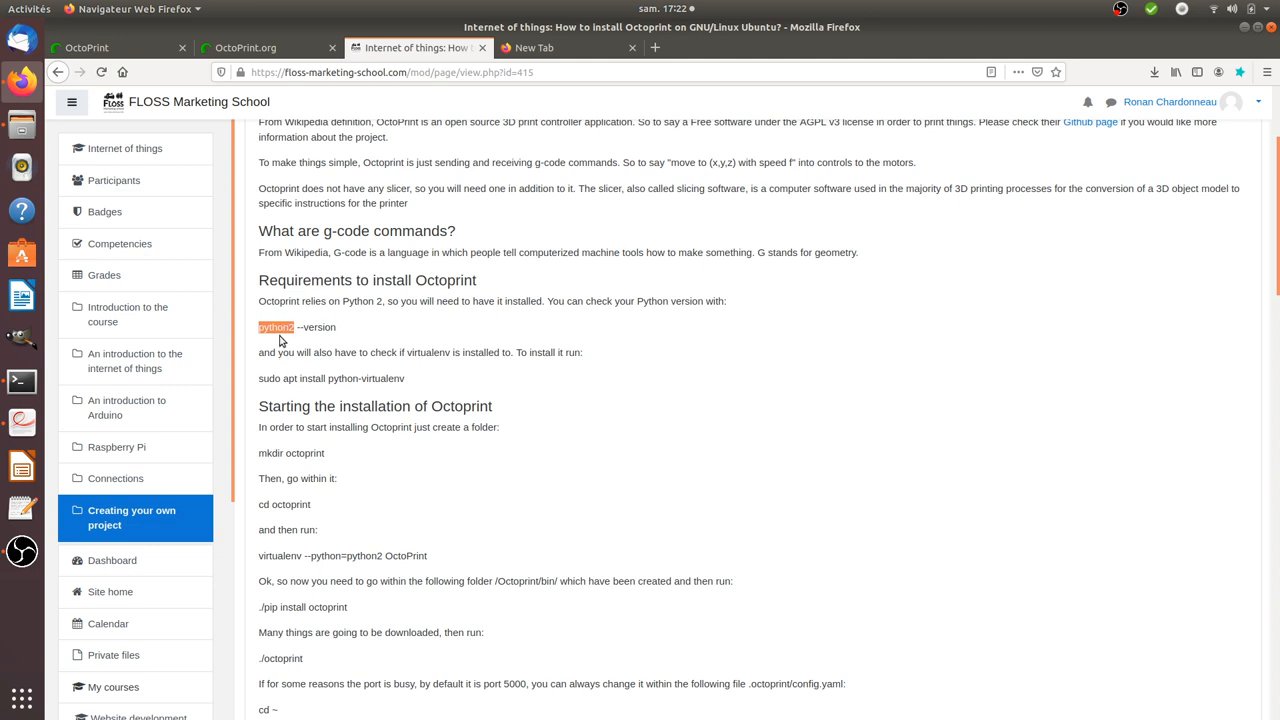
{"action": "mouse_move", "coordinate": [298, 348]}
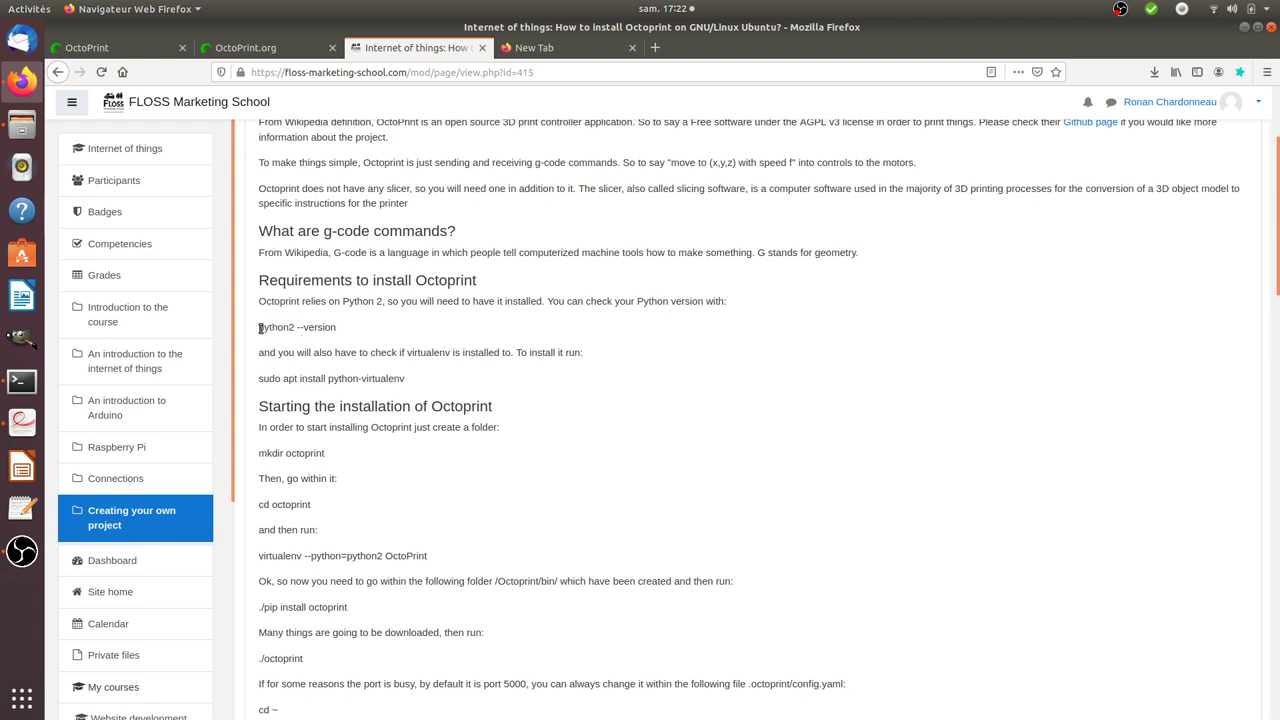
{"action": "double_click", "coordinate": [296, 328]}
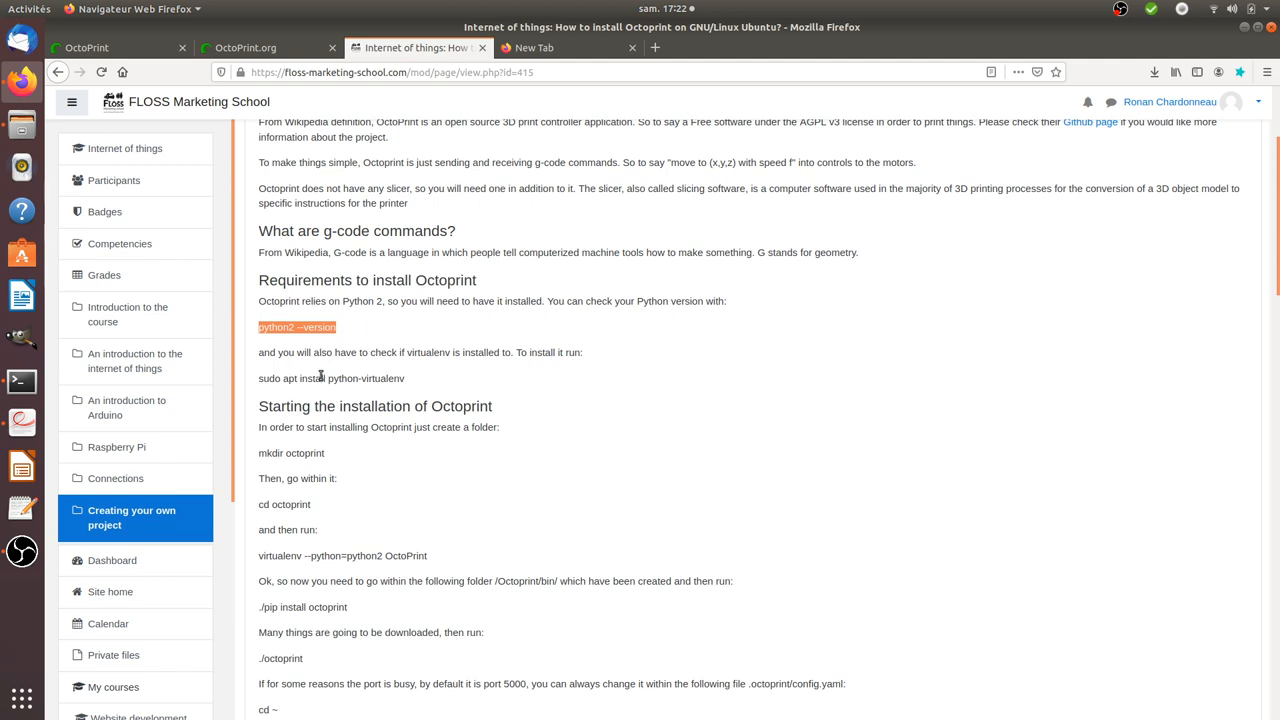
{"action": "mouse_move", "coordinate": [260, 382]}
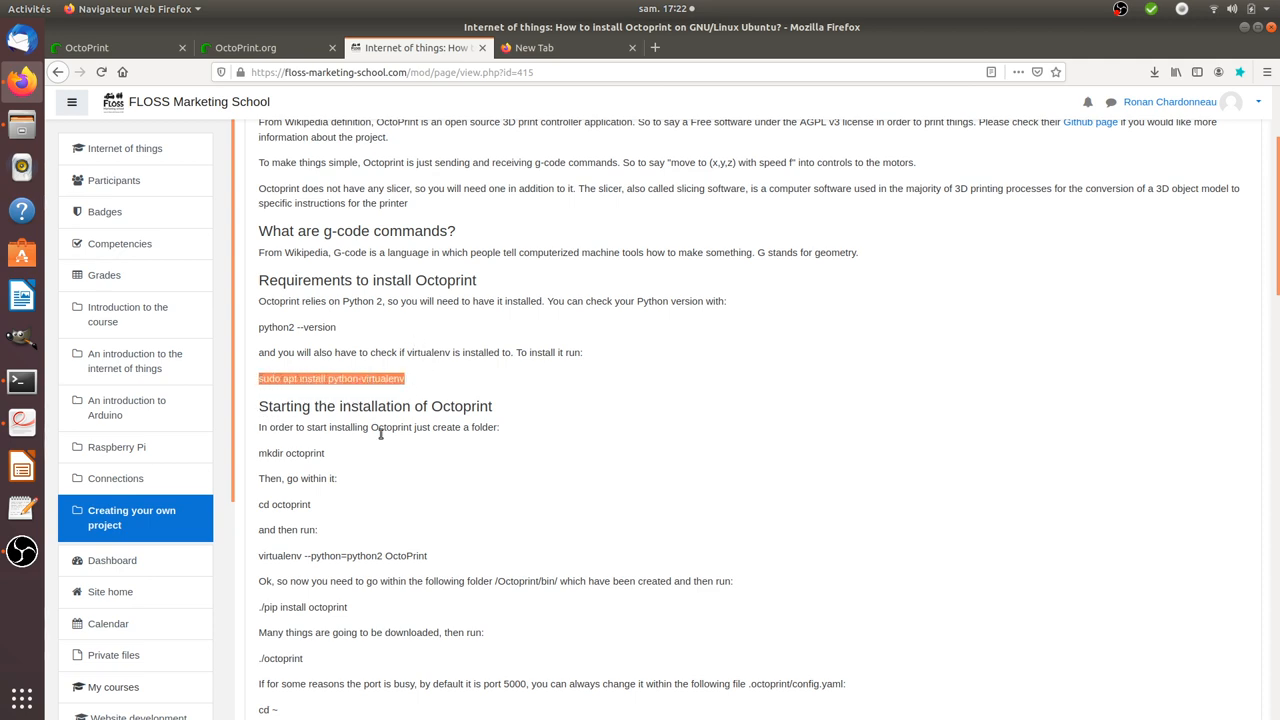
- Go through the mkdir, cd octoprint and virtualenv commands in the installation steps
{"action": "scroll", "scroll_direction": "down", "scroll_amount": 3}
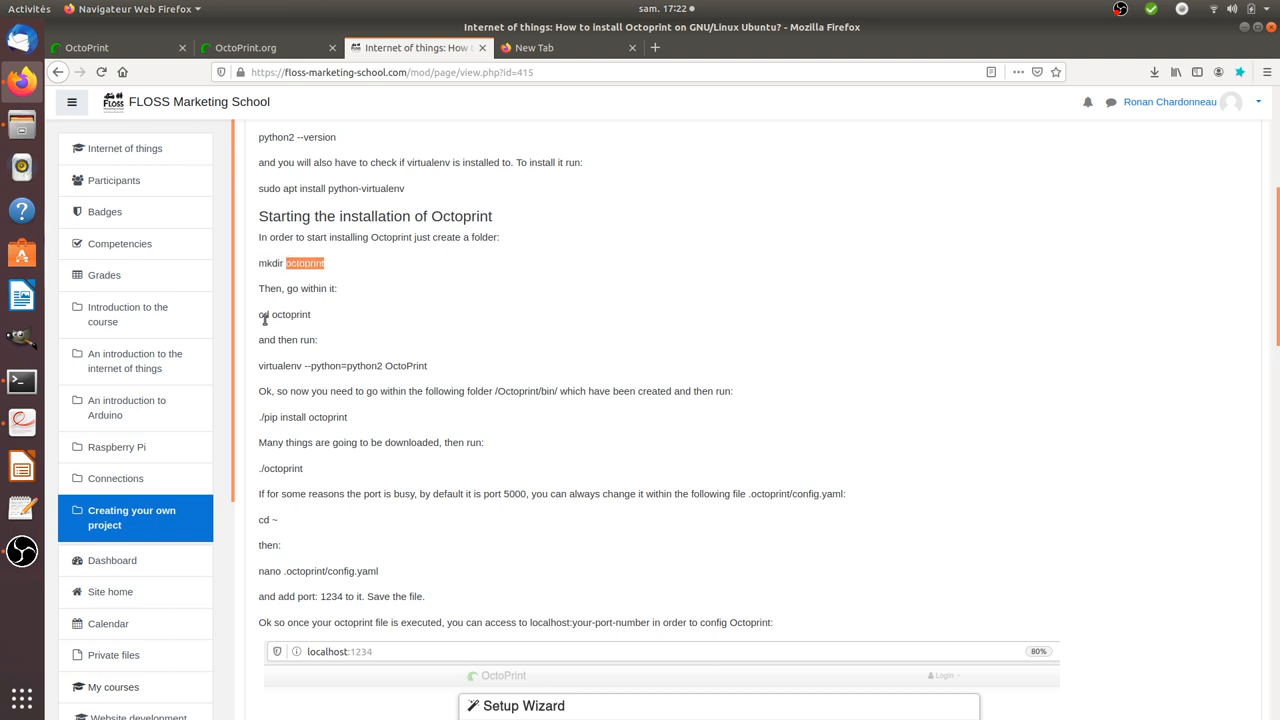
{"action": "double_click", "coordinate": [284, 314]}
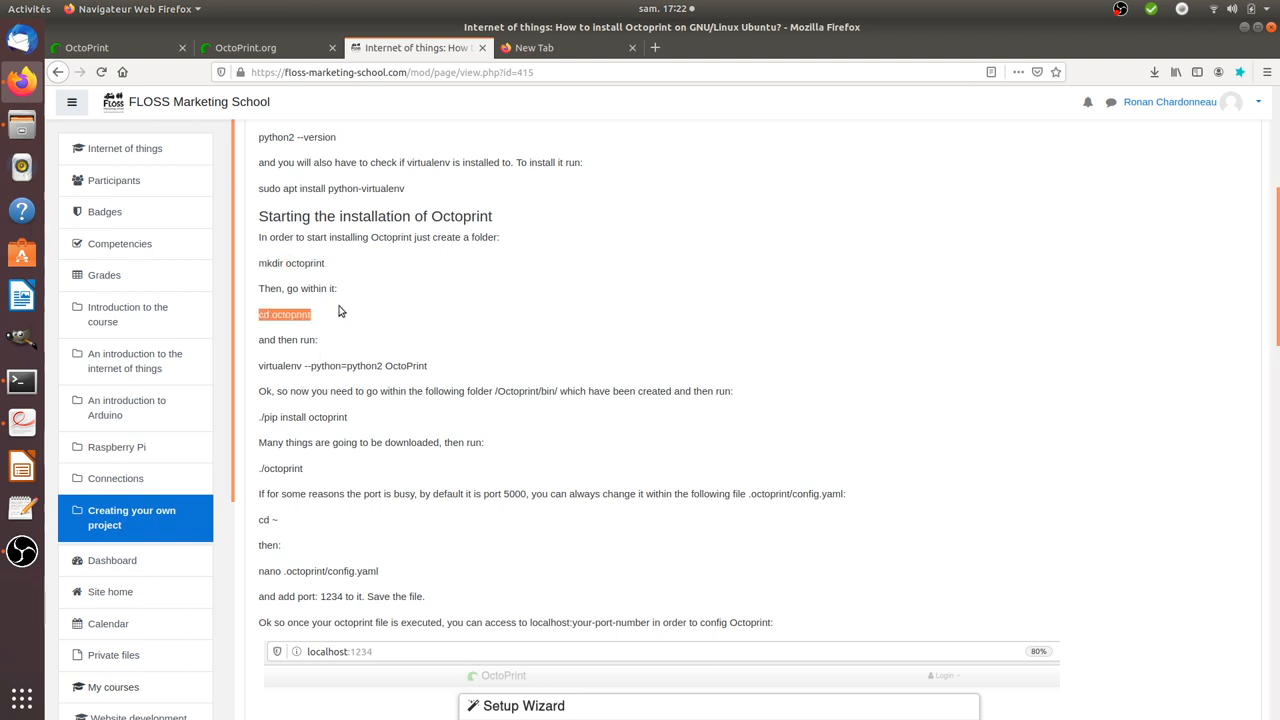
{"action": "scroll", "scroll_direction": "down", "scroll_amount": 3}
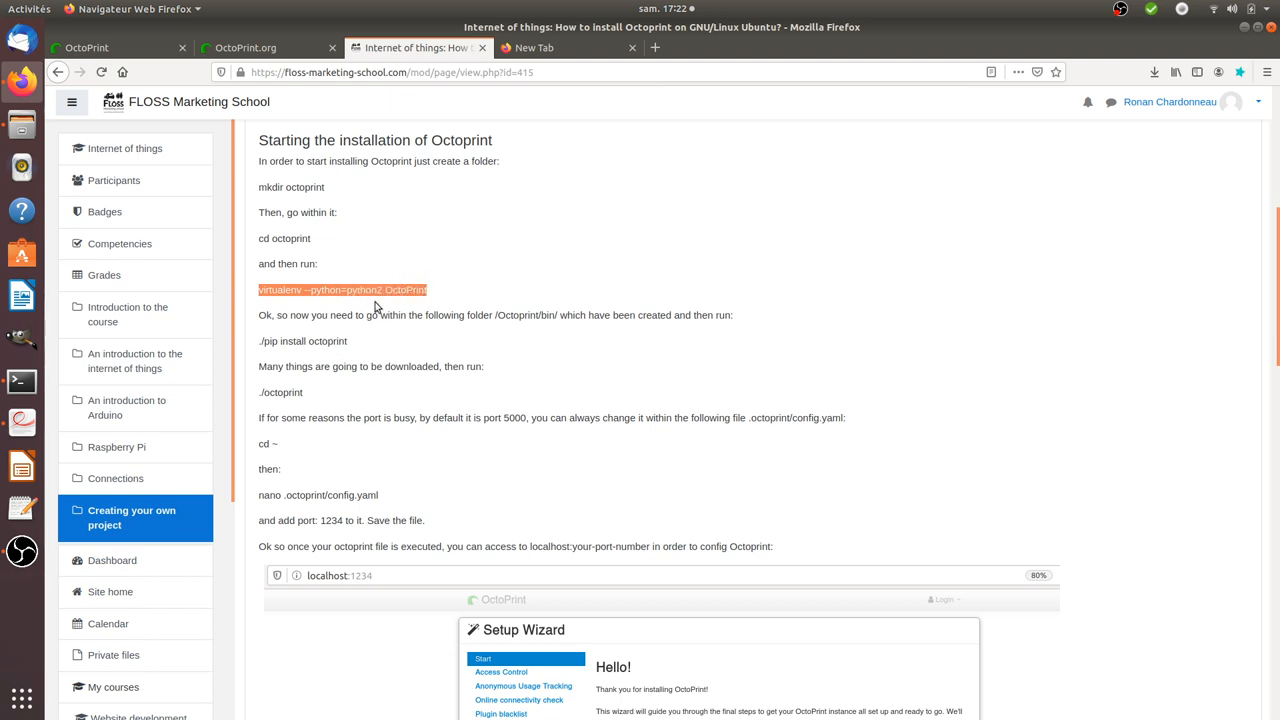
{"action": "mouse_move", "coordinate": [424, 356]}
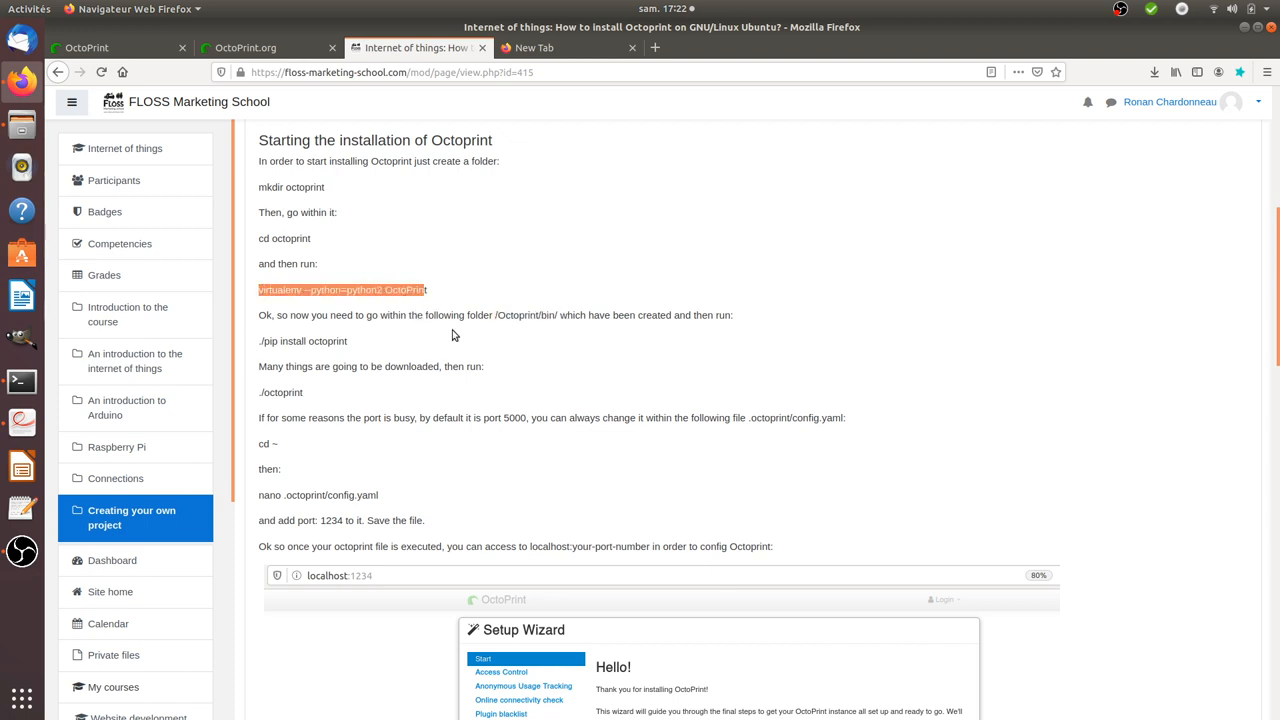
{"action": "left_click", "coordinate": [490, 318]}
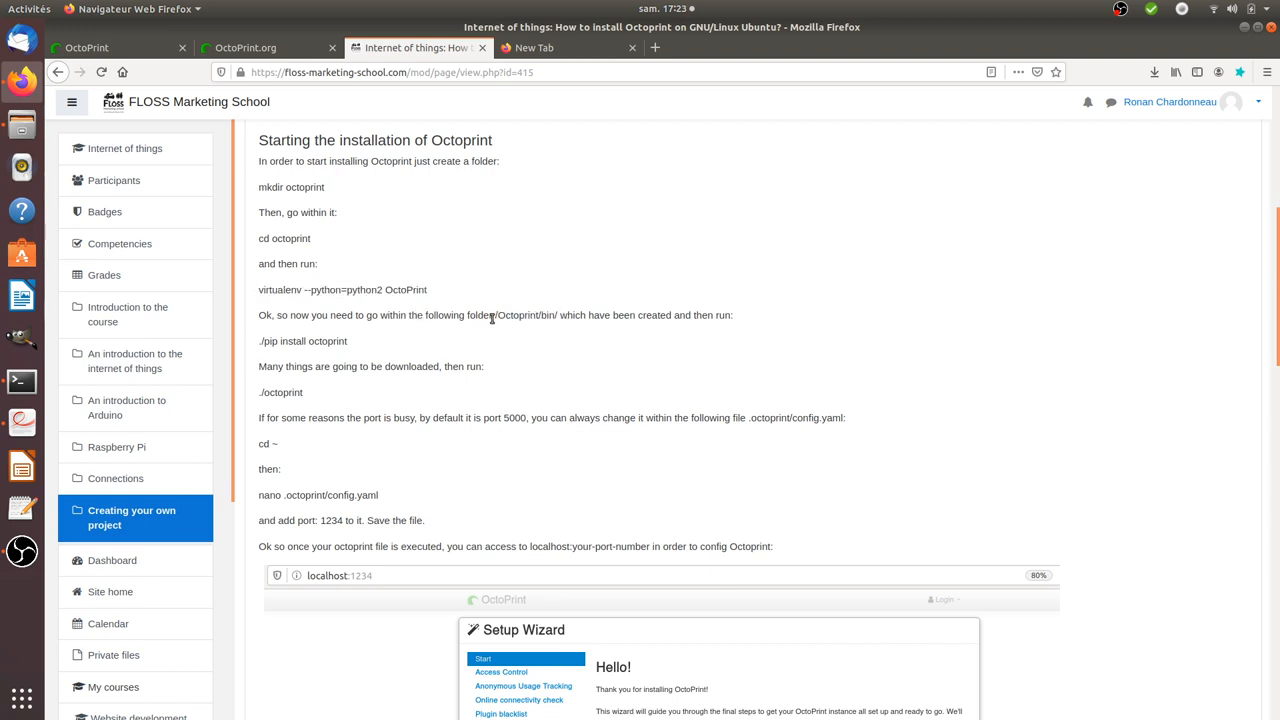
{"action": "double_click", "coordinate": [524, 316]}
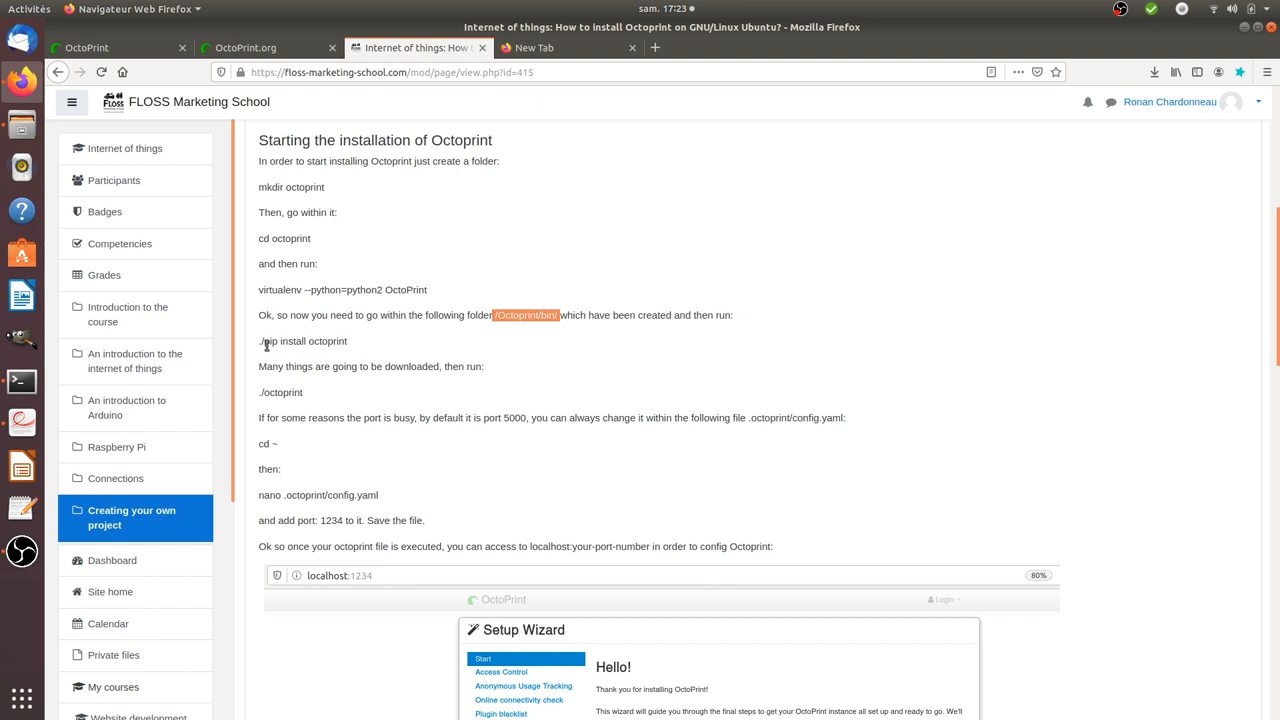
{"action": "double_click", "coordinate": [302, 340]}
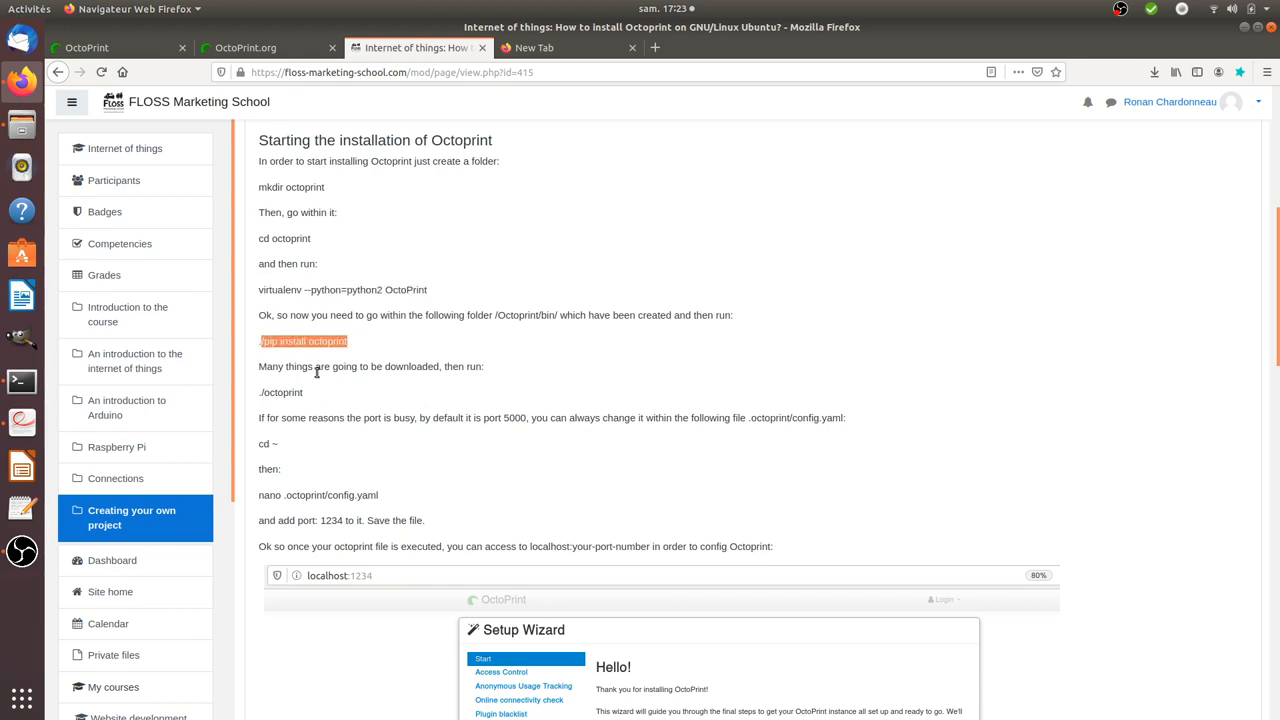
{"action": "mouse_move", "coordinate": [332, 372]}
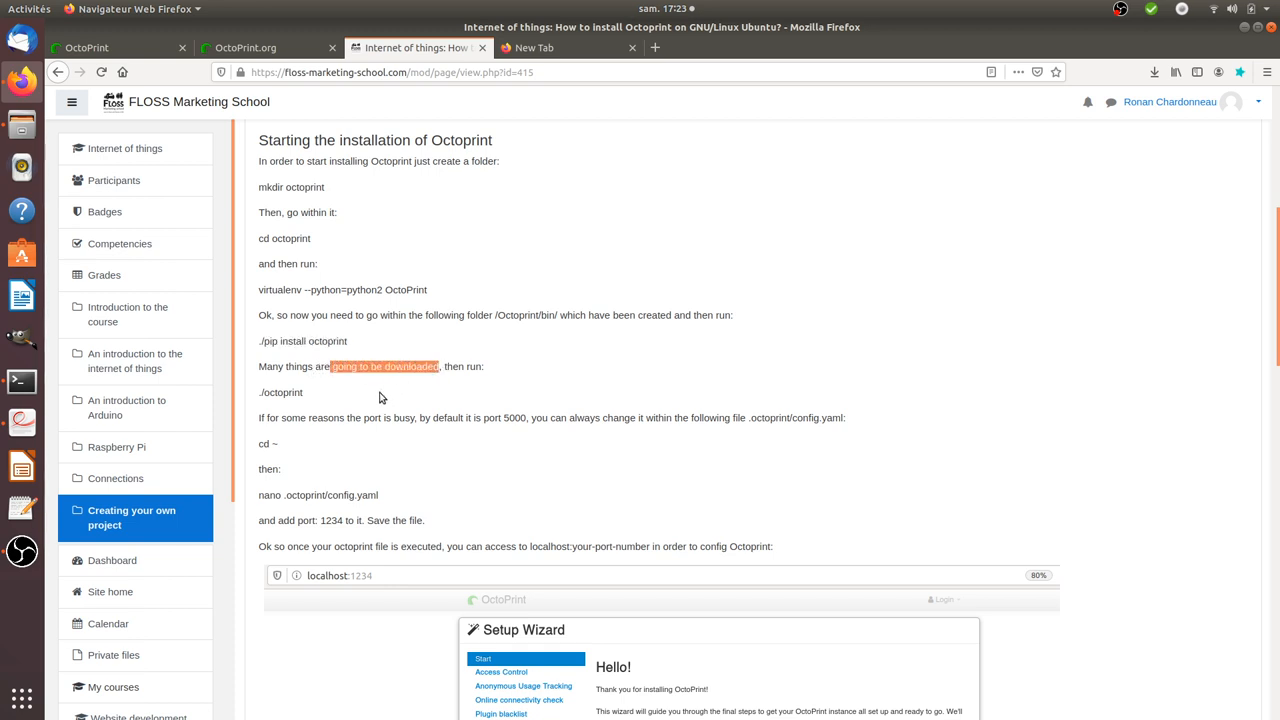
{"action": "mouse_move", "coordinate": [302, 408]}
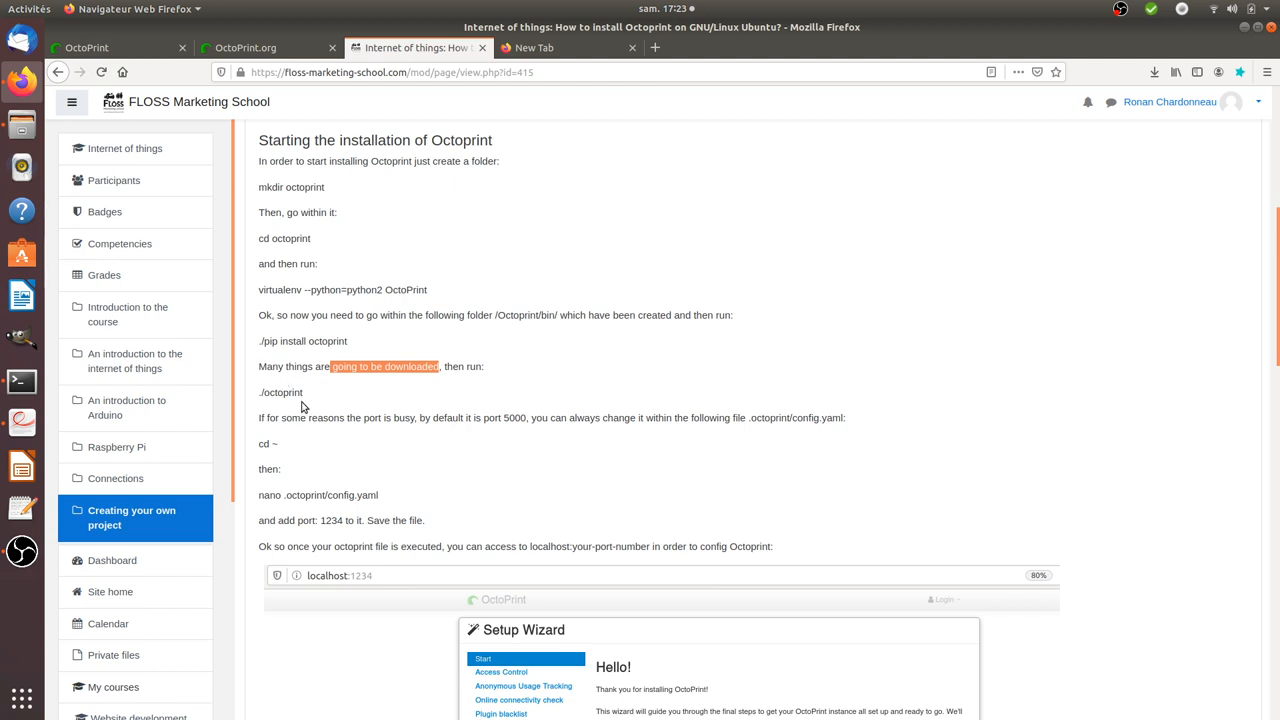
{"action": "mouse_move", "coordinate": [280, 408]}
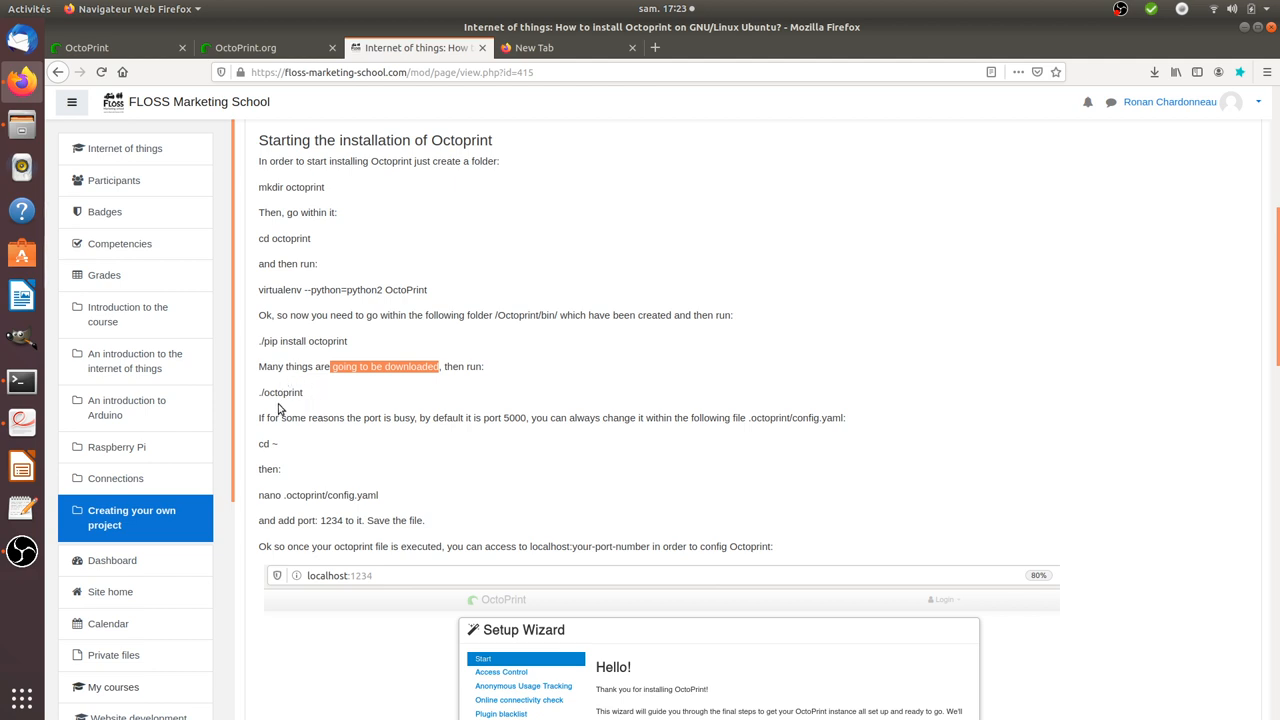
{"action": "double_click", "coordinate": [280, 392]}
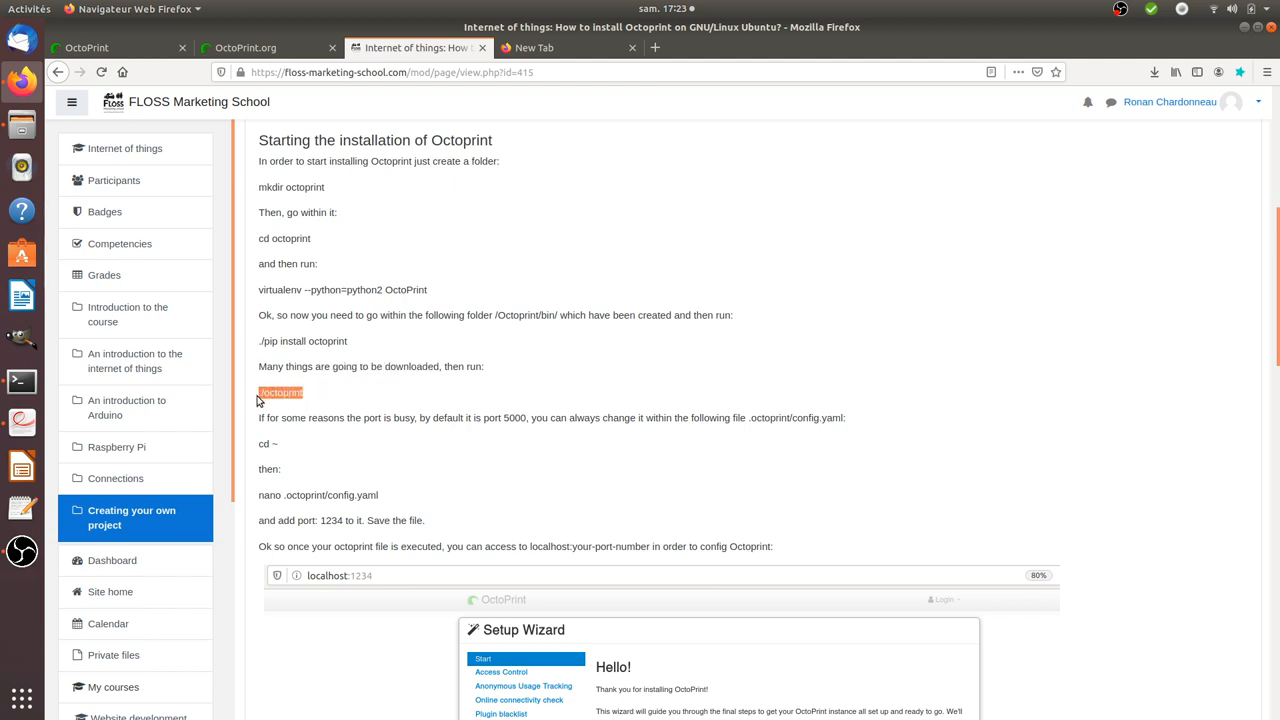
{"action": "mouse_move", "coordinate": [292, 412]}
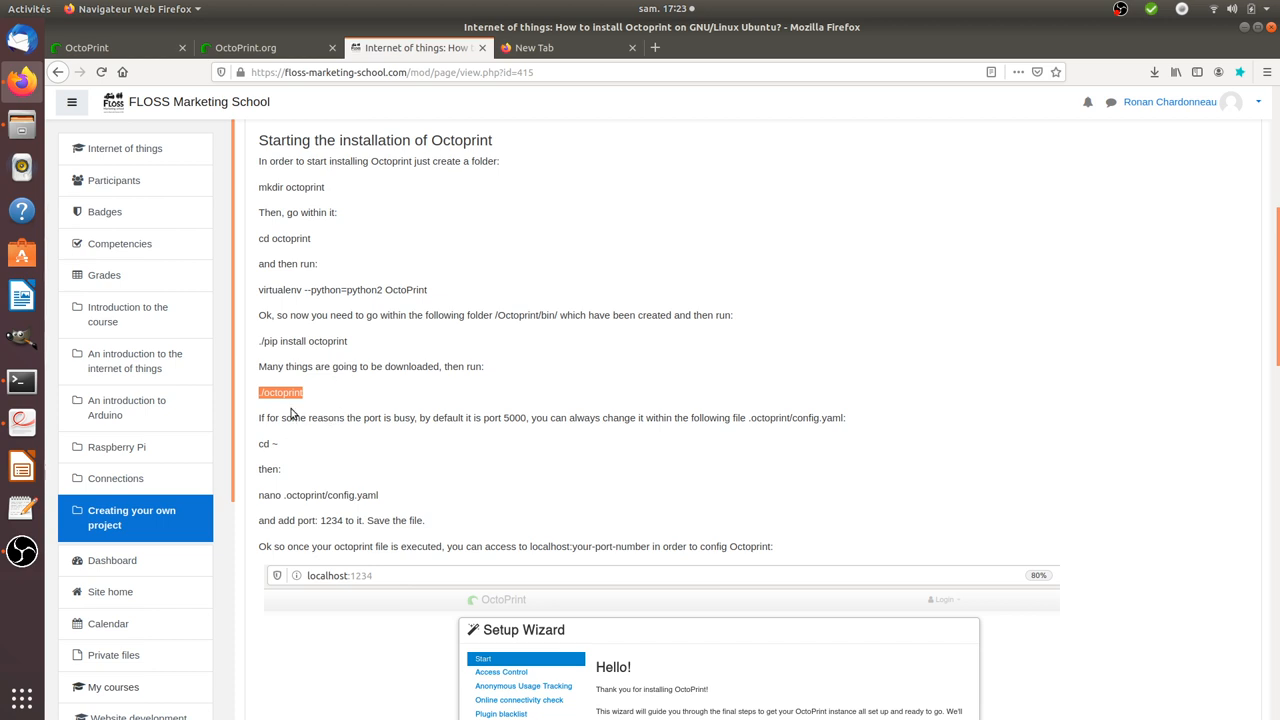
{"action": "mouse_move", "coordinate": [264, 408]}
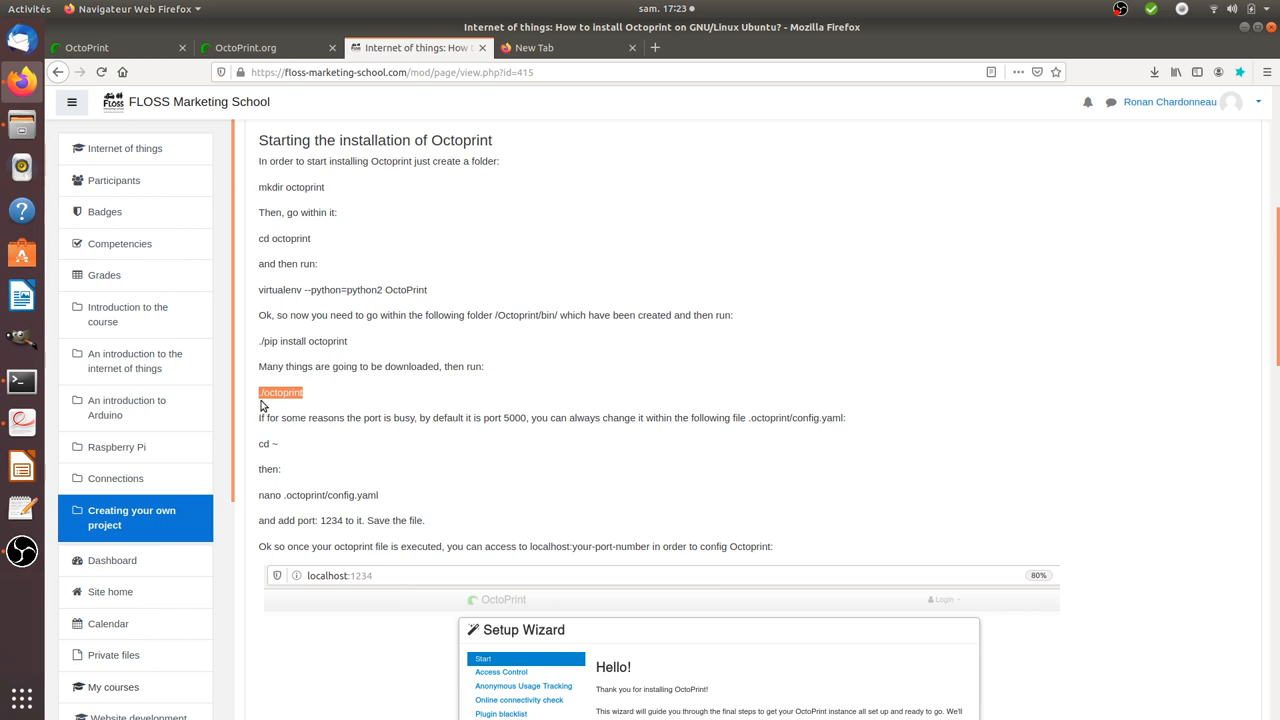
- Mark the default port 5000 and the ./octoprint command in the port-change step
{"action": "scroll", "scroll_direction": "down", "scroll_amount": 3}
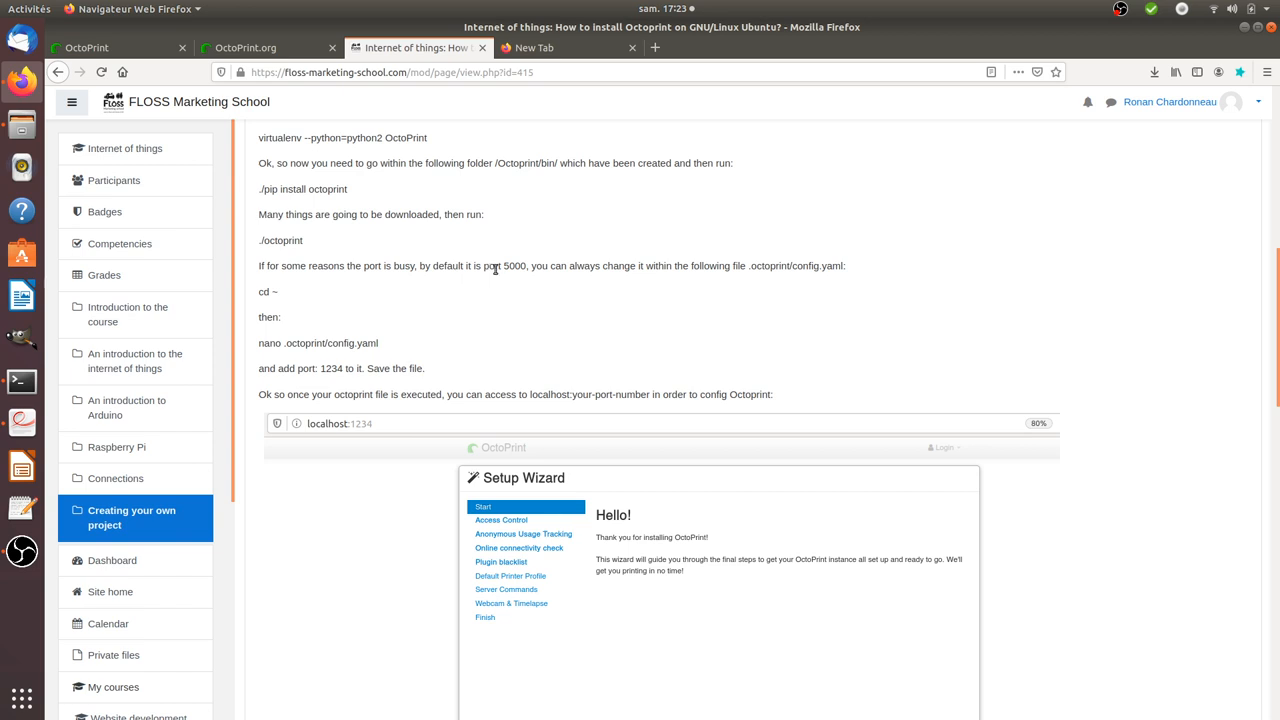
{"action": "double_click", "coordinate": [512, 264]}
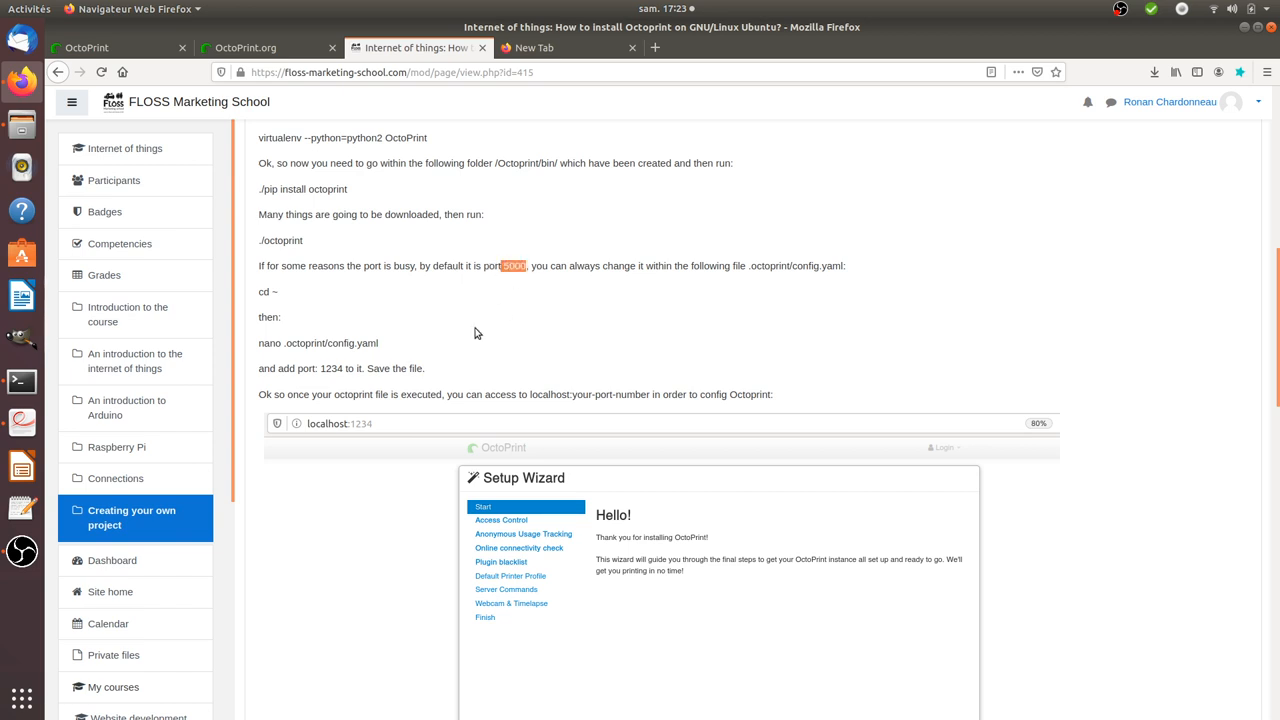
{"action": "mouse_move", "coordinate": [472, 332]}
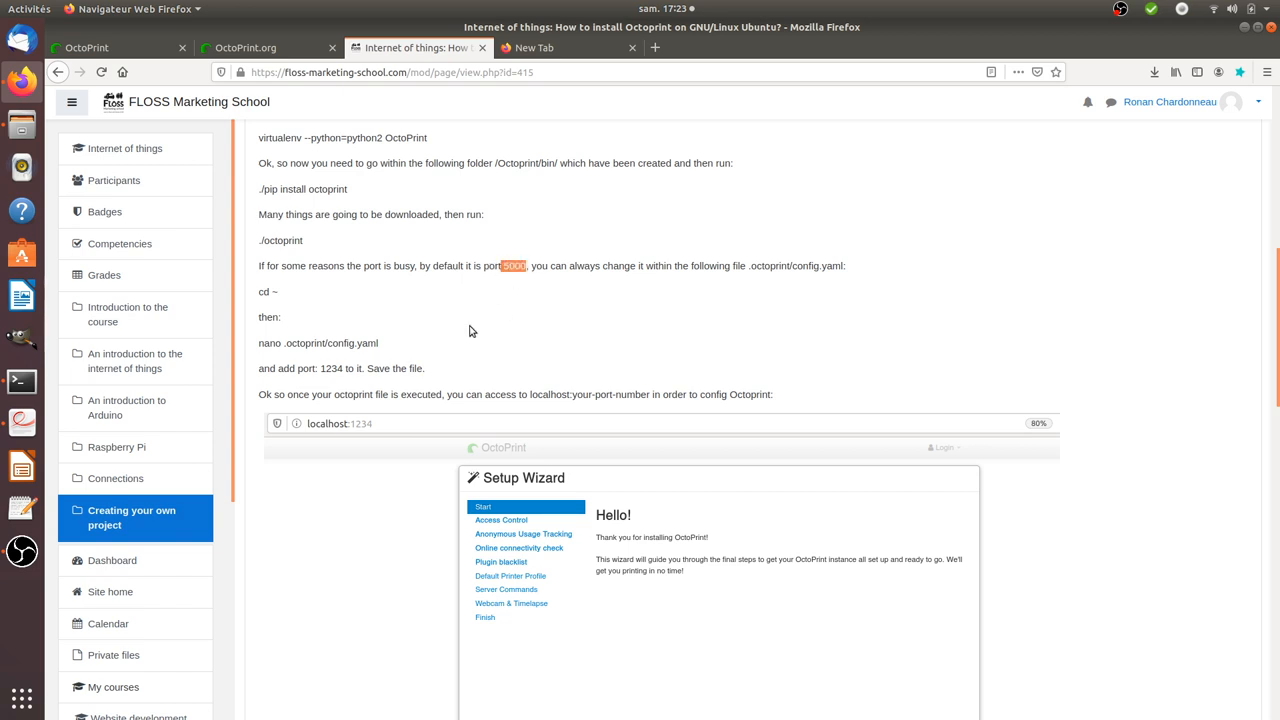
{"action": "mouse_move", "coordinate": [464, 302]}
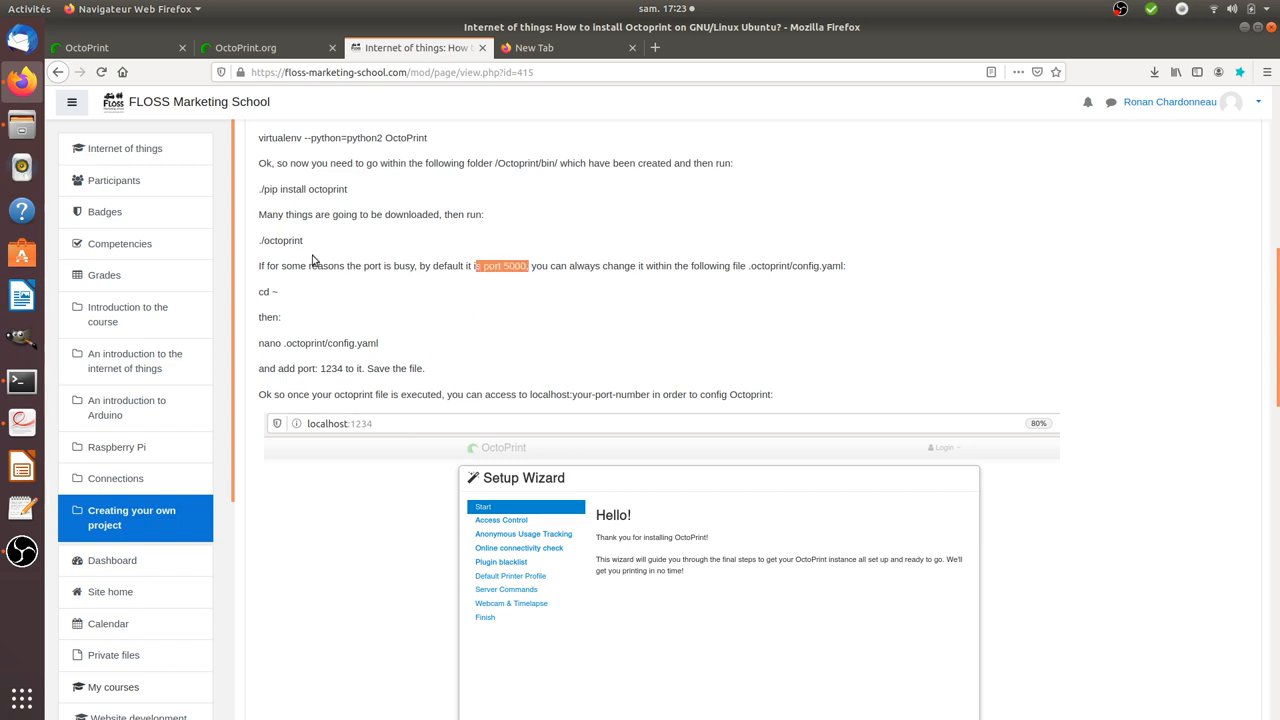
{"action": "double_click", "coordinate": [280, 240]}
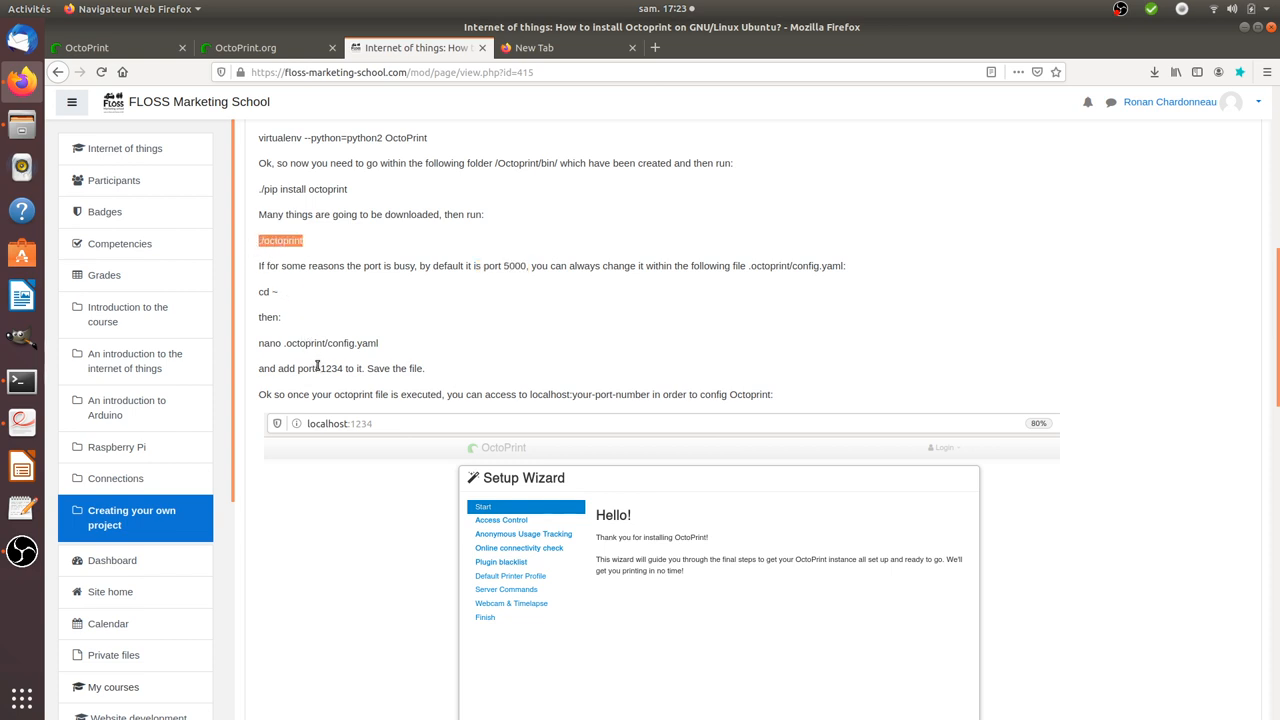
{"action": "mouse_move", "coordinate": [342, 236]}
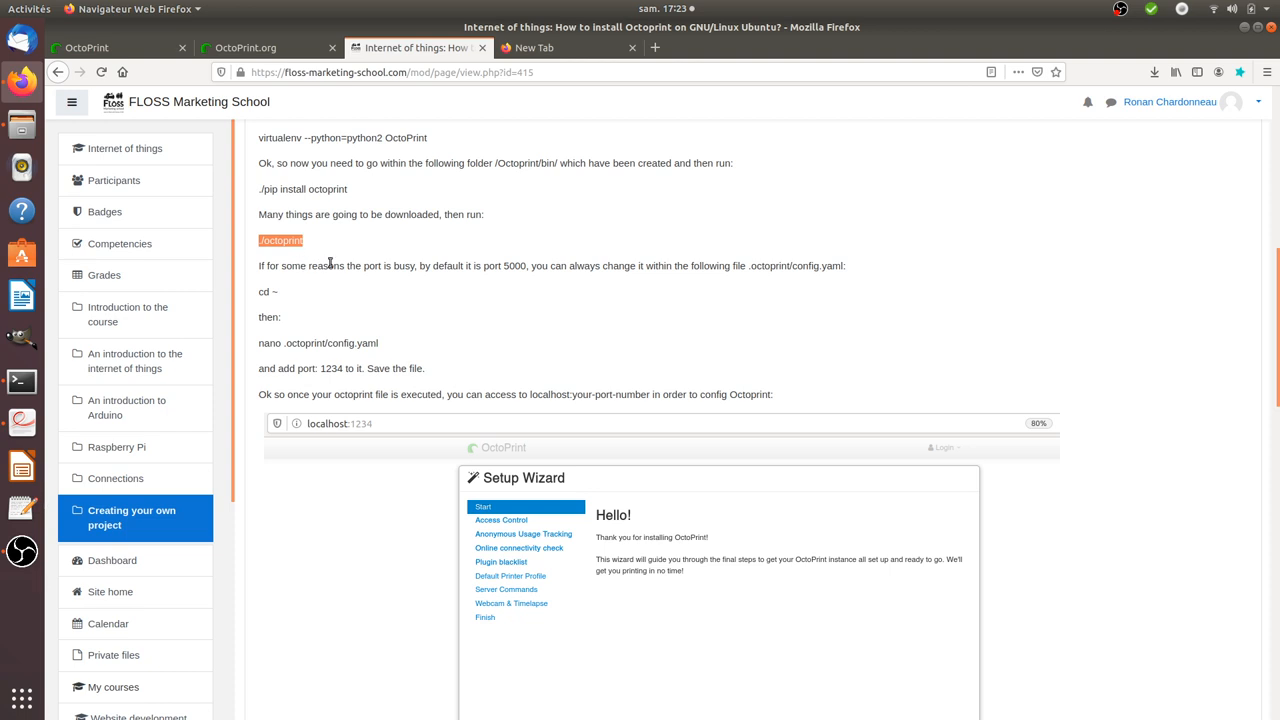
{"action": "double_click", "coordinate": [512, 266]}
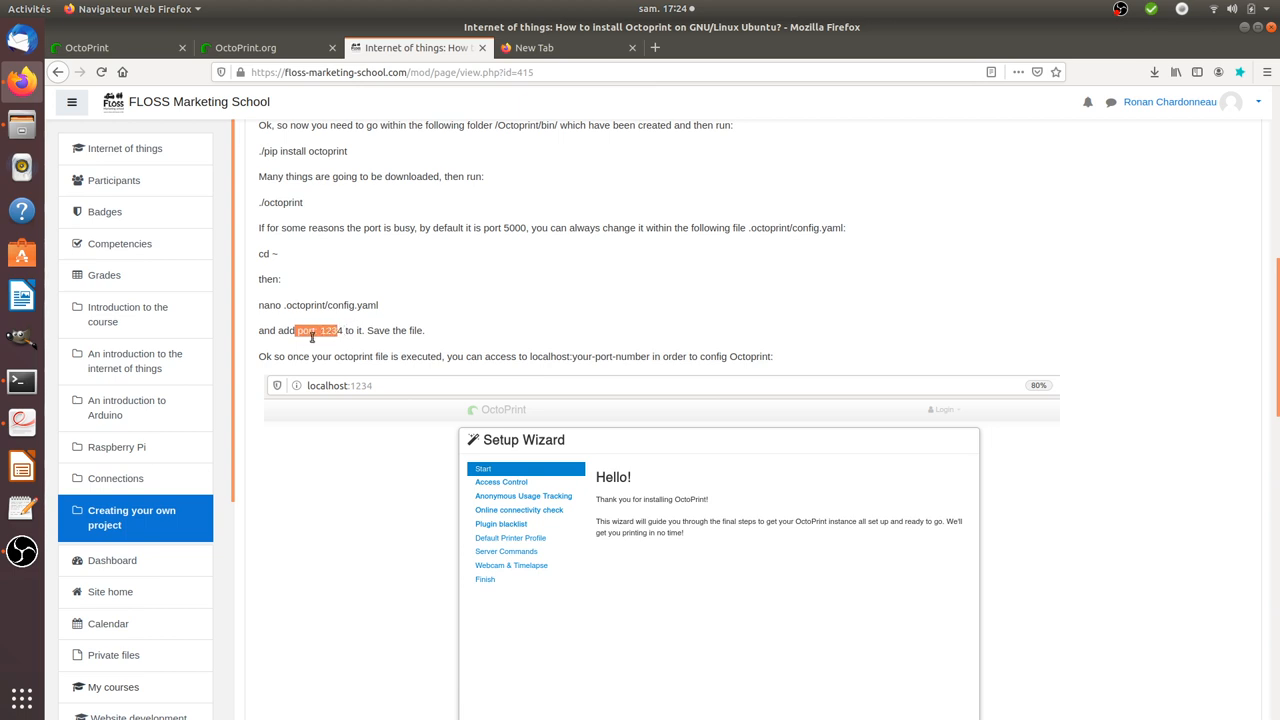
{"action": "mouse_move", "coordinate": [316, 344]}
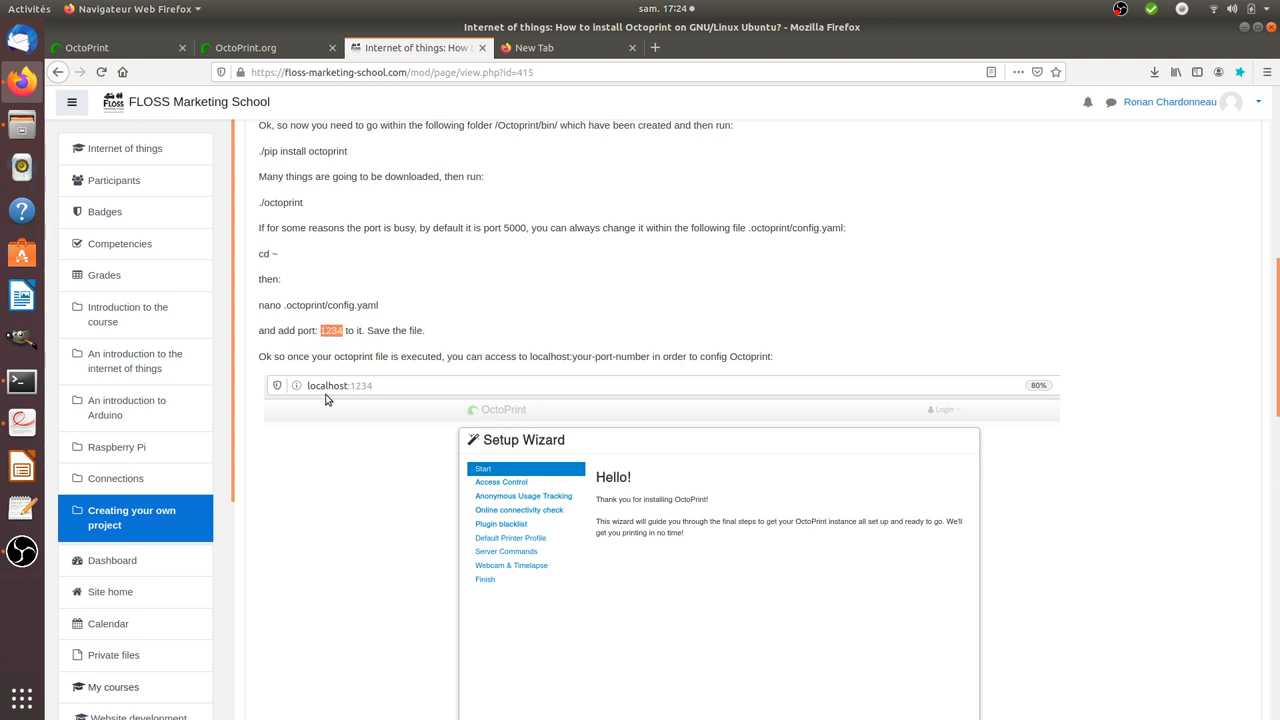
{"action": "mouse_move", "coordinate": [376, 332]}
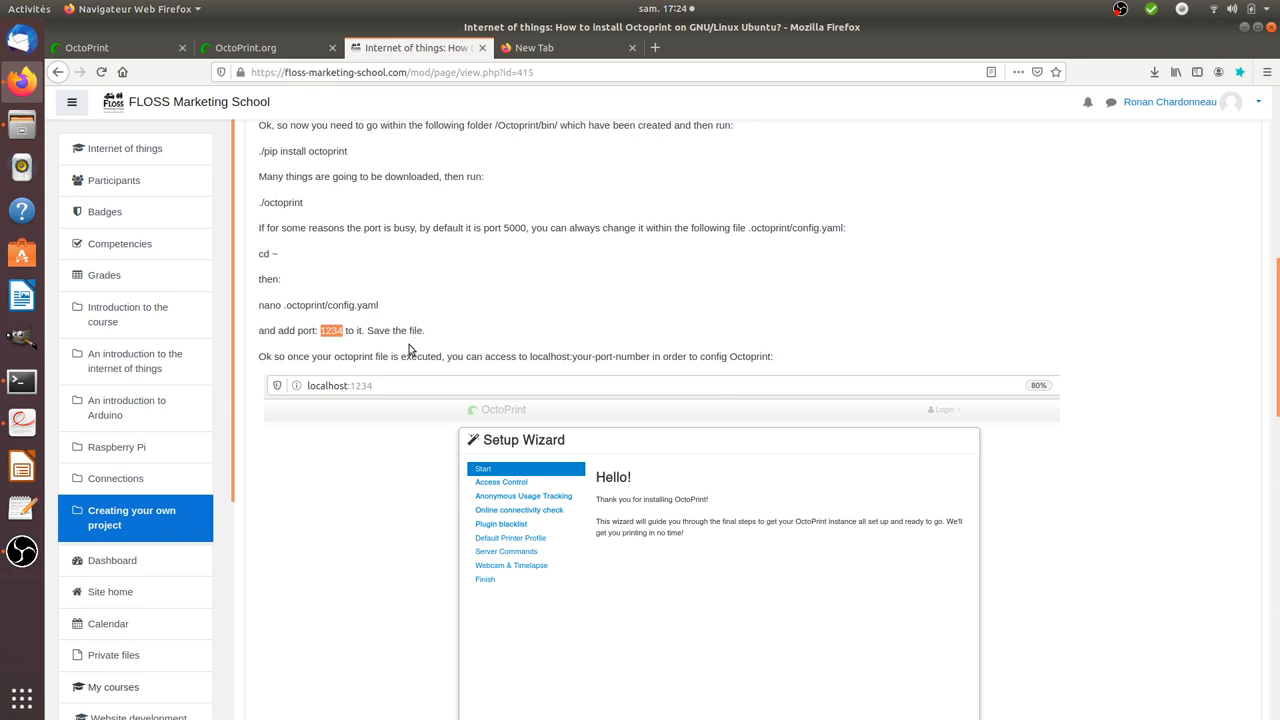
{"action": "mouse_move", "coordinate": [370, 376]}
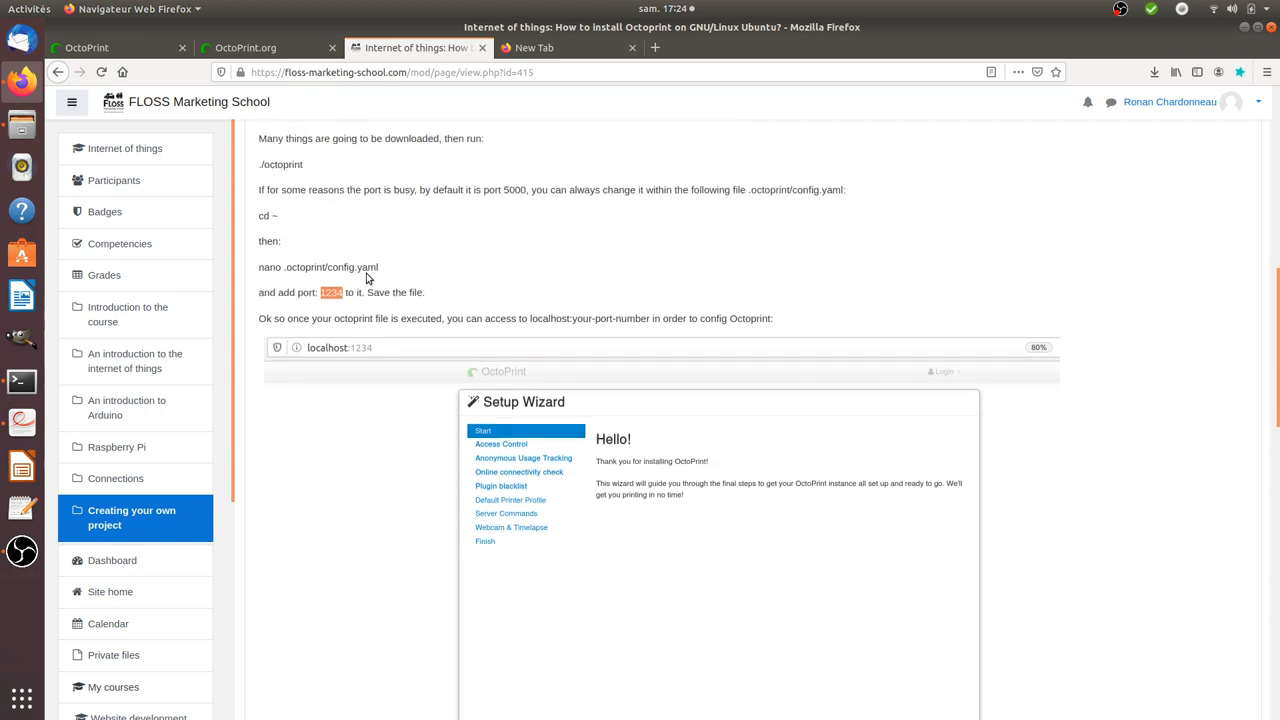
{"action": "mouse_move", "coordinate": [316, 364]}
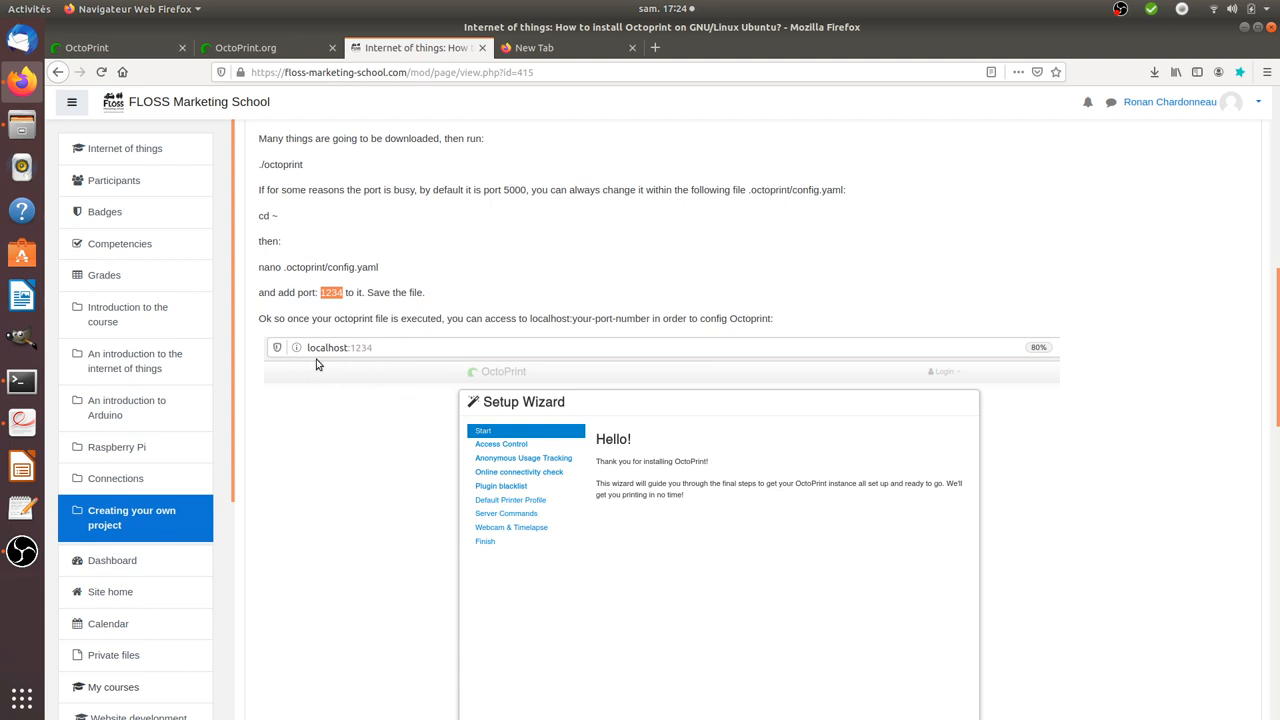
{"action": "mouse_move", "coordinate": [380, 358]}
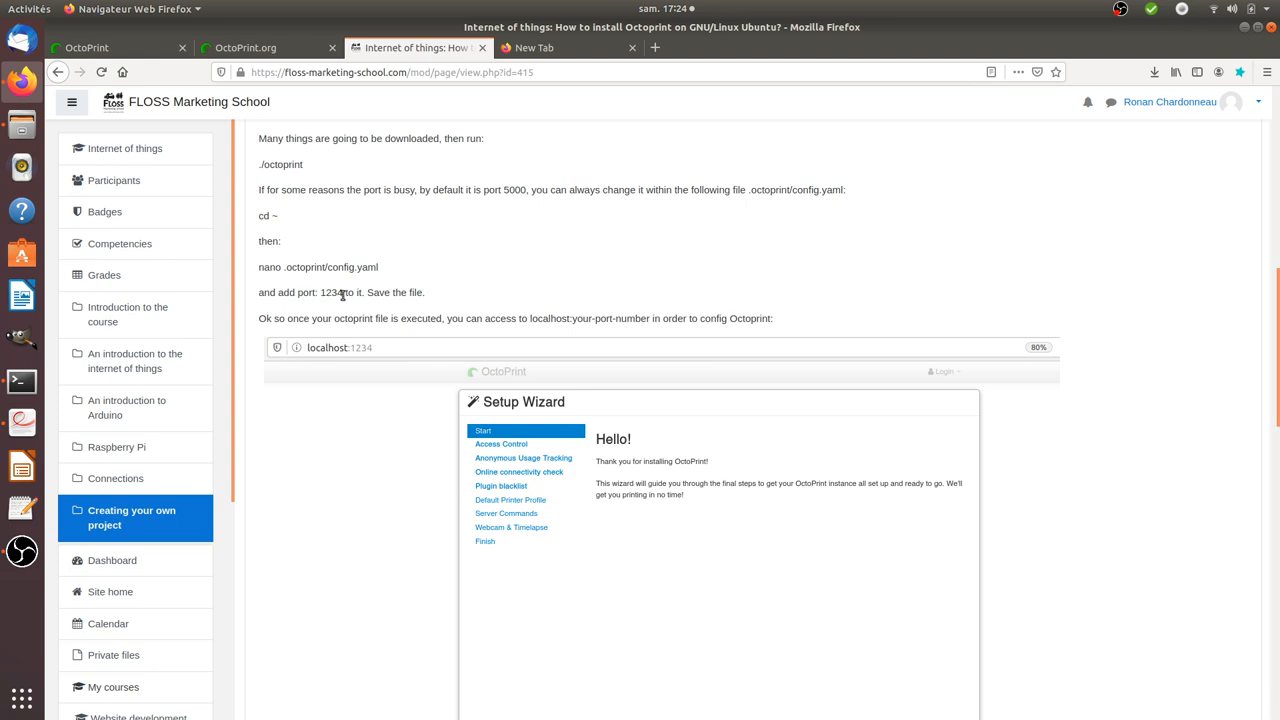
- Bring the localhost:1234 Setup Wizard screenshot into view
{"action": "scroll", "scroll_direction": "up", "scroll_amount": 3}
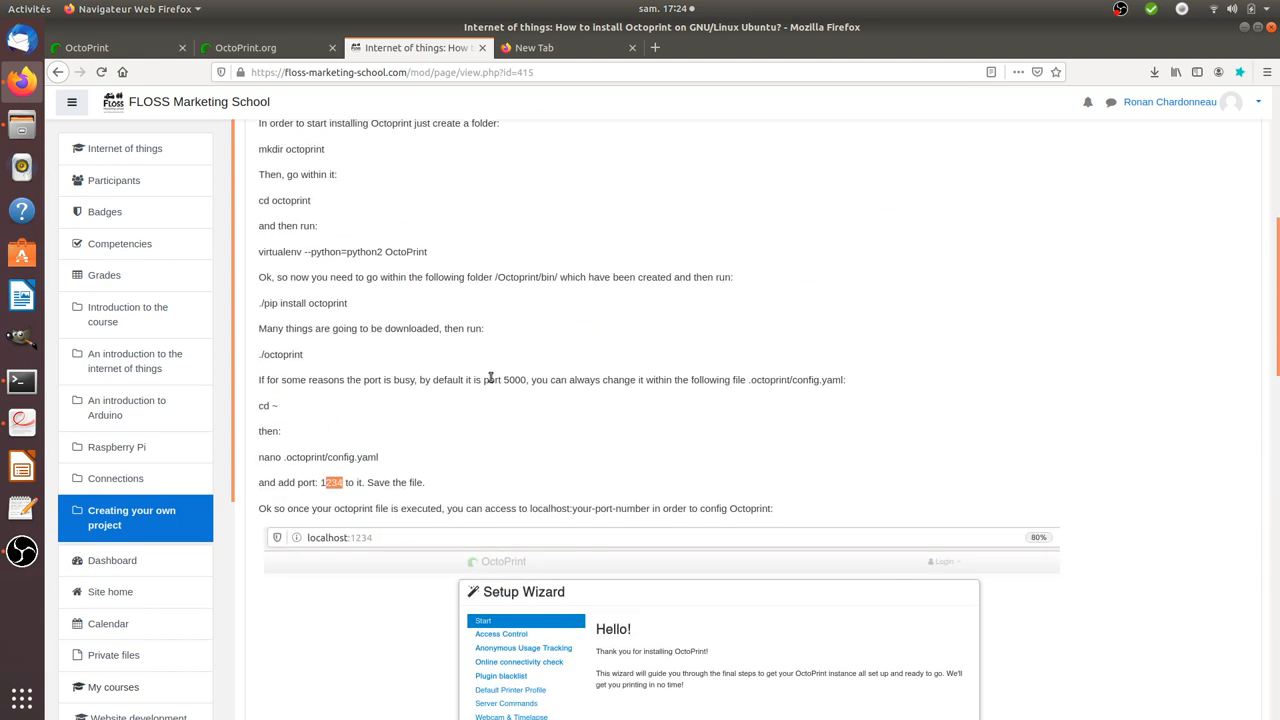
{"action": "scroll", "scroll_direction": "down", "scroll_amount": 3}
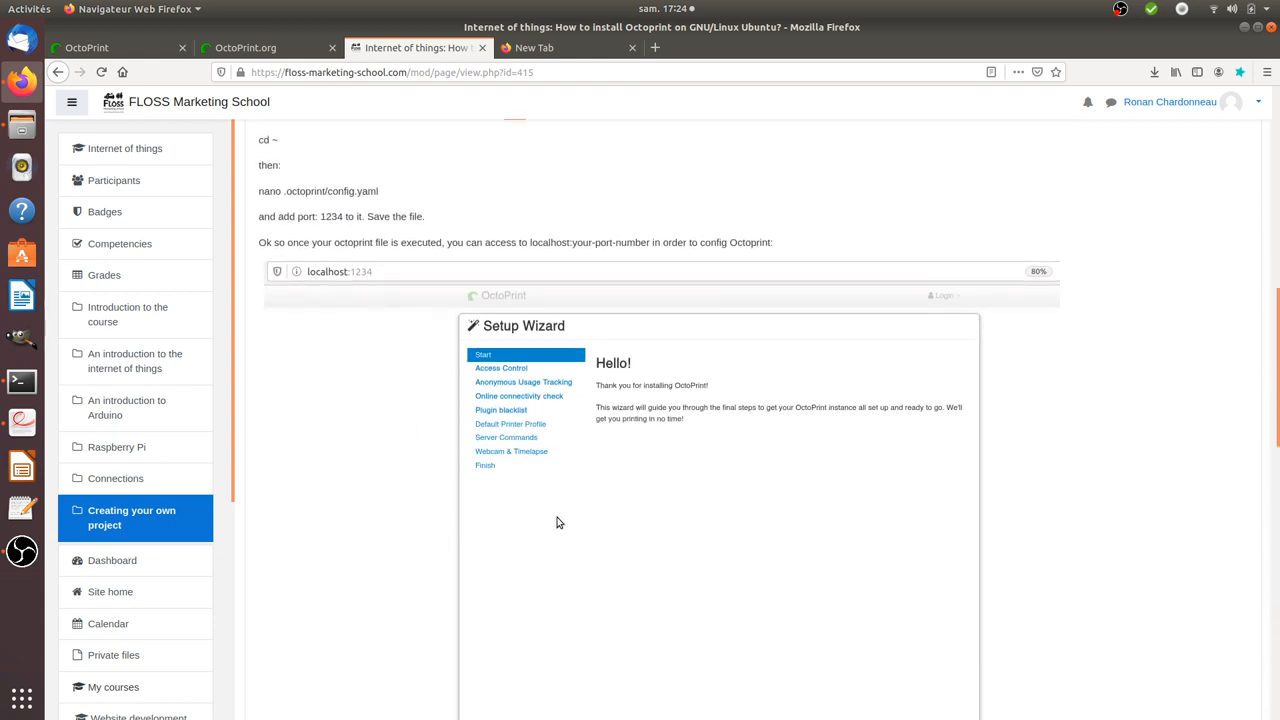
{"action": "mouse_move", "coordinate": [512, 356]}
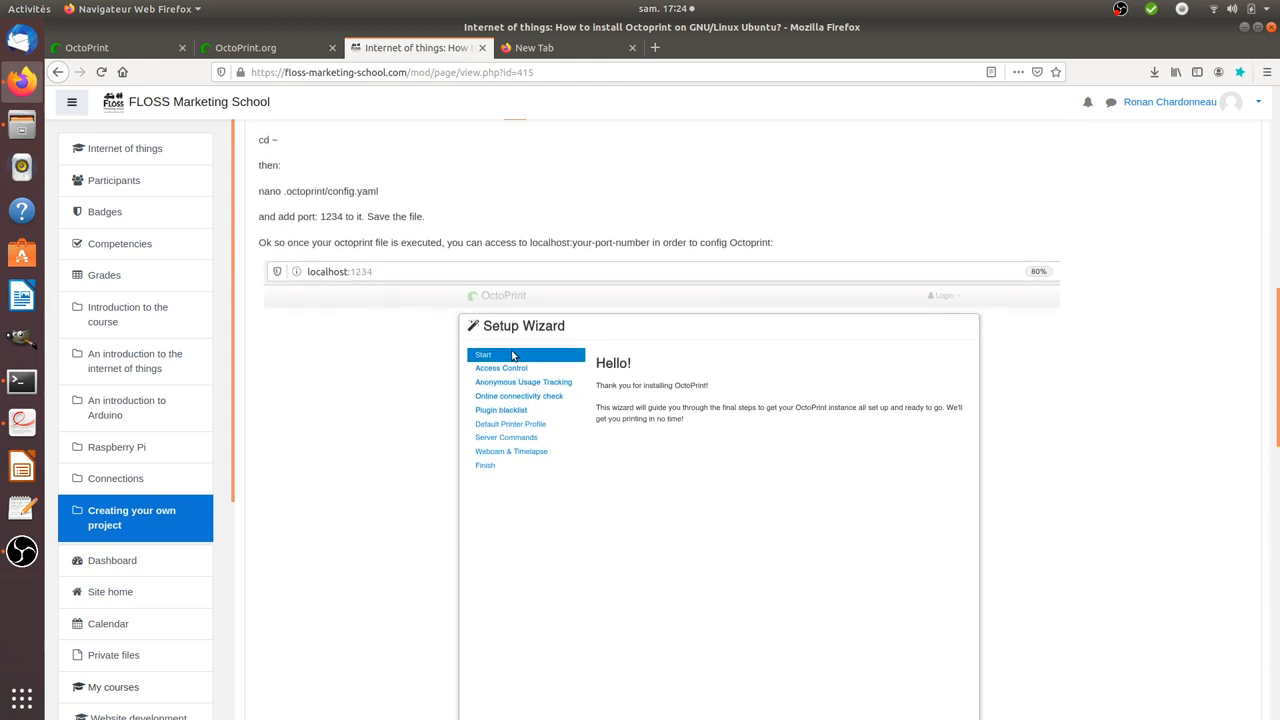
{"action": "mouse_move", "coordinate": [516, 452]}
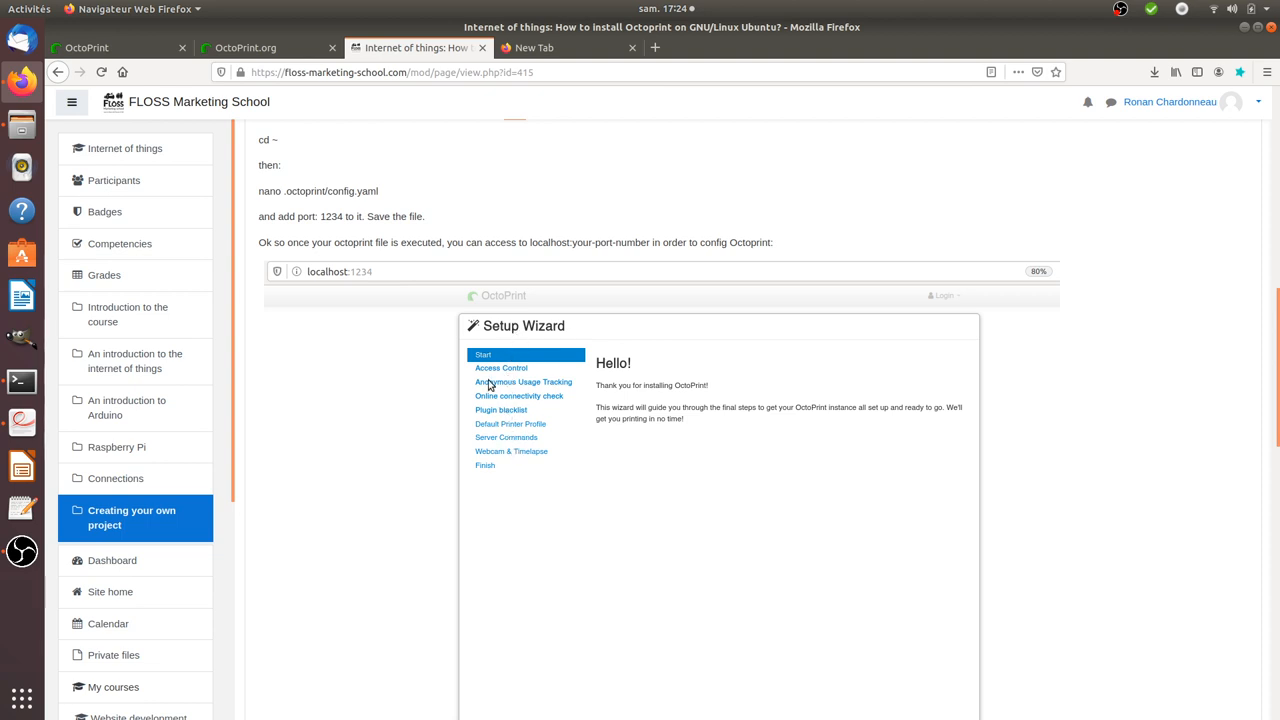
{"action": "mouse_move", "coordinate": [500, 378]}
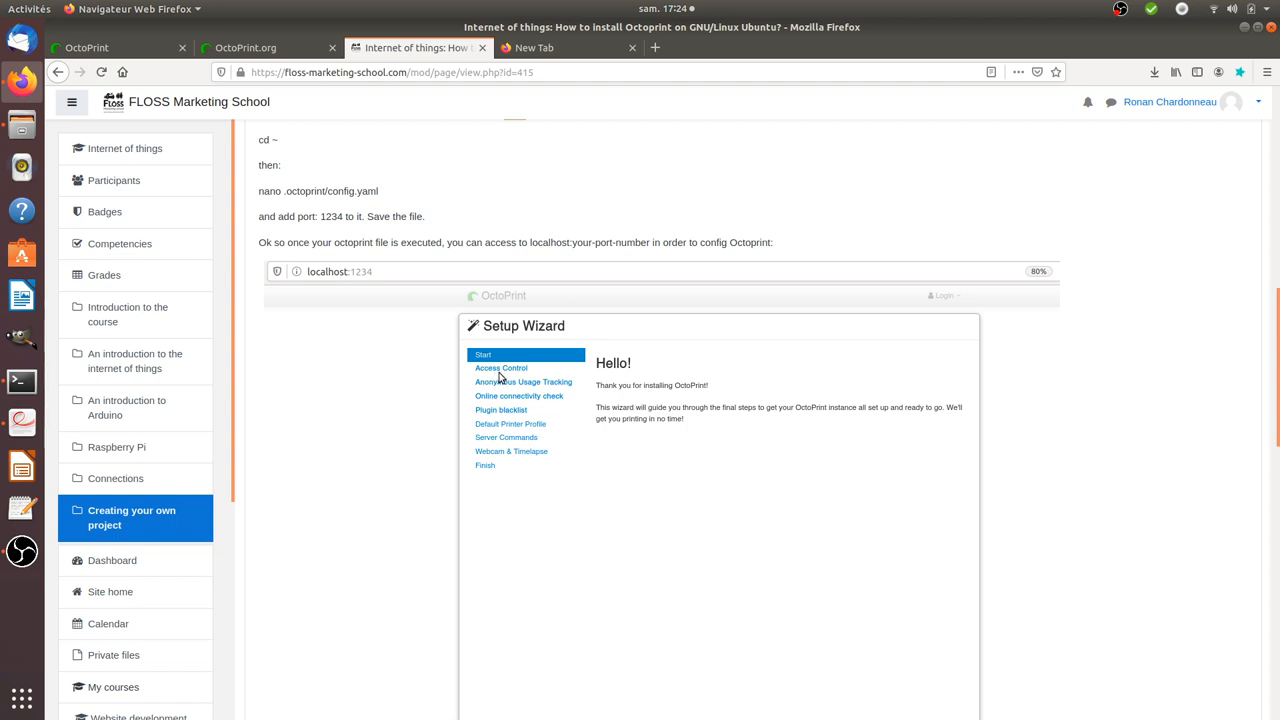
{"action": "mouse_move", "coordinate": [512, 380]}
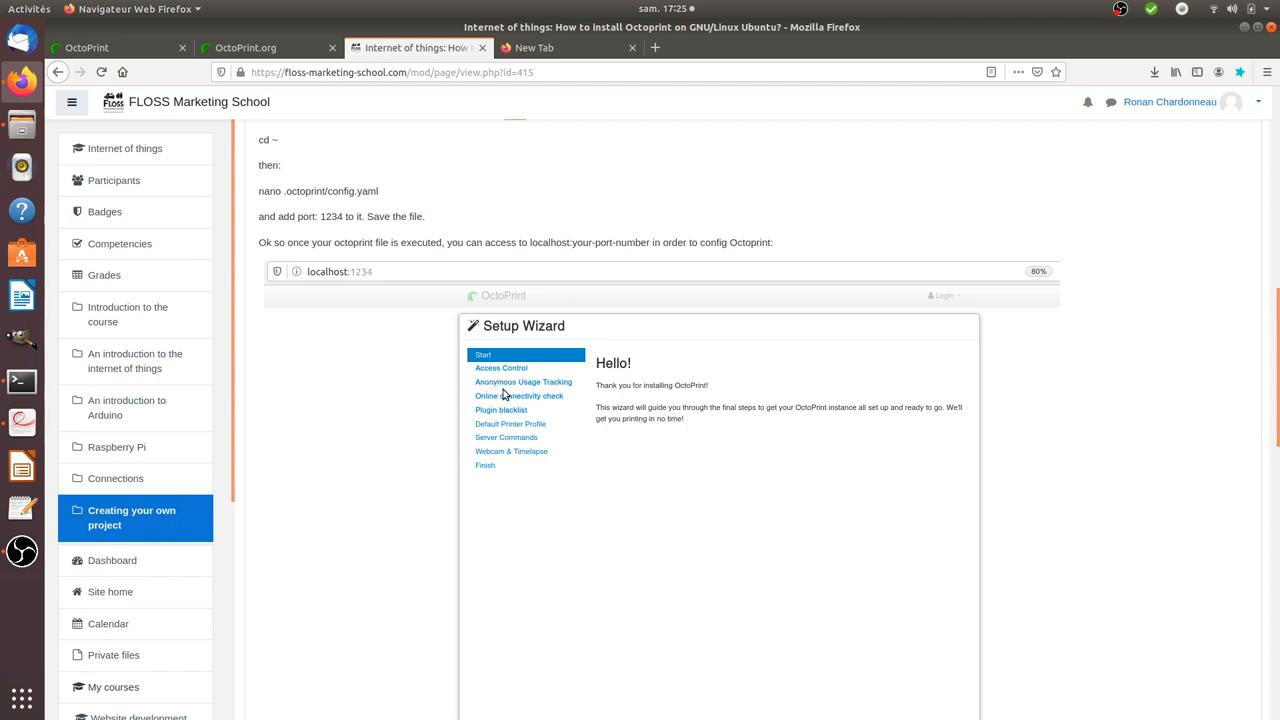
{"action": "mouse_move", "coordinate": [494, 396]}
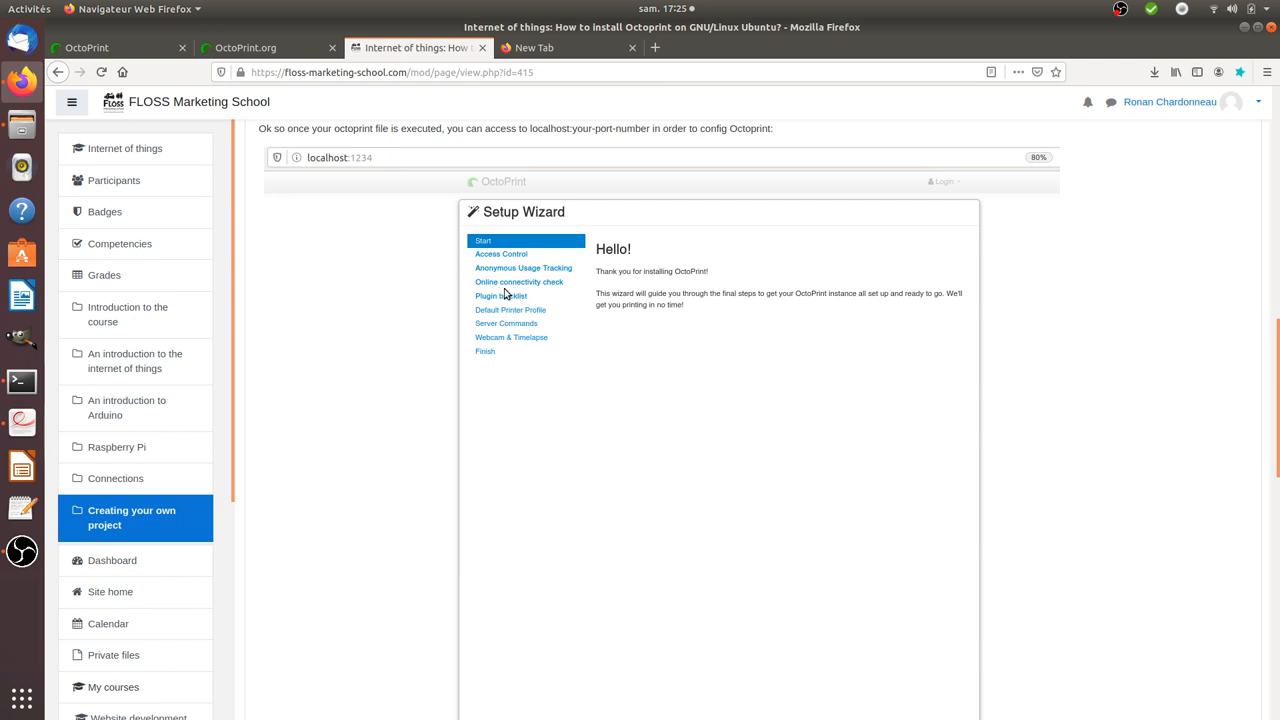
{"action": "mouse_move", "coordinate": [532, 296]}
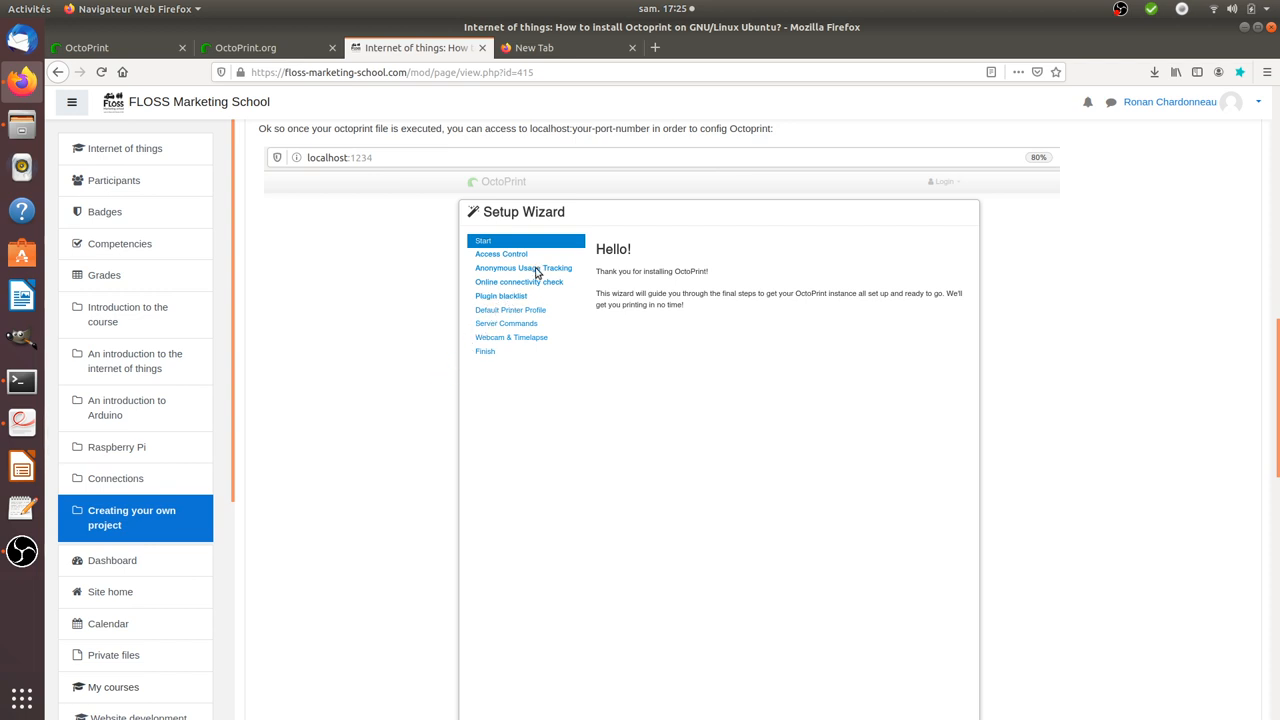
- Reach the extruder and nozzle diameter section and mark the remark that nozzle diameter is important
{"action": "scroll", "scroll_direction": "down", "scroll_amount": 3}
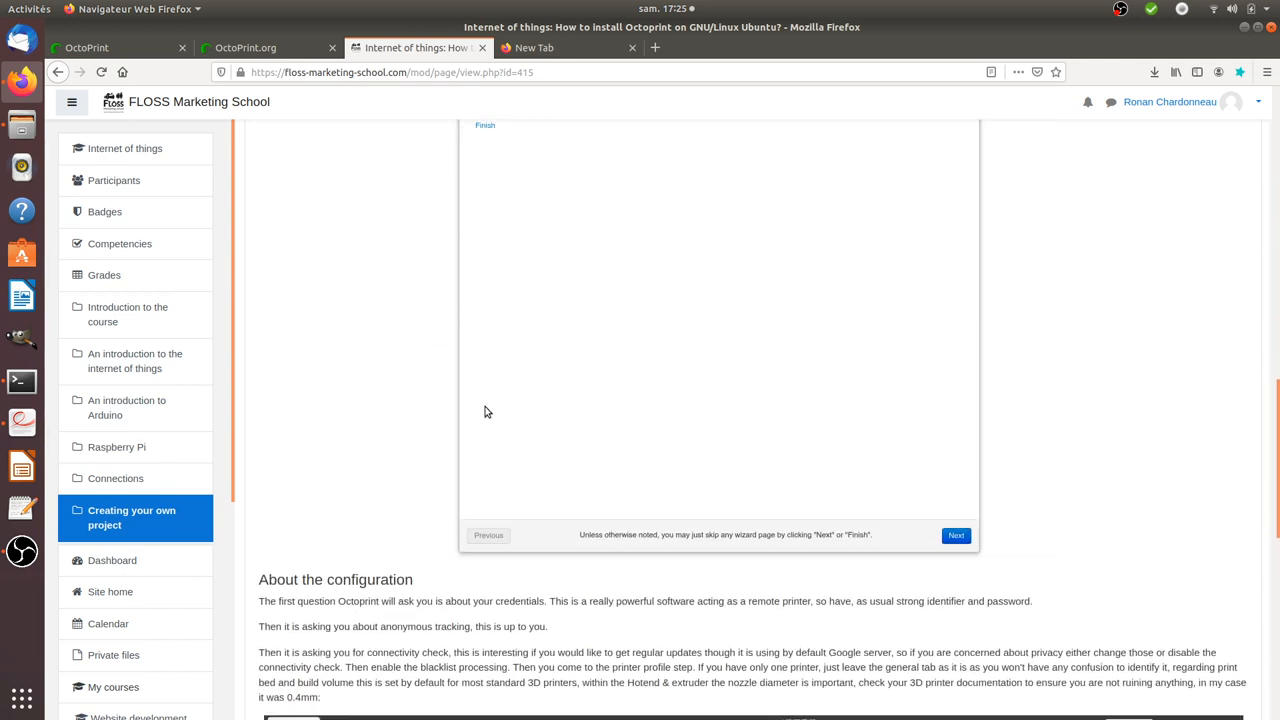
{"action": "scroll", "scroll_direction": "down", "scroll_amount": 3}
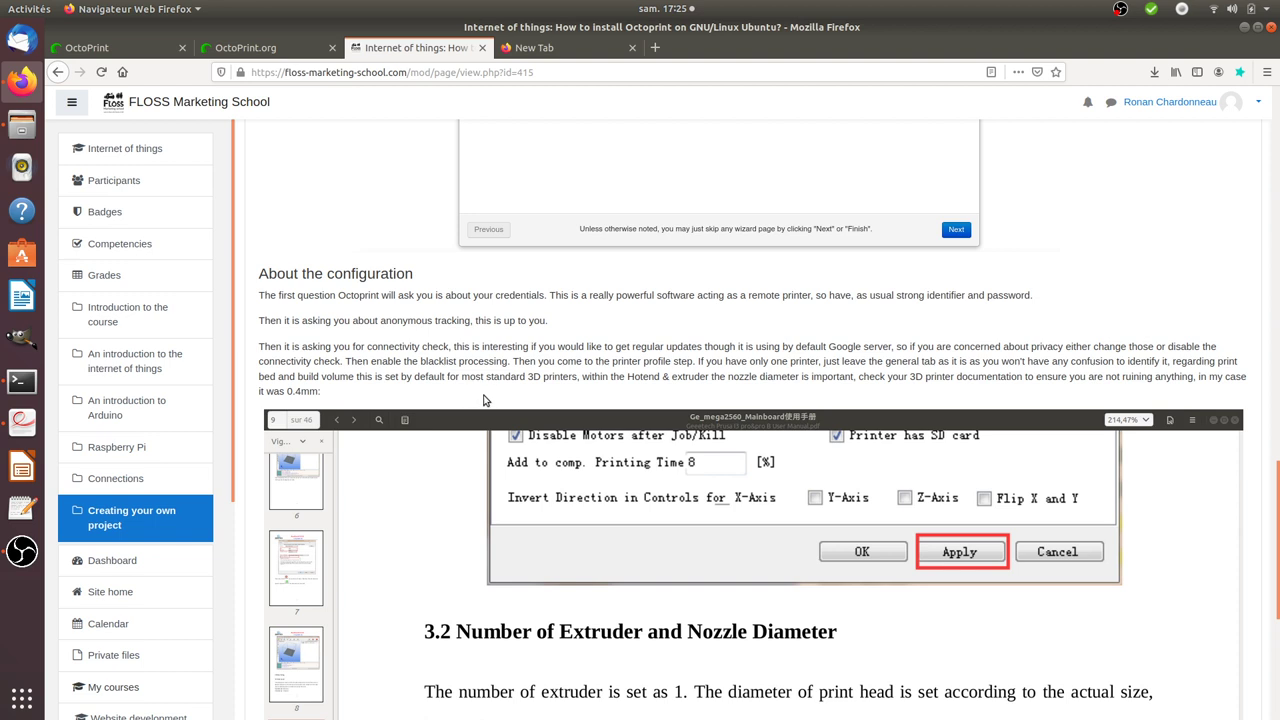
{"action": "mouse_move", "coordinate": [954, 400]}
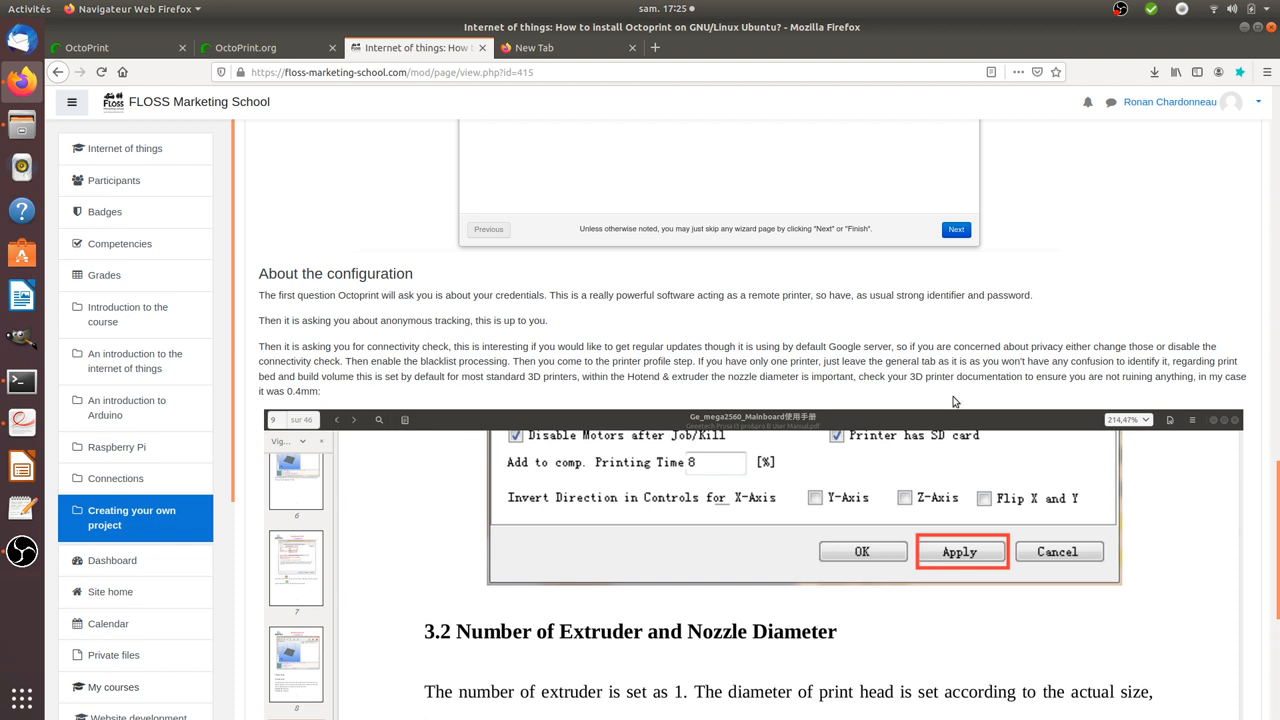
{"action": "mouse_move", "coordinate": [884, 374]}
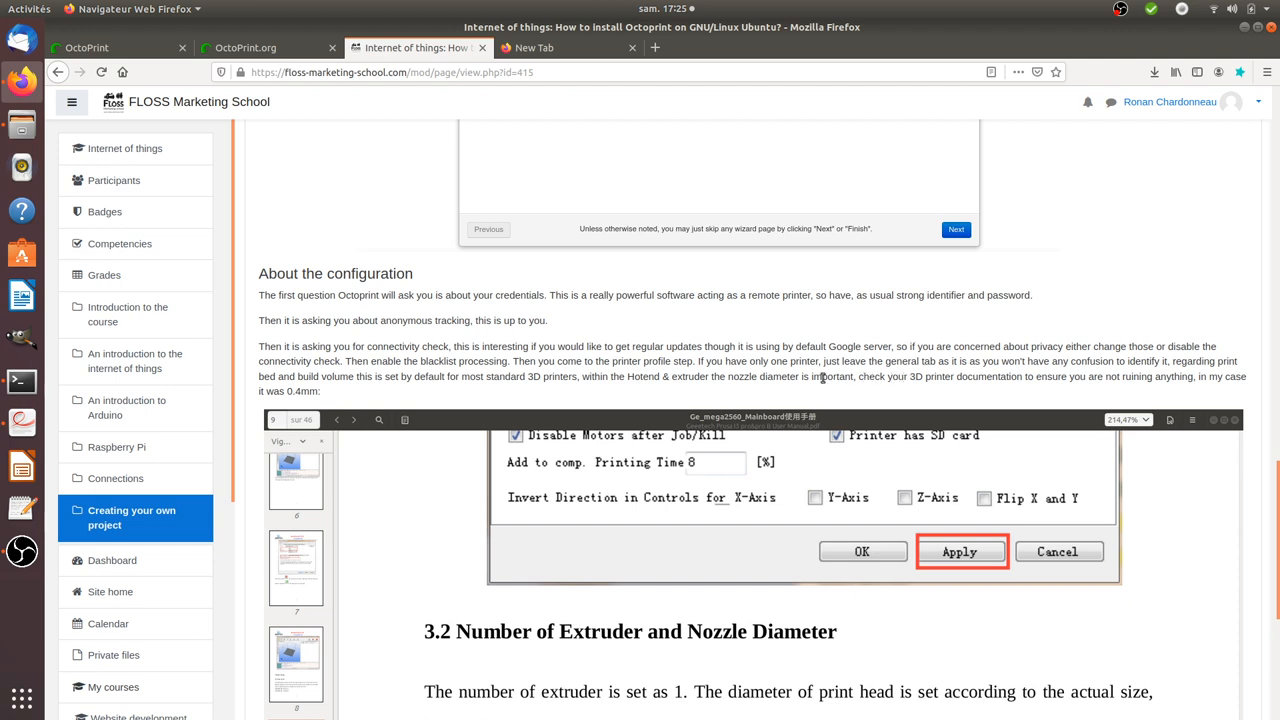
{"action": "double_click", "coordinate": [658, 376]}
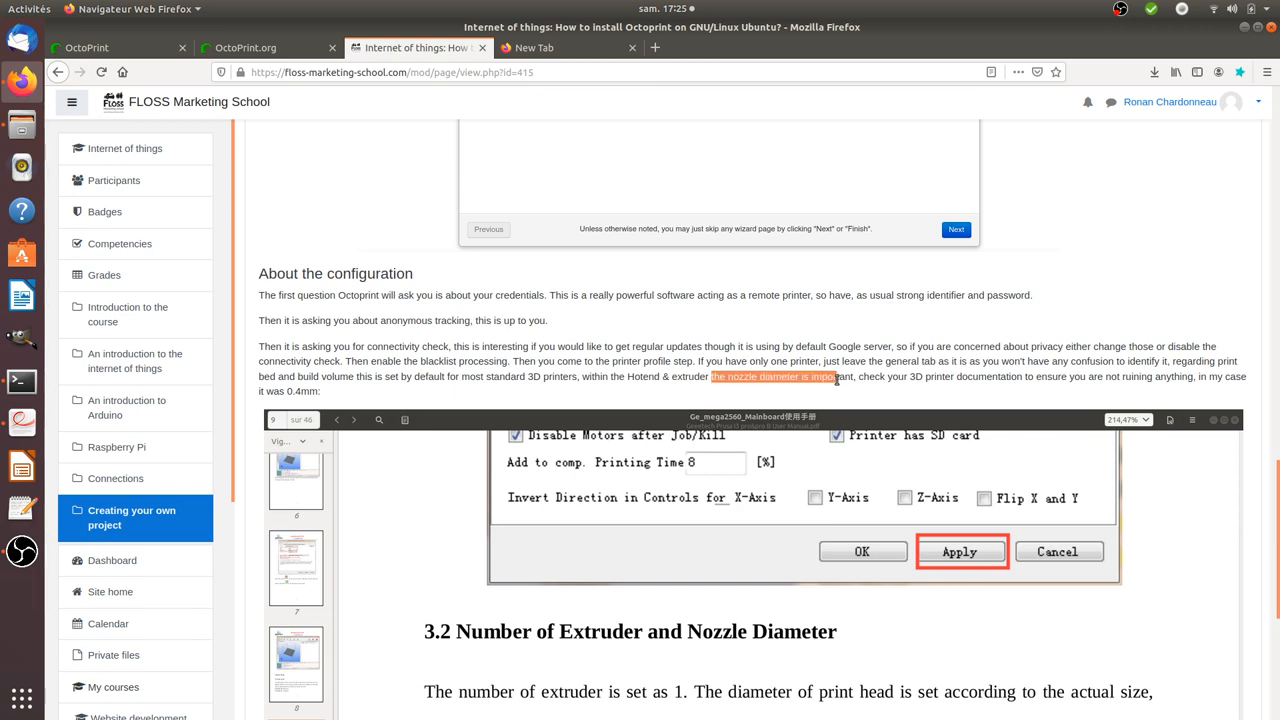
{"action": "scroll", "scroll_direction": "down", "scroll_amount": 3}
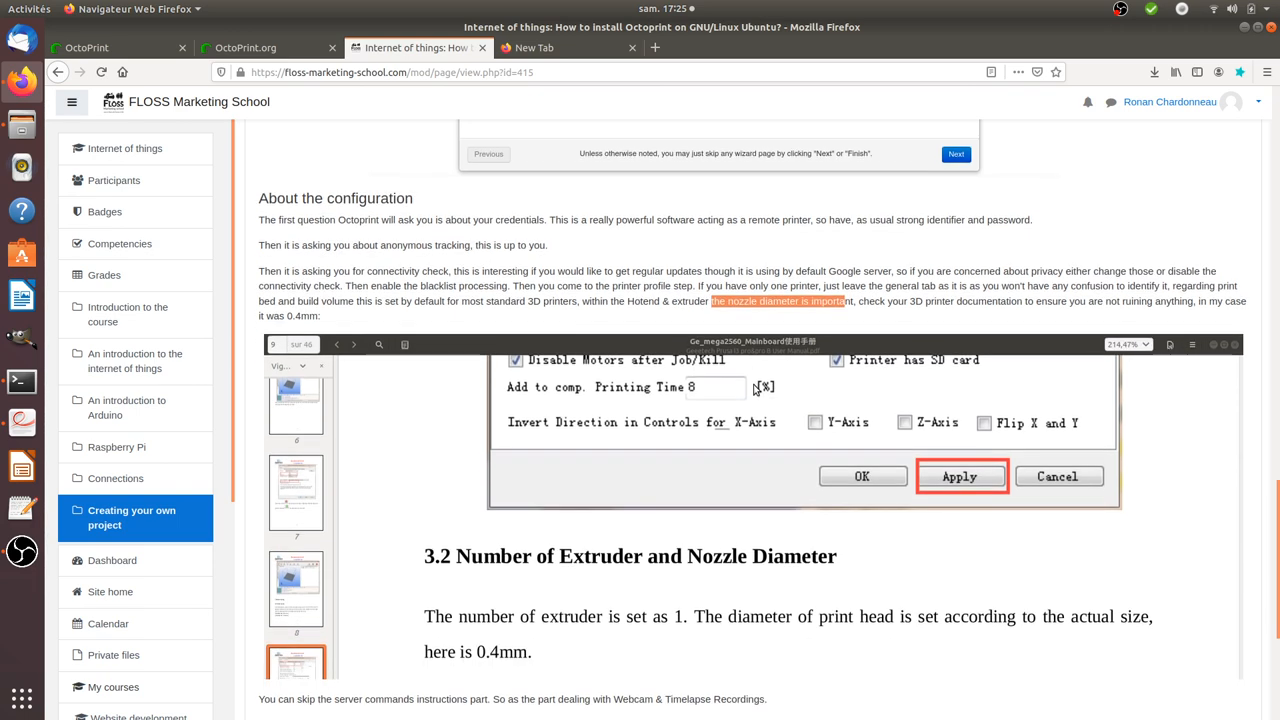
{"action": "scroll", "scroll_direction": "down", "scroll_amount": 3}
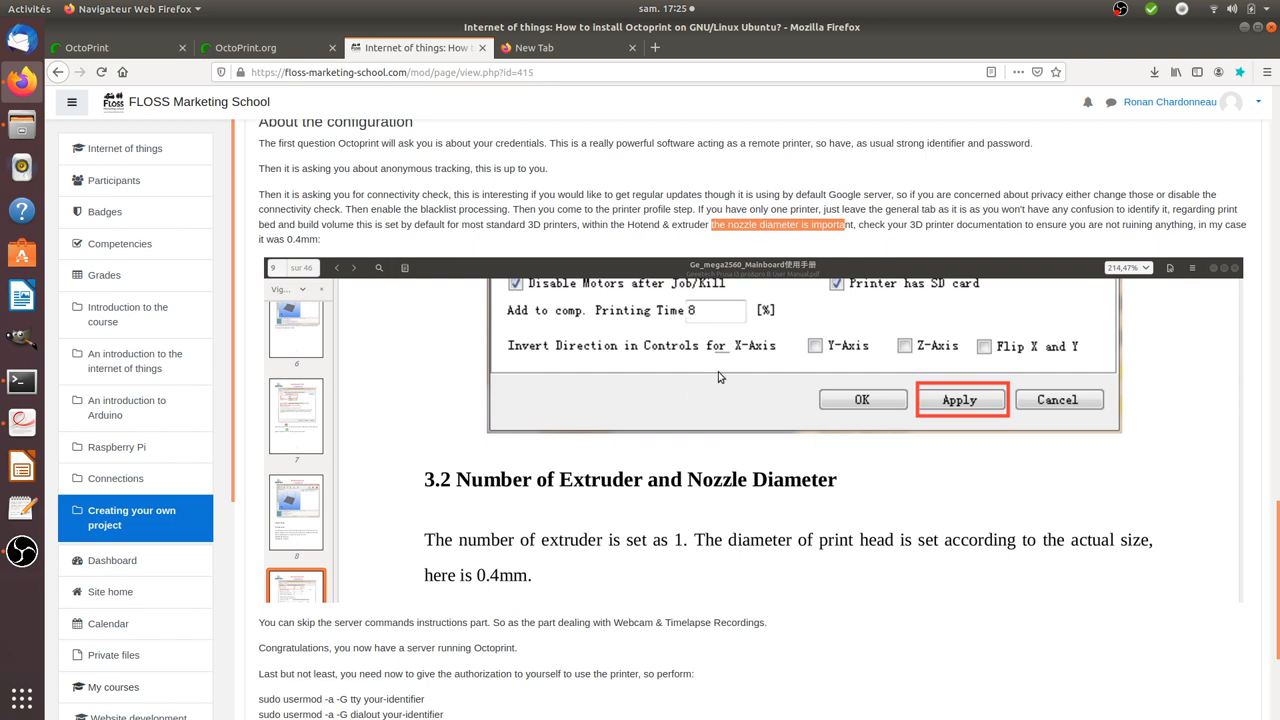
{"action": "mouse_move", "coordinate": [708, 270]}
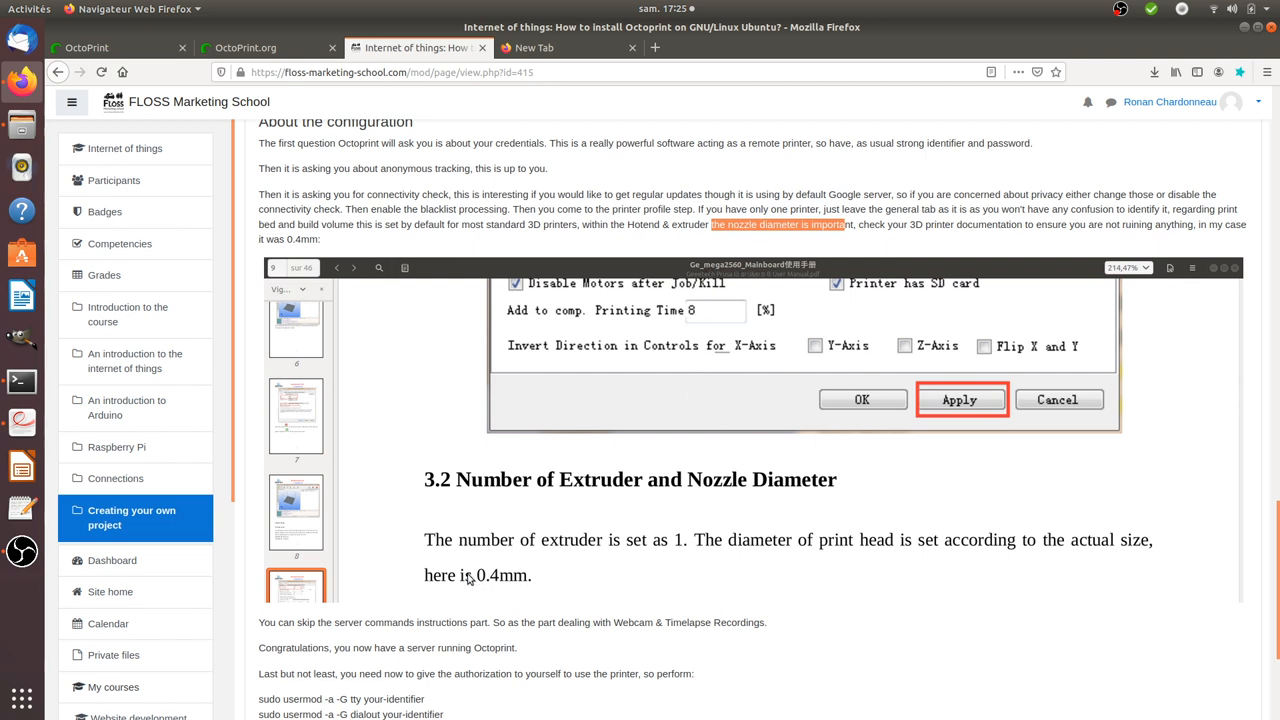
{"action": "mouse_move", "coordinate": [484, 596]}
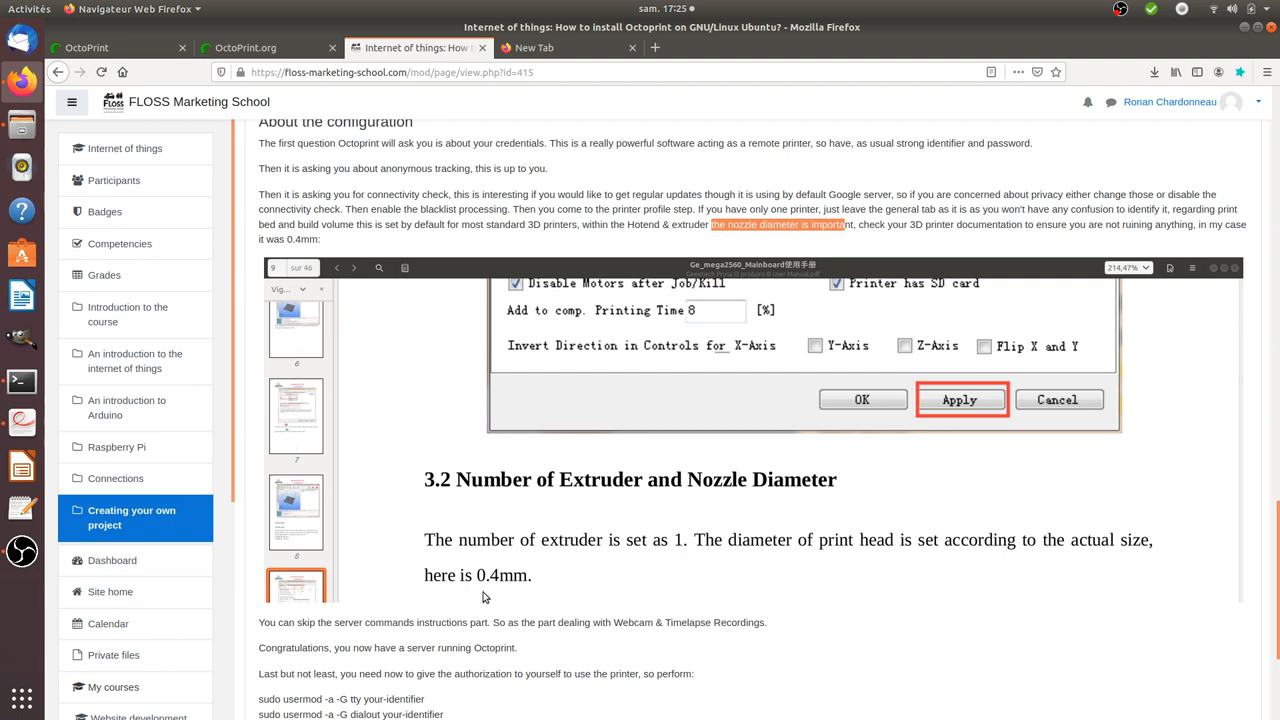
{"action": "mouse_move", "coordinate": [734, 560]}
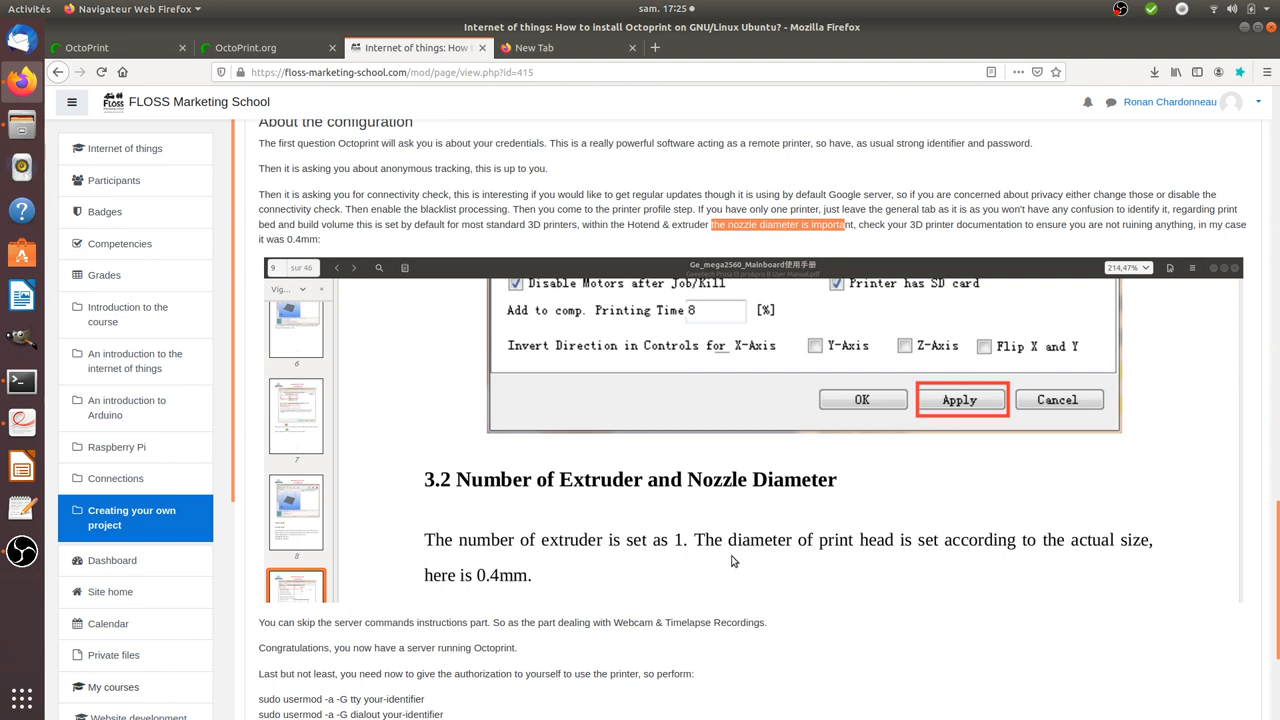
{"action": "mouse_move", "coordinate": [470, 584]}
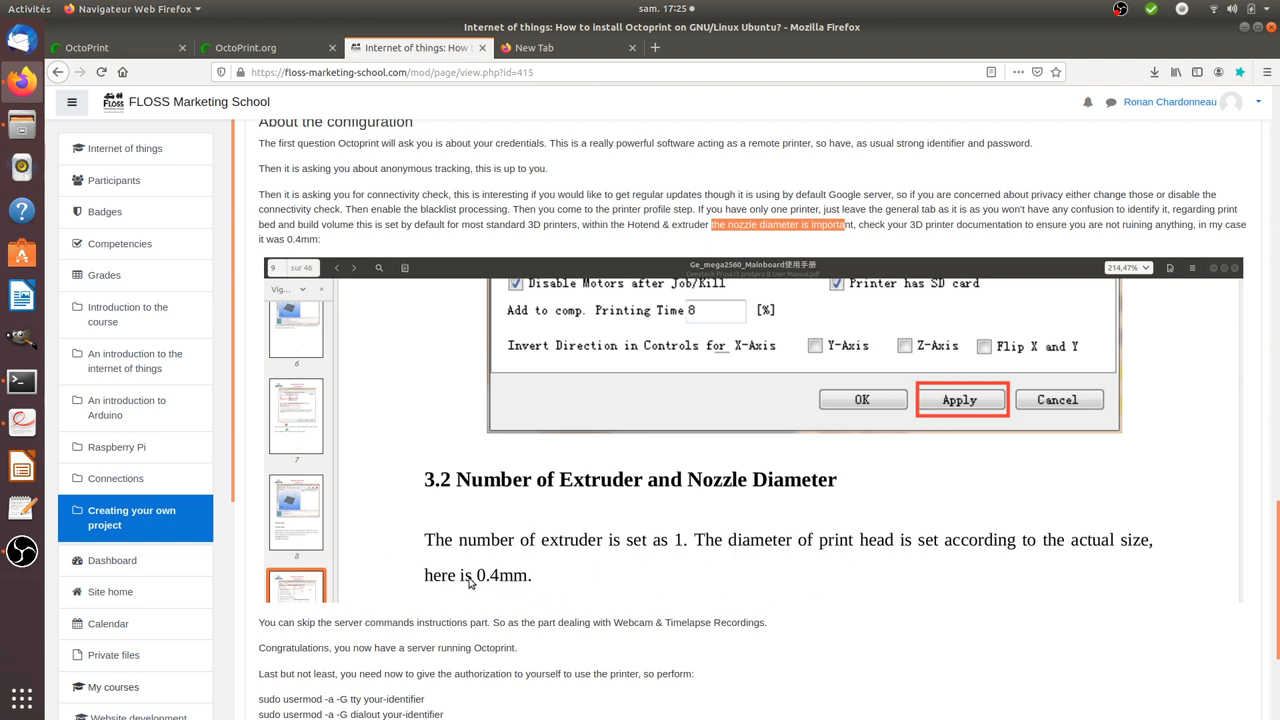
- Highlight the closing 'sudo usermod -a -G dialout' commands, then return to the OctoPrint dashboard
{"action": "scroll", "scroll_direction": "down", "scroll_amount": 3}
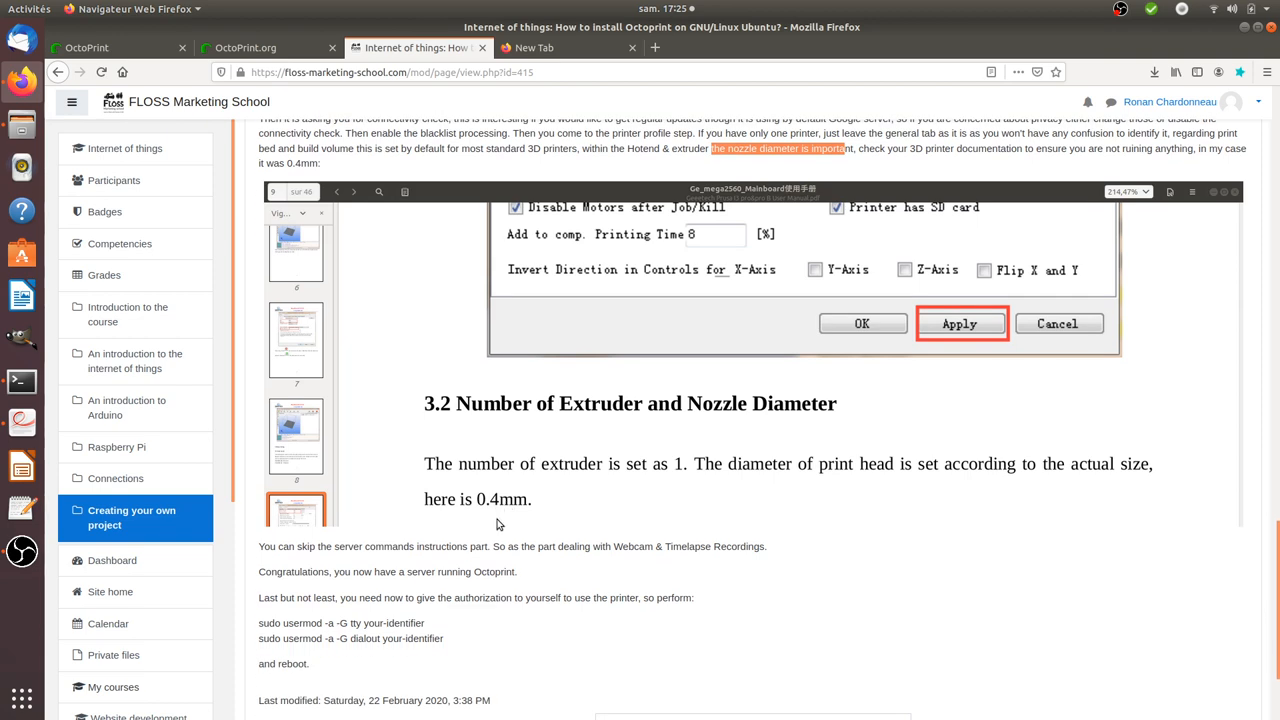
{"action": "scroll", "scroll_direction": "down", "scroll_amount": 3}
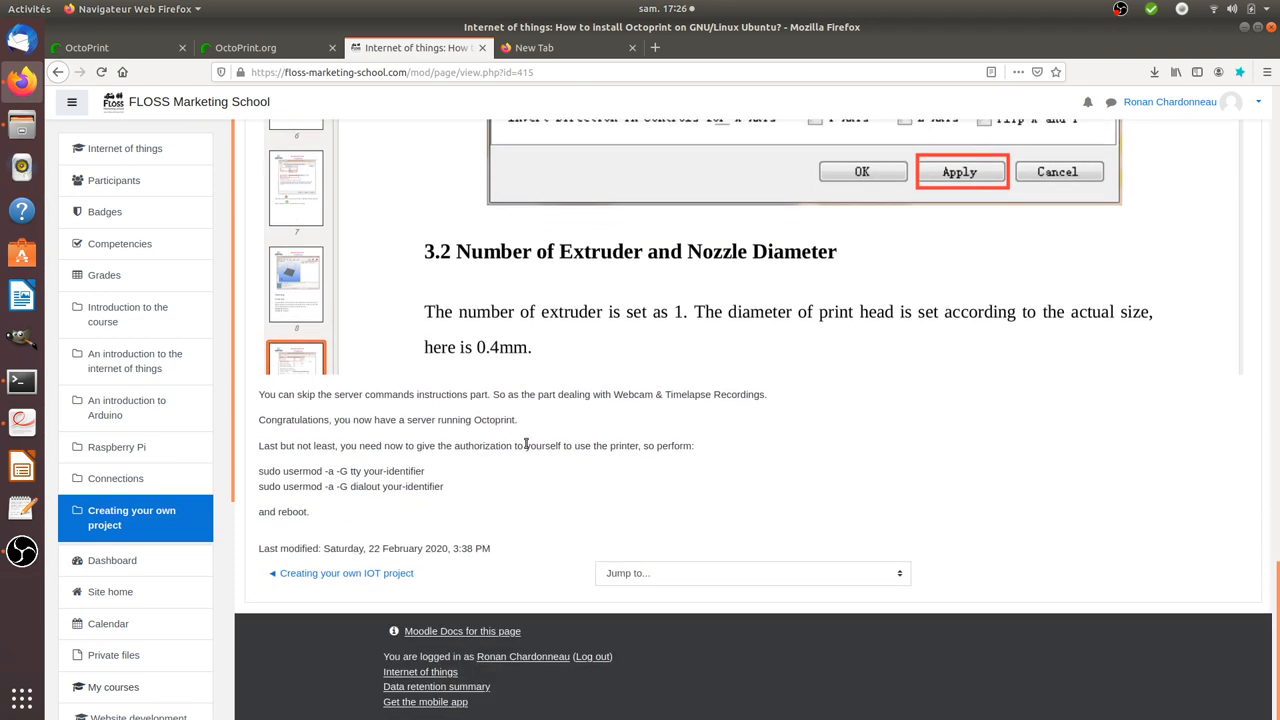
{"action": "mouse_move", "coordinate": [396, 440]}
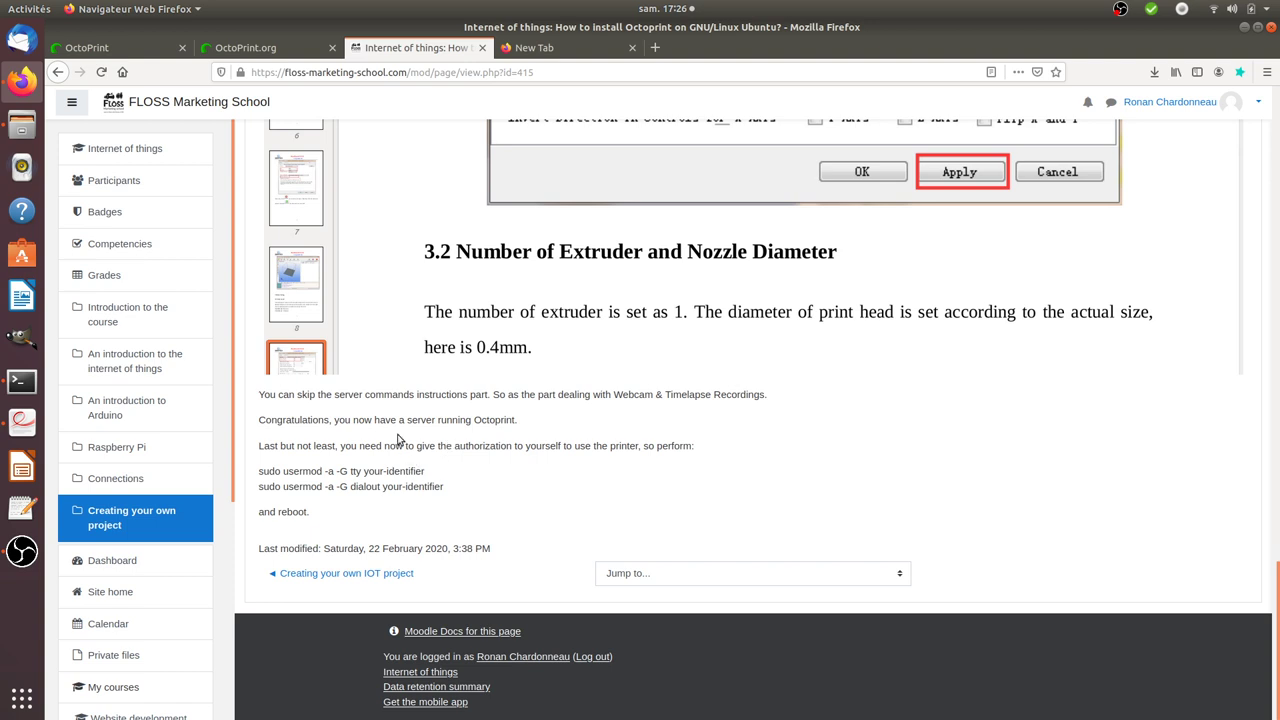
{"action": "mouse_move", "coordinate": [364, 464]}
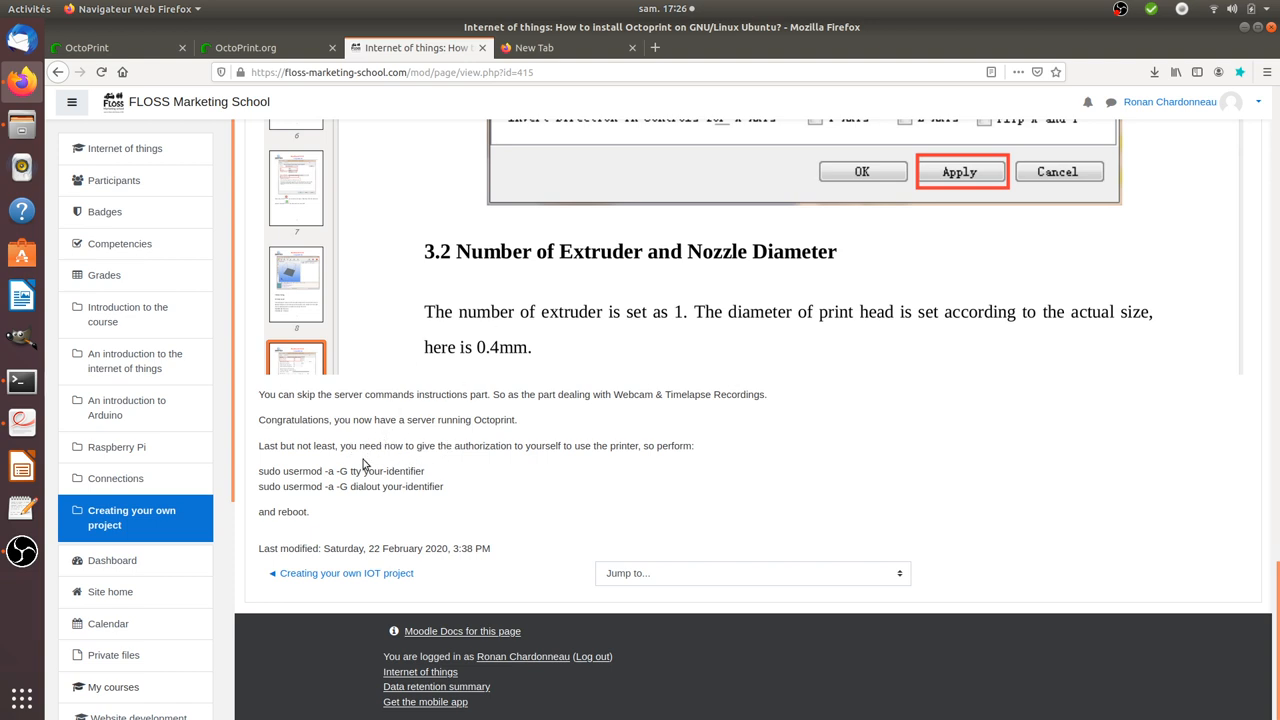
{"action": "mouse_move", "coordinate": [376, 442]}
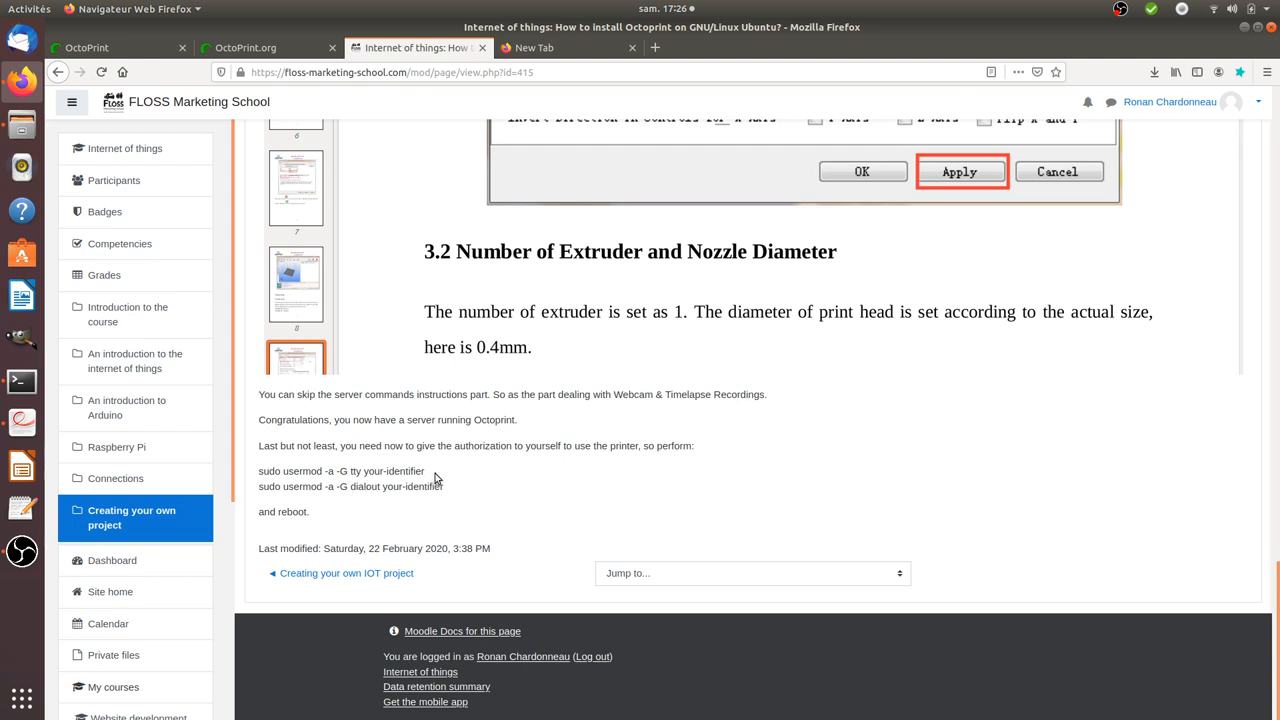
{"action": "mouse_move", "coordinate": [508, 336]}
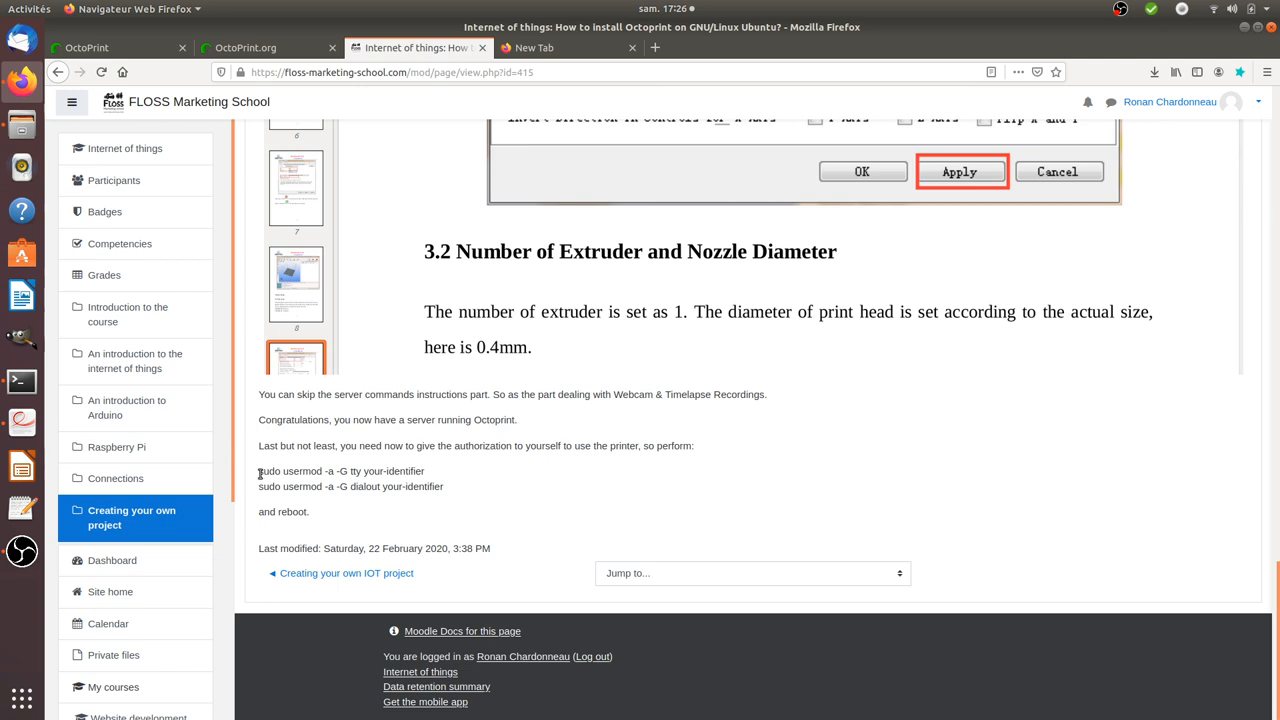
{"action": "triple_click", "coordinate": [340, 472]}
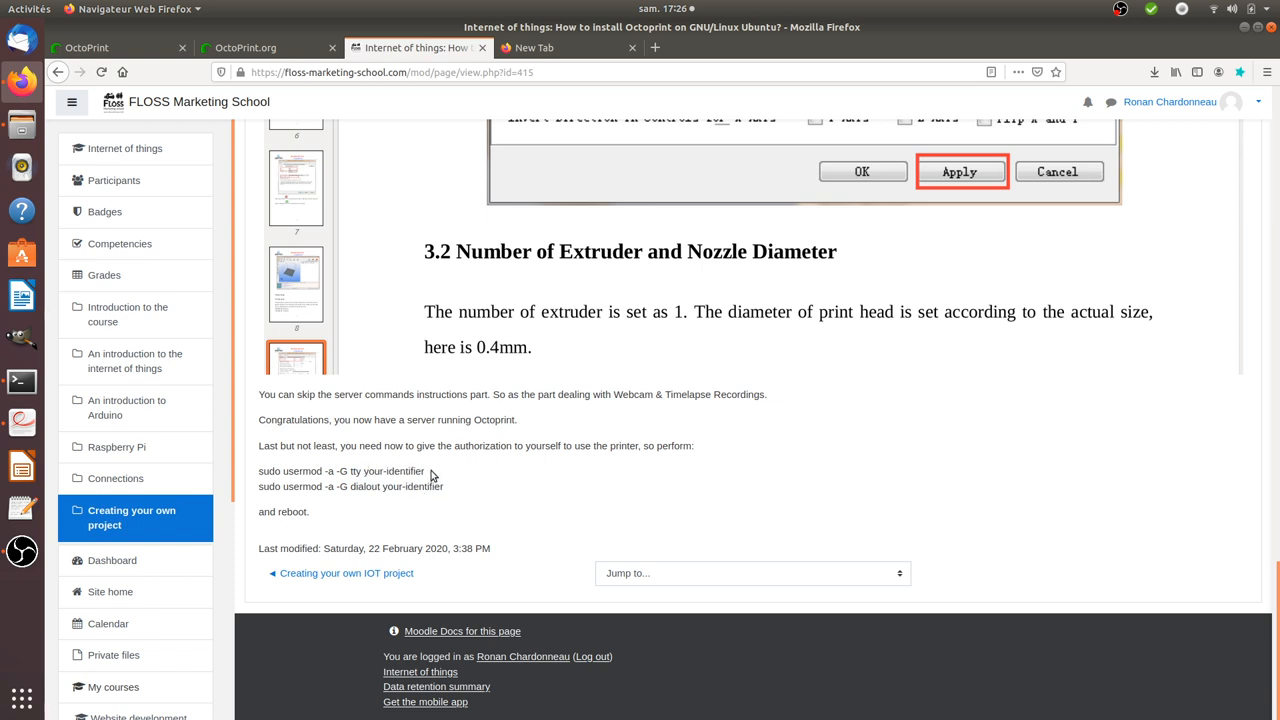
{"action": "double_click", "coordinate": [392, 472]}
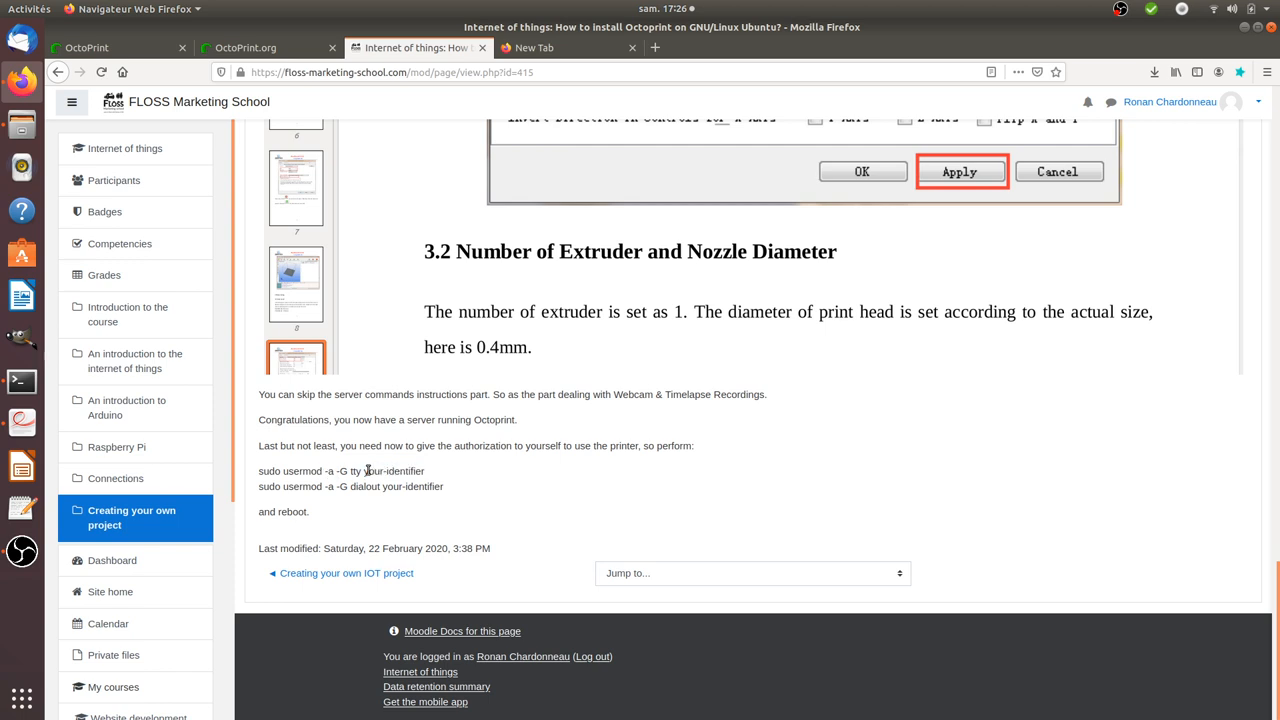
{"action": "double_click", "coordinate": [392, 472]}
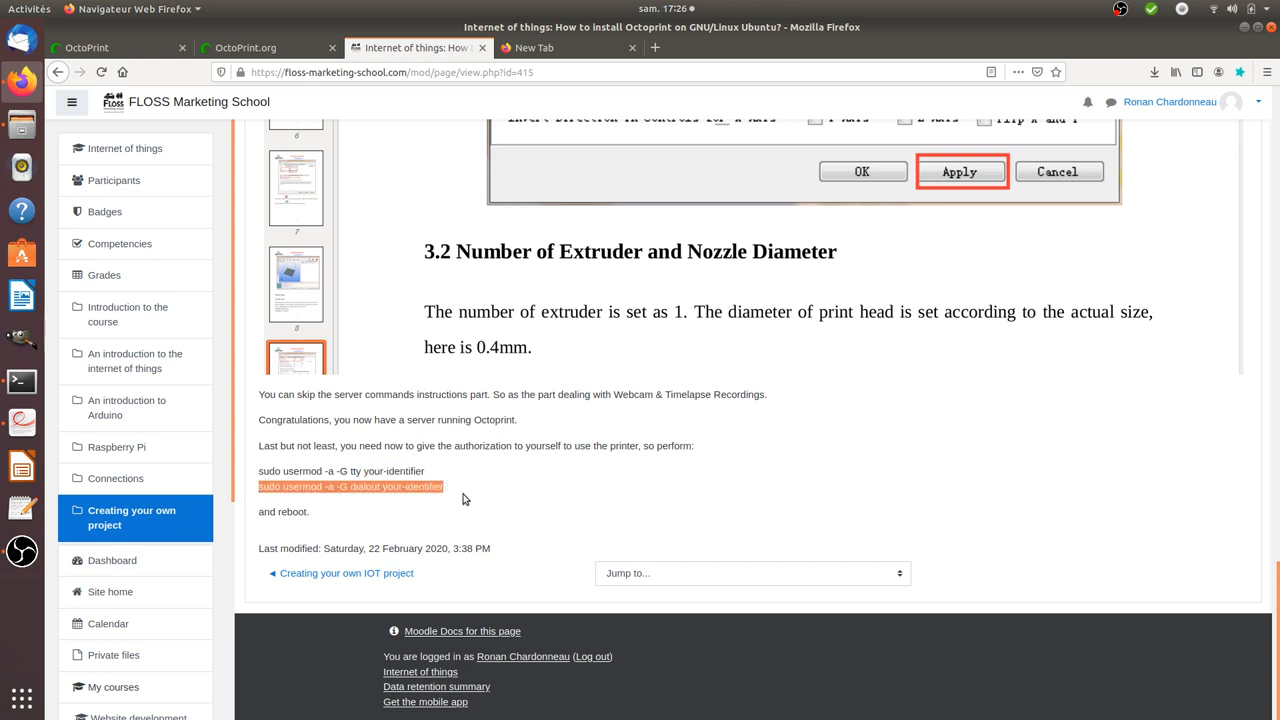
{"action": "mouse_move", "coordinate": [476, 496]}
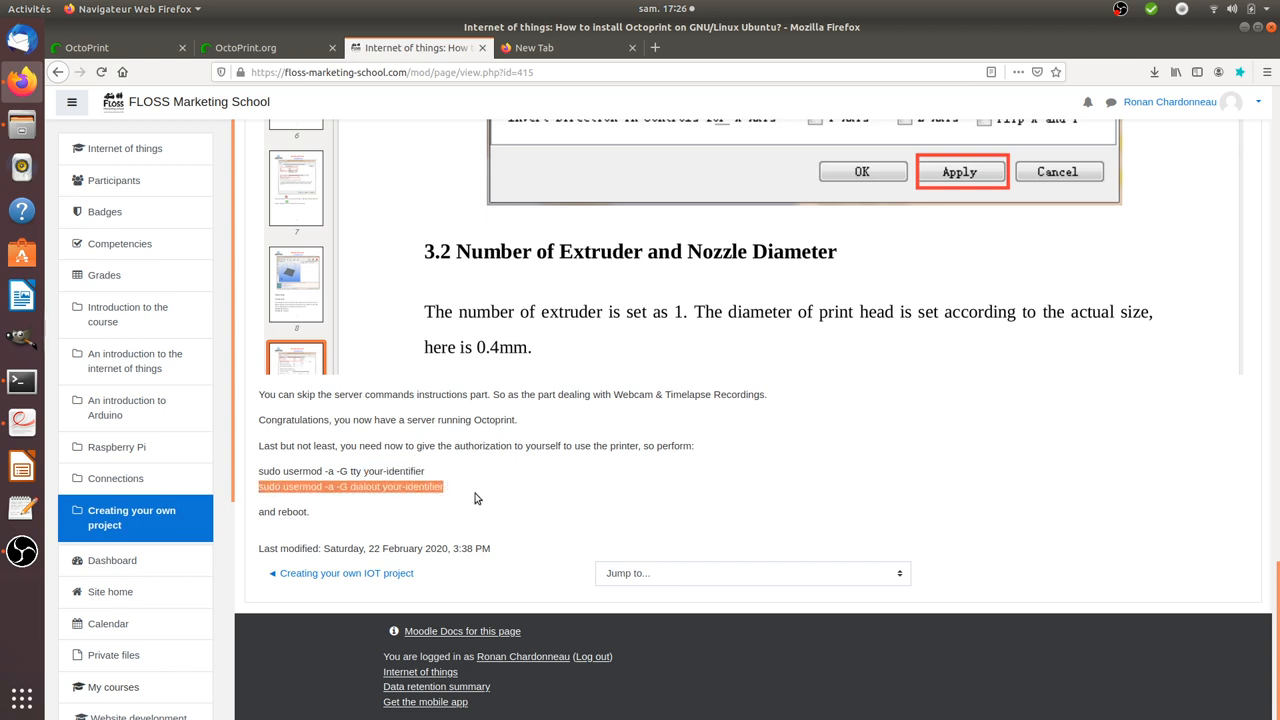
{"action": "left_click", "coordinate": [86, 48]}
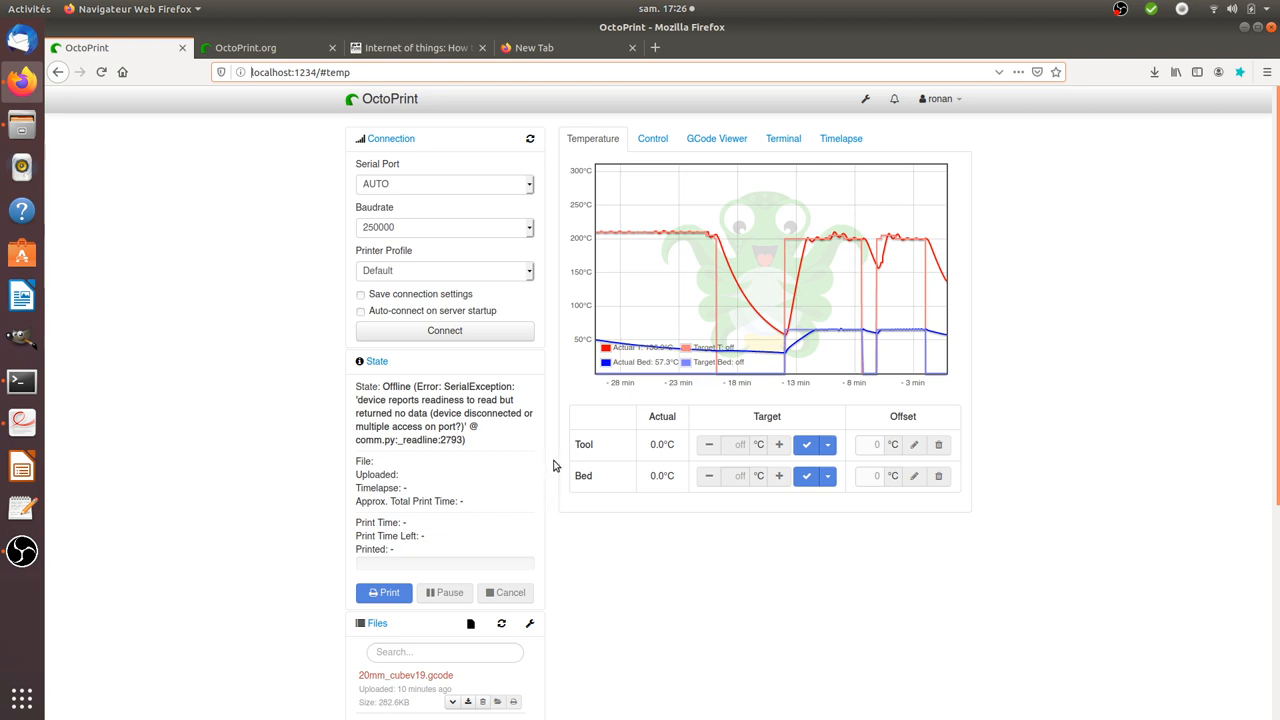
{"action": "mouse_move", "coordinate": [488, 460]}
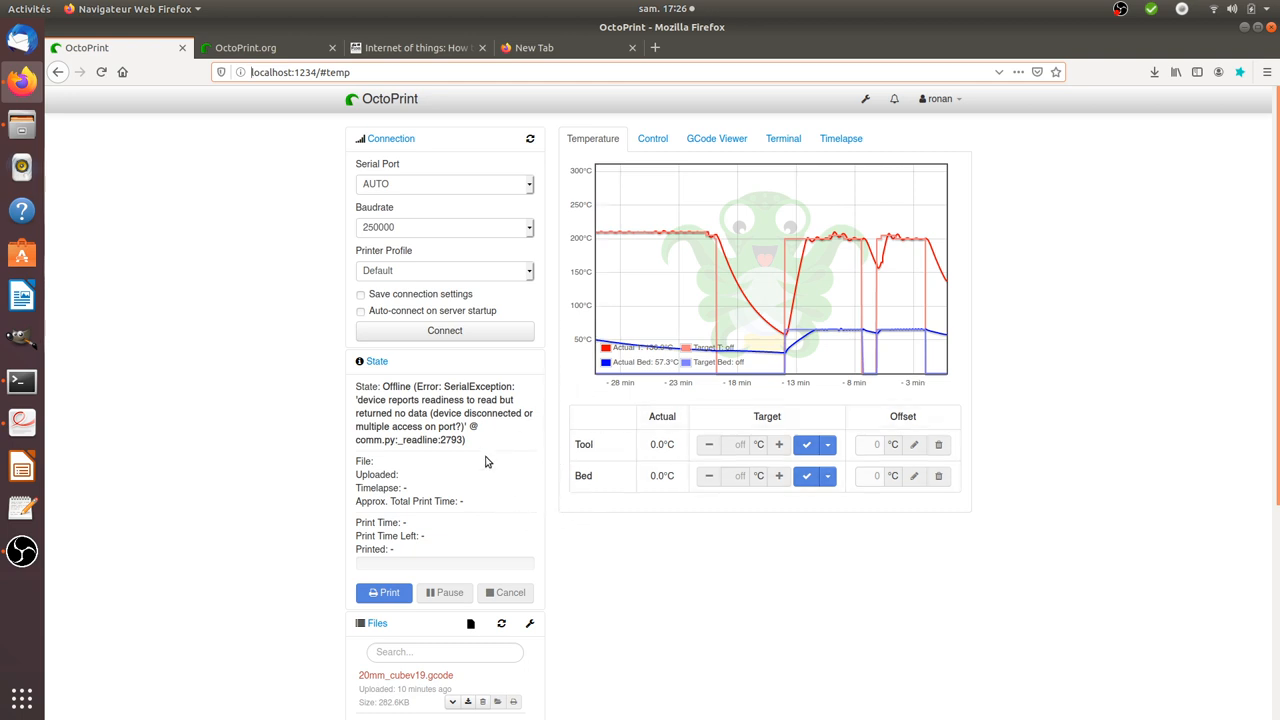
{"action": "mouse_move", "coordinate": [532, 480]}
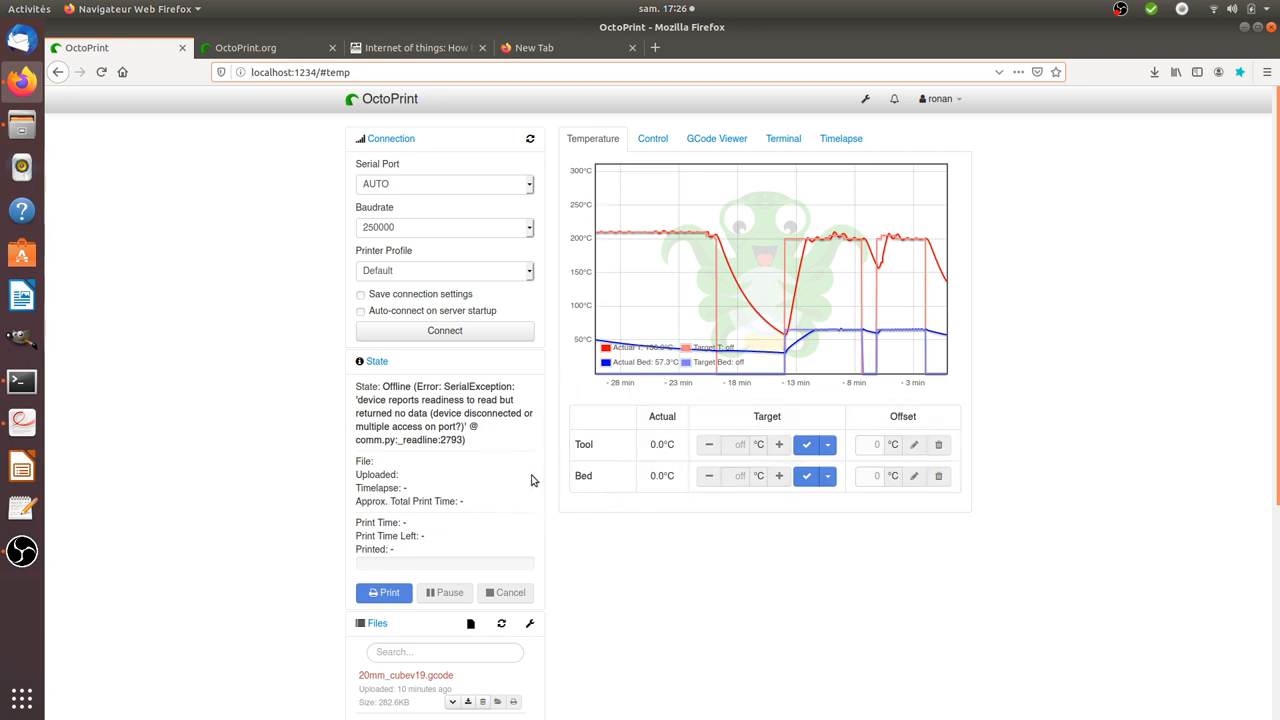
{"action": "mouse_move", "coordinate": [622, 428]}
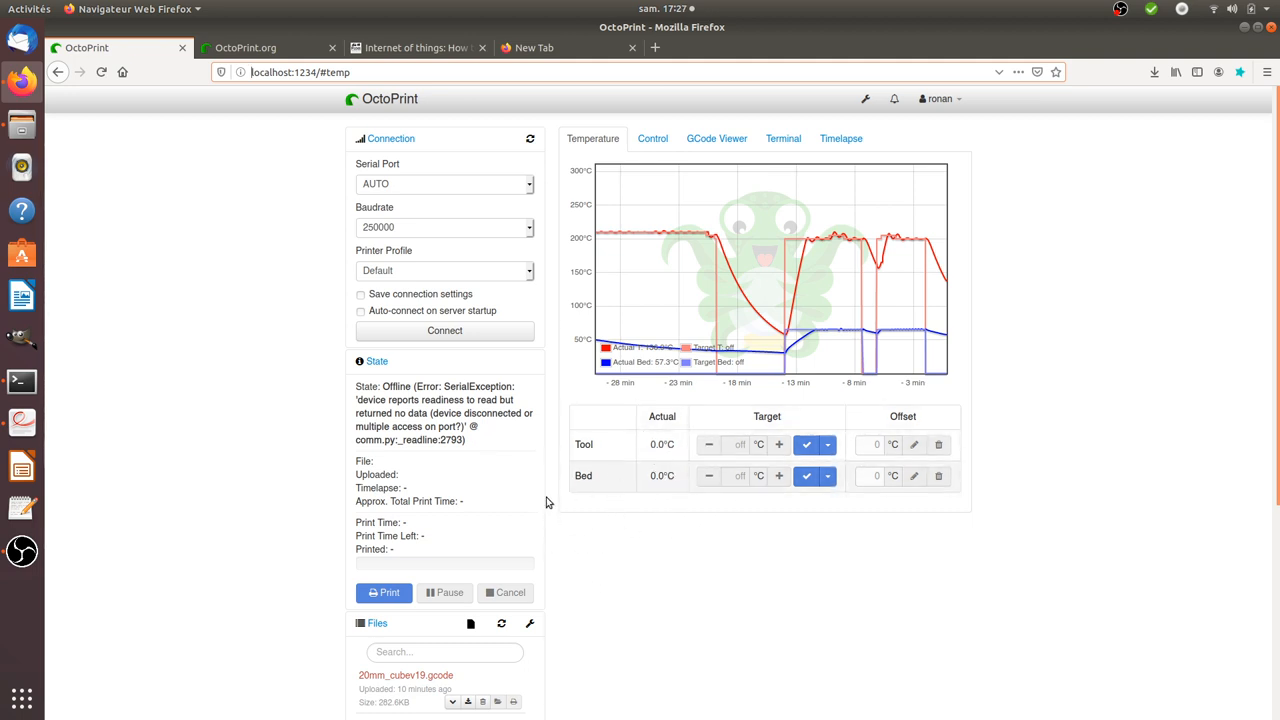
{"action": "mouse_move", "coordinate": [704, 170]}
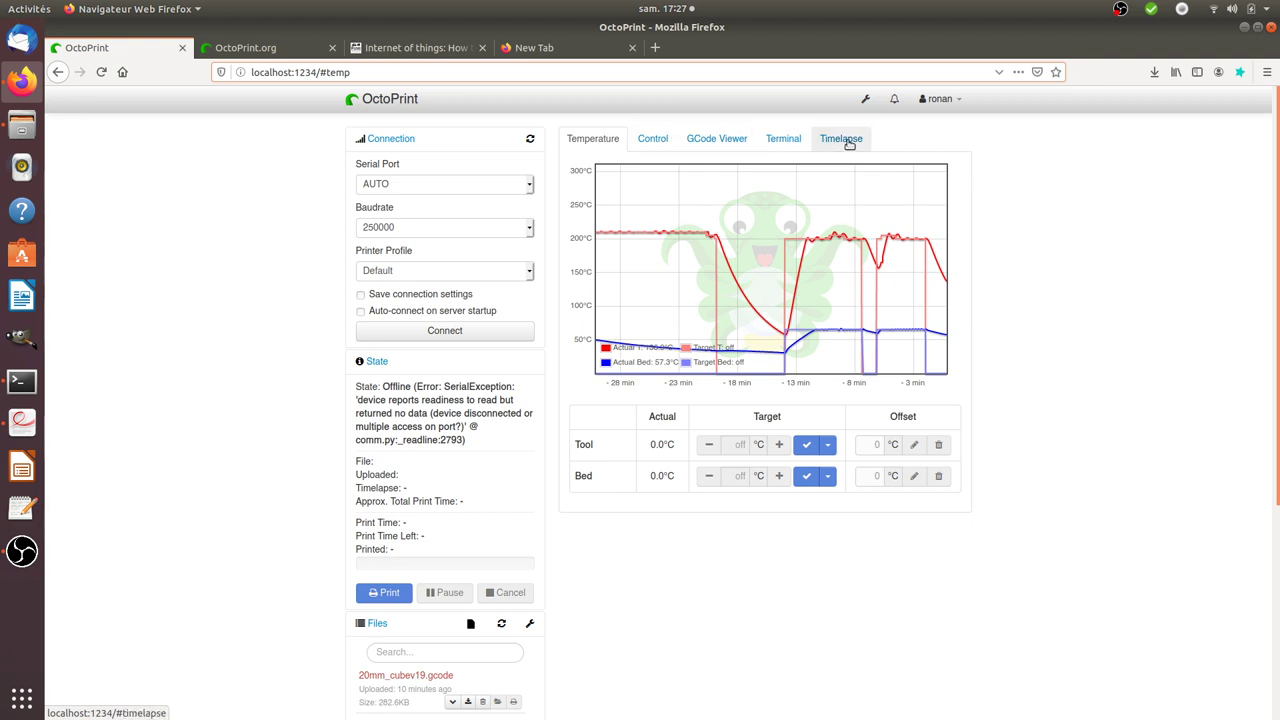
{"action": "mouse_move", "coordinate": [644, 504]}
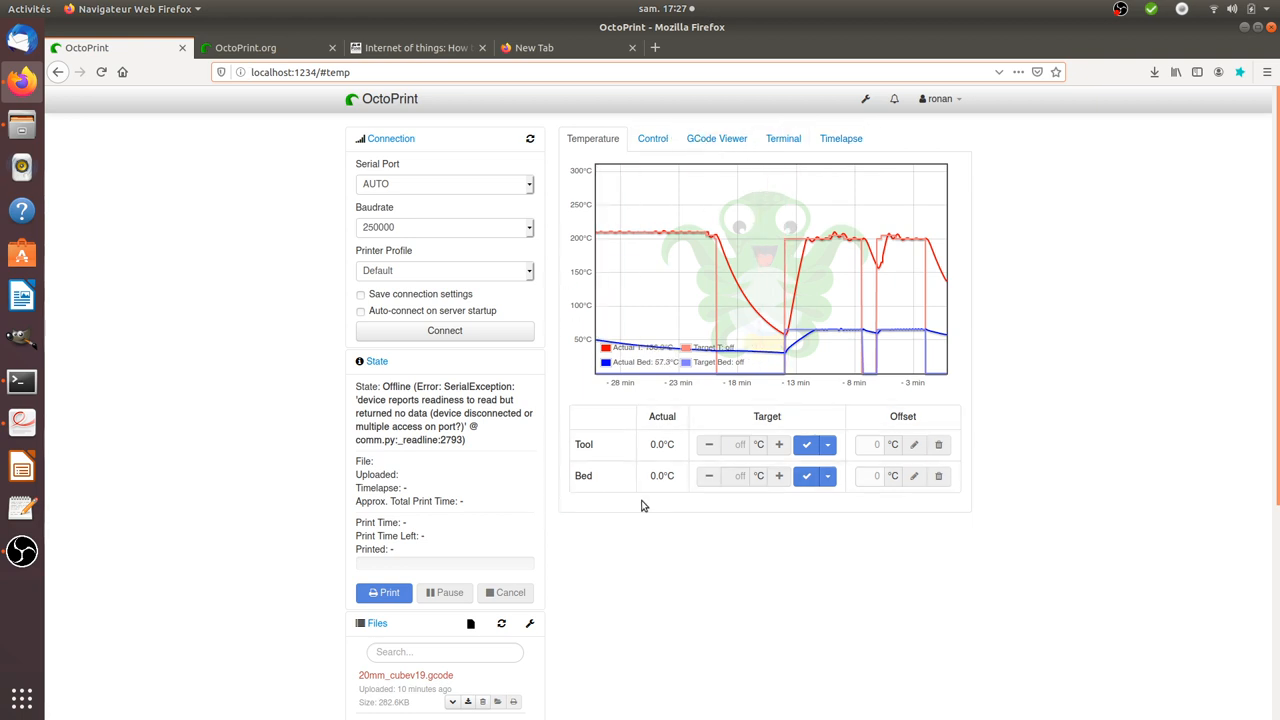
{"action": "mouse_move", "coordinate": [238, 364]}
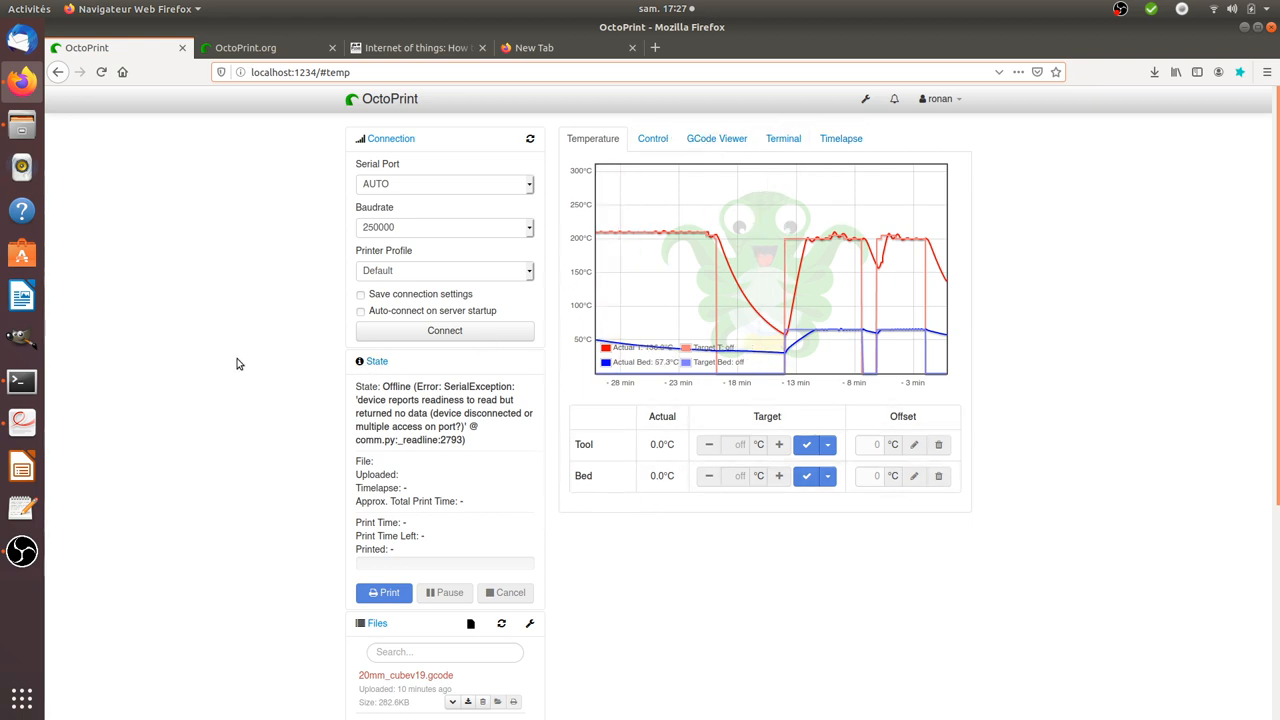
{"action": "mouse_move", "coordinate": [262, 364]}
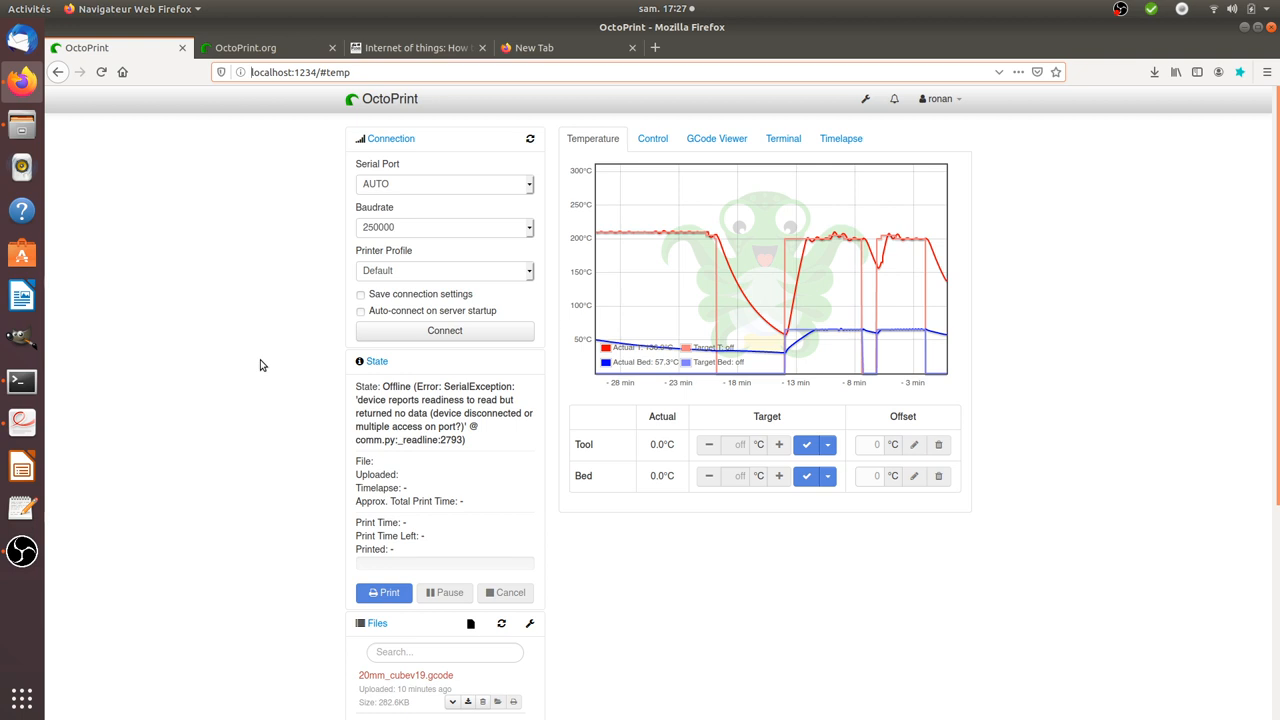